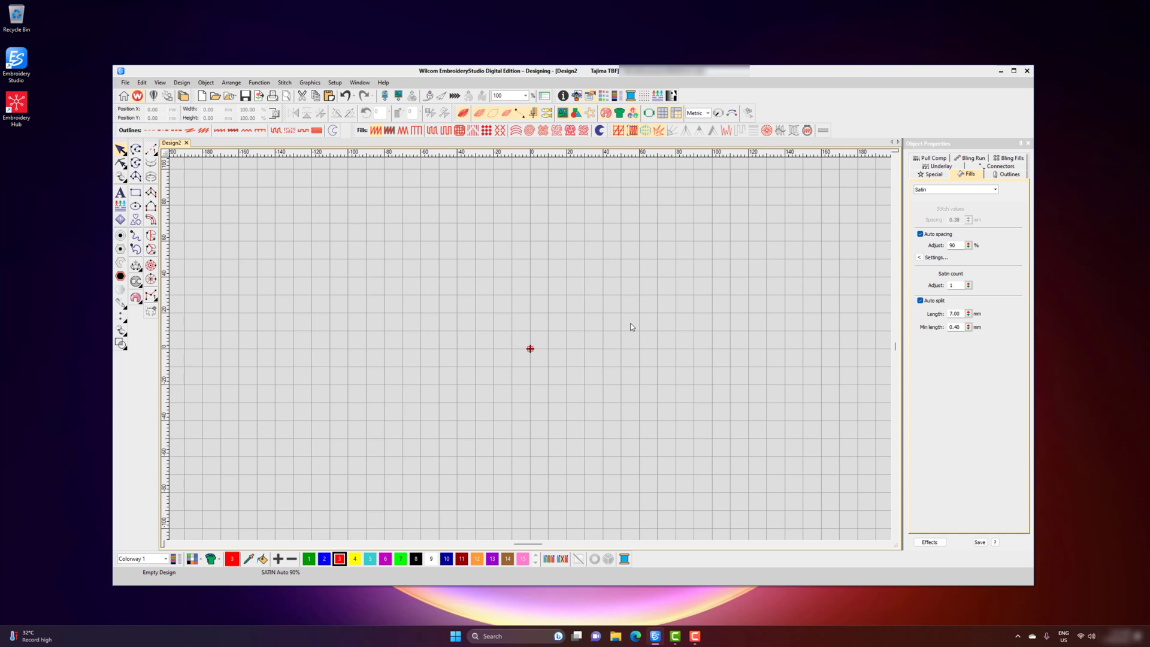
{"action": "mouse_move", "coordinate": [521, 297]}
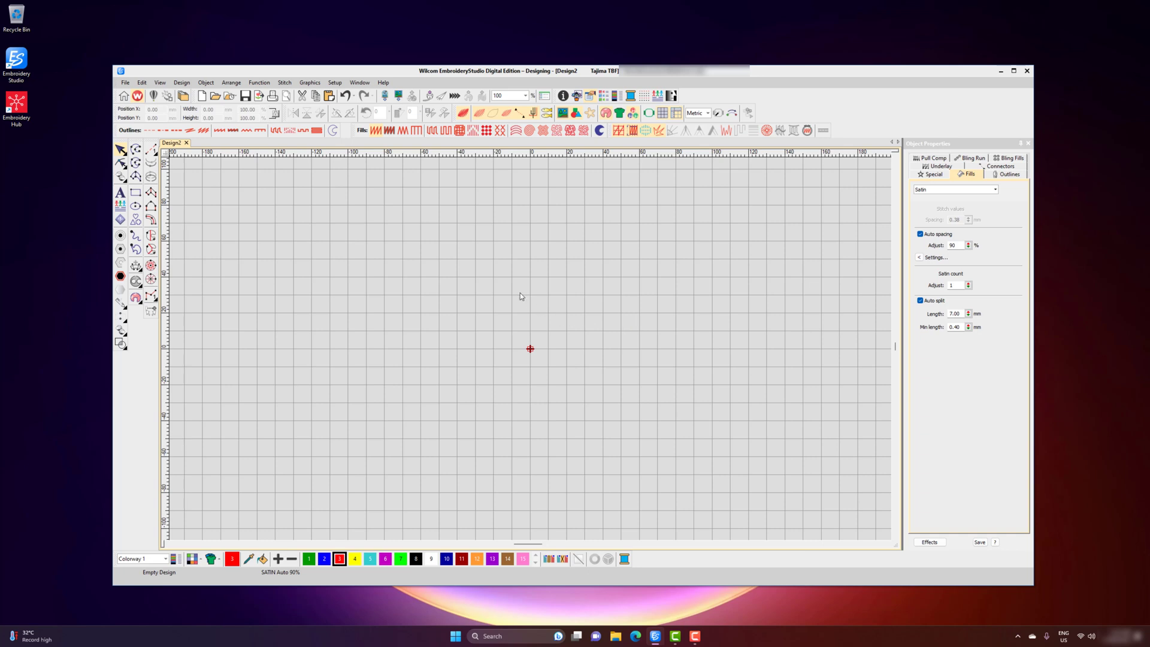
{"action": "mouse_move", "coordinate": [120, 192]}
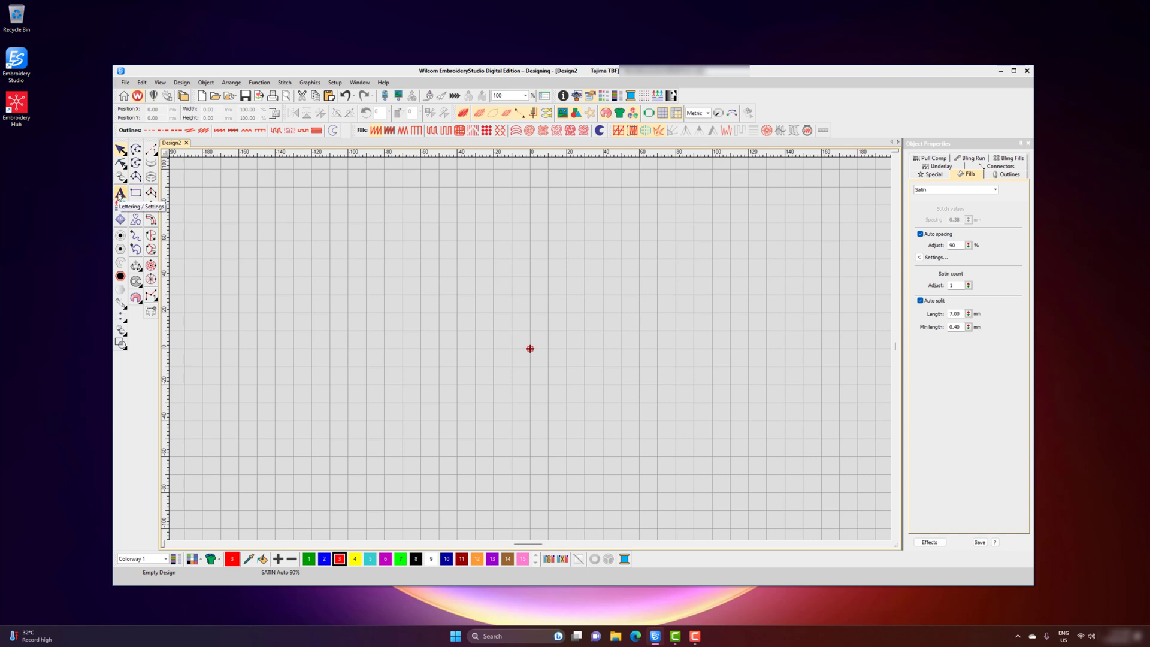
- Add a single line of lettering reading 'Wilcom Lettering' above the page centre
{"action": "left_click", "coordinate": [121, 193]}
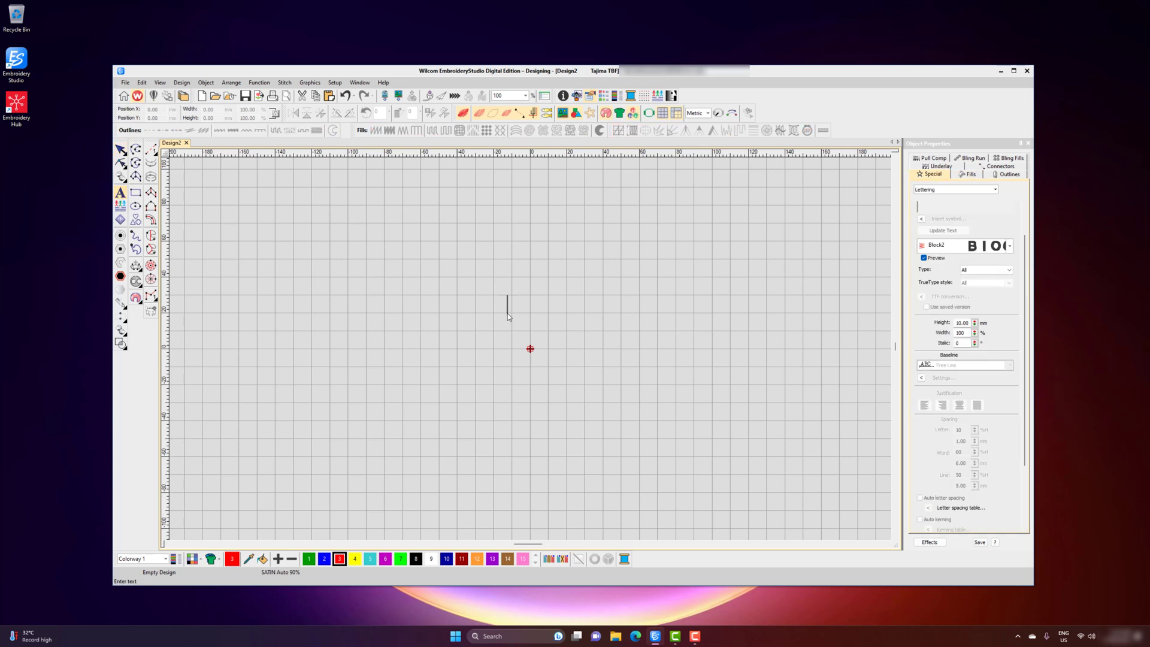
{"action": "type", "text": "Wilcom"}
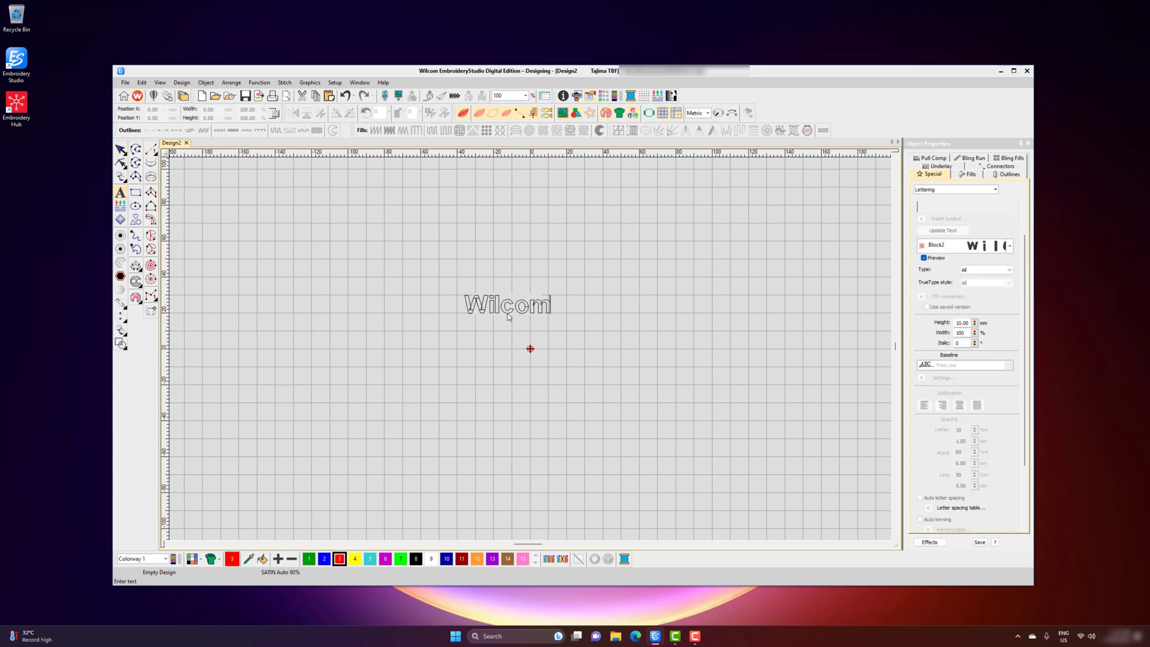
{"action": "type", "text": "Lettering"}
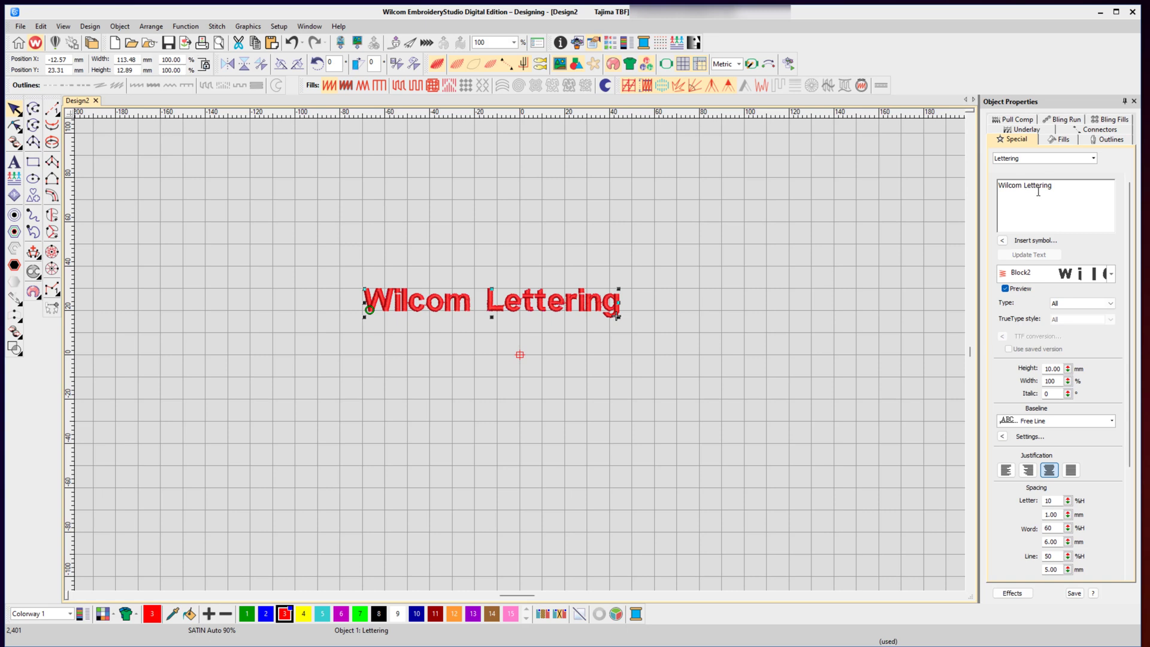
{"action": "mouse_move", "coordinate": [1082, 174]}
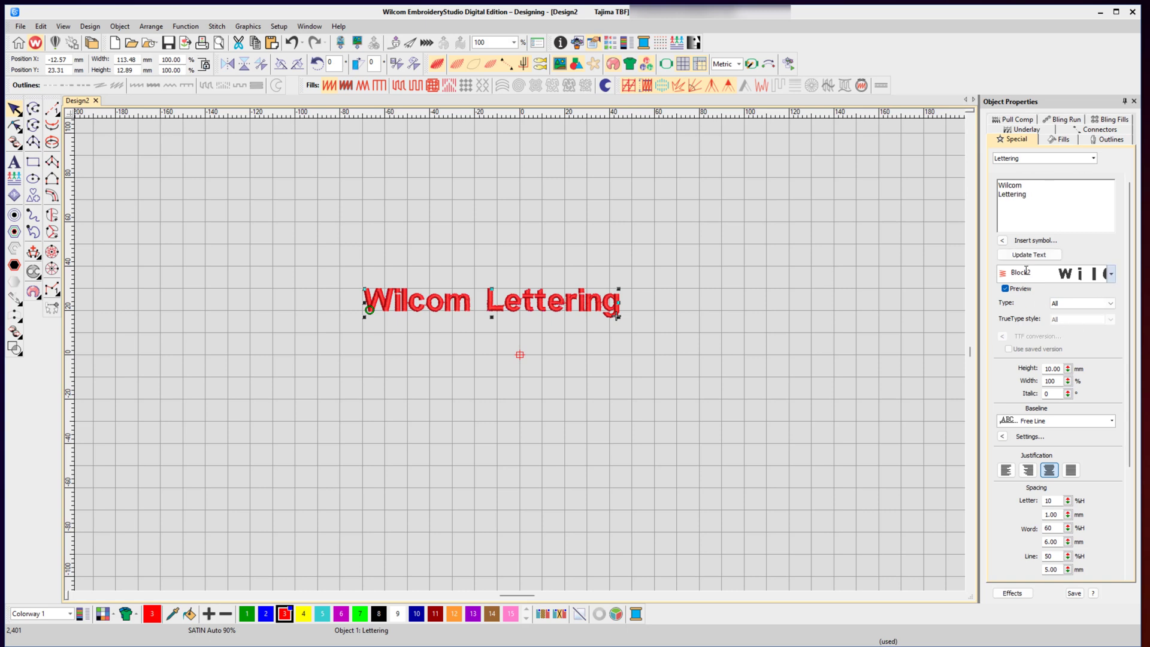
{"action": "left_click", "coordinate": [1029, 254]}
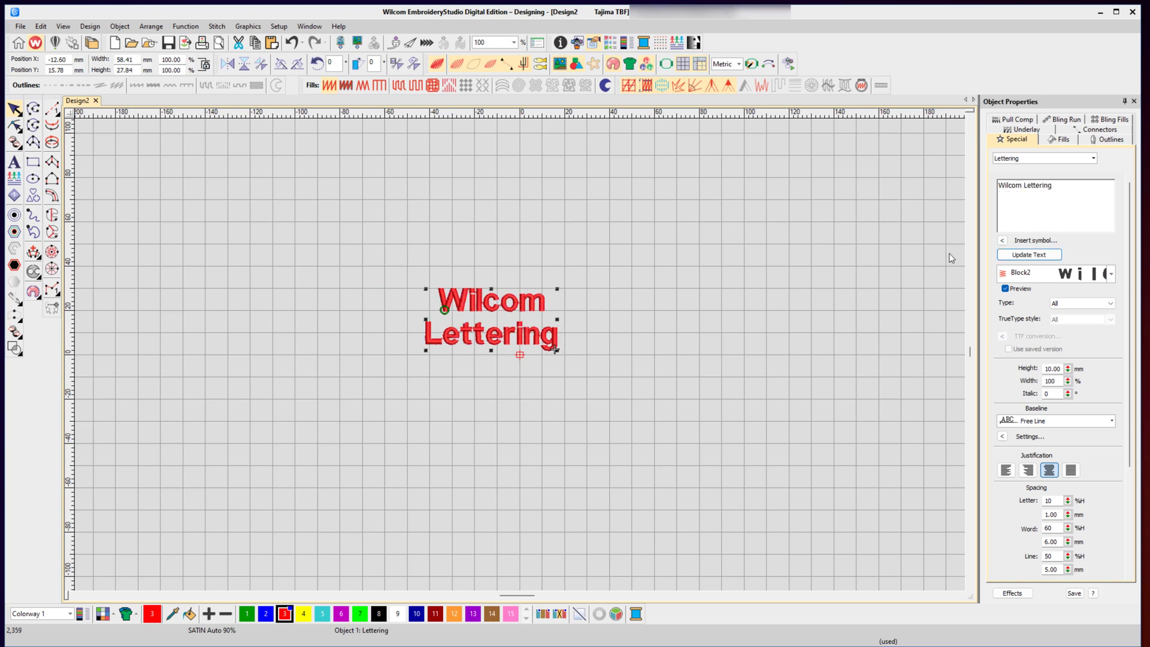
{"action": "left_click", "coordinate": [1029, 255]}
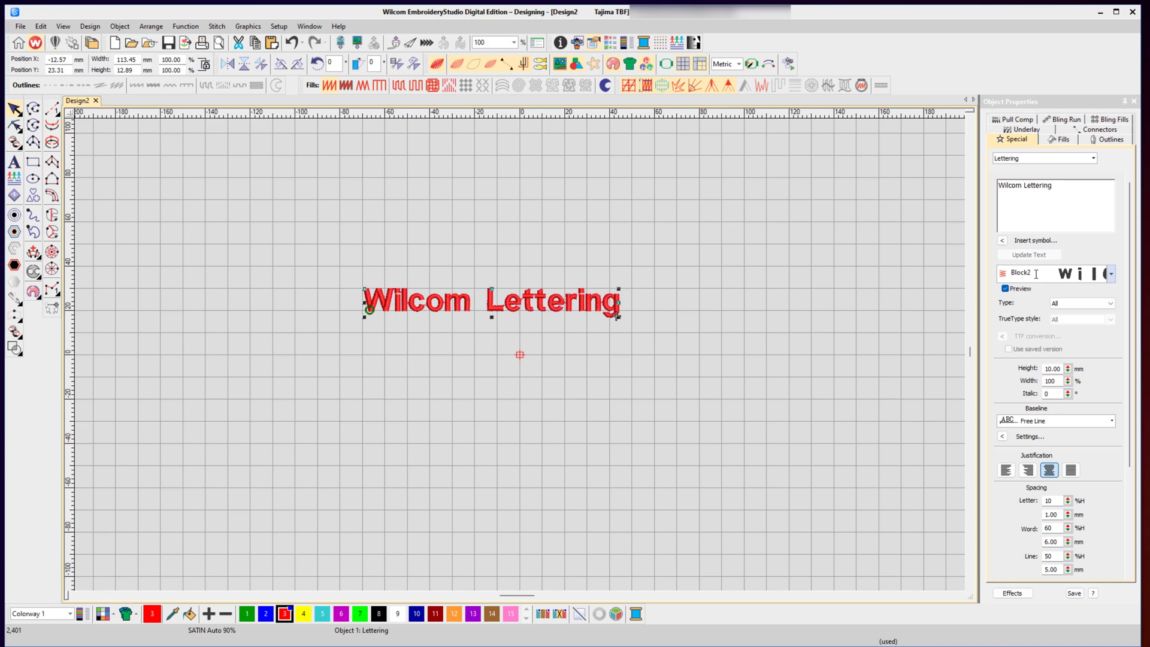
{"action": "mouse_move", "coordinate": [1094, 243]}
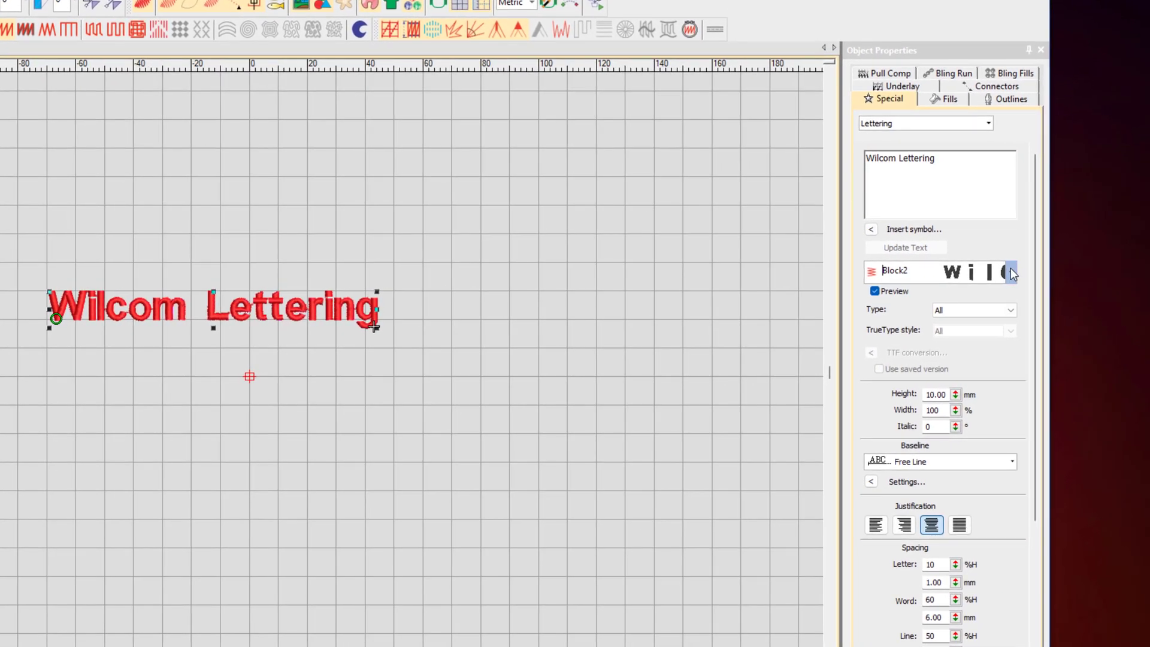
- Try the Hana and Locker fonts on the lettering, settling on Hana
{"action": "left_click", "coordinate": [1013, 272]}
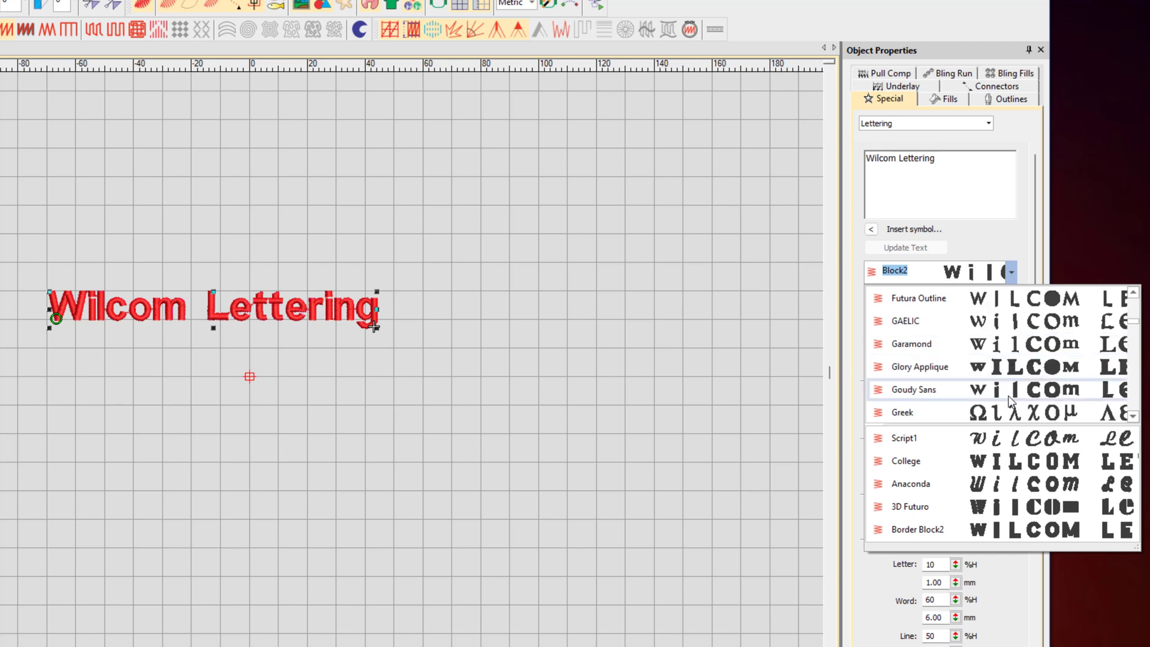
{"action": "left_click", "coordinate": [913, 390]}
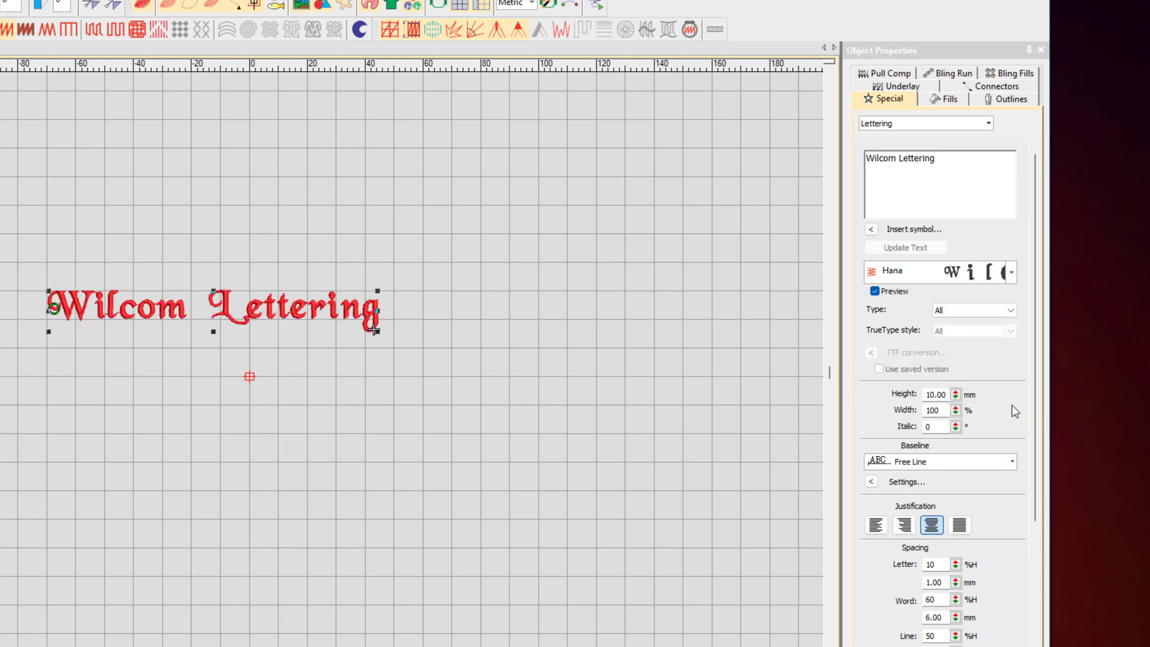
{"action": "left_click", "coordinate": [1012, 272]}
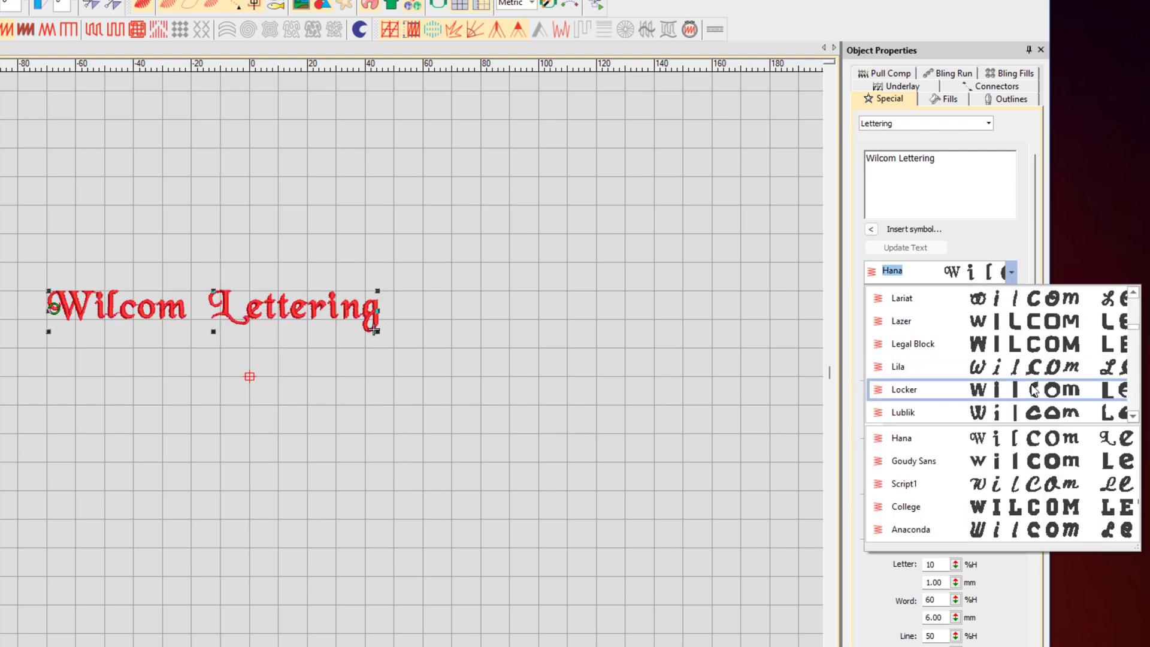
{"action": "left_click", "coordinate": [905, 389]}
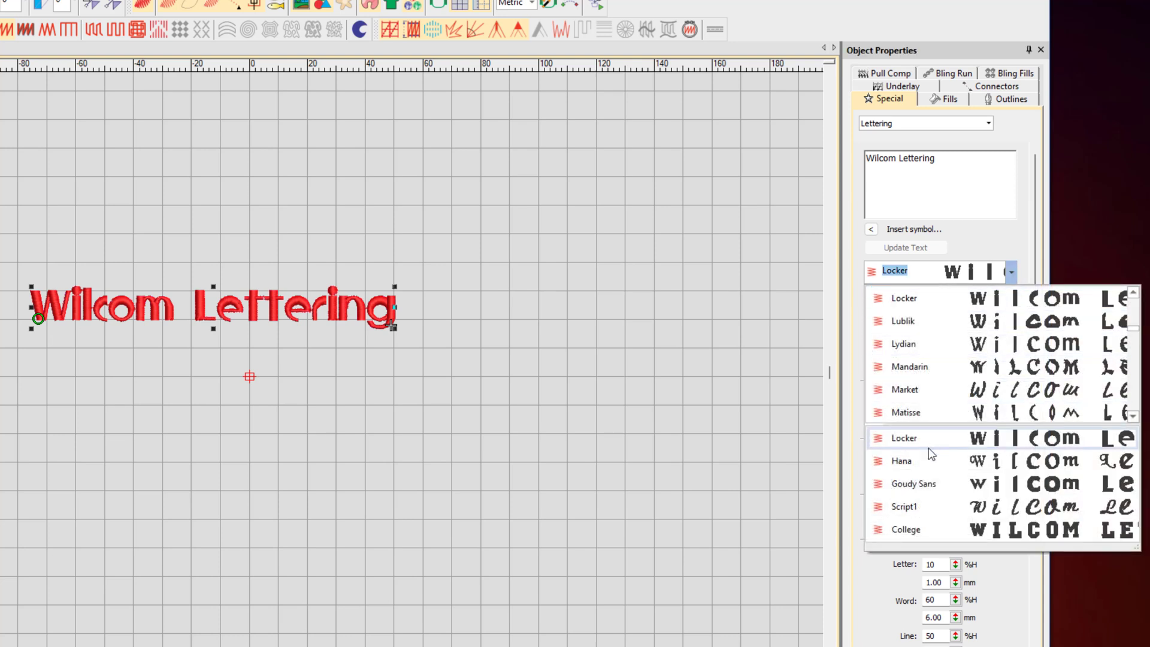
{"action": "mouse_move", "coordinate": [963, 449]}
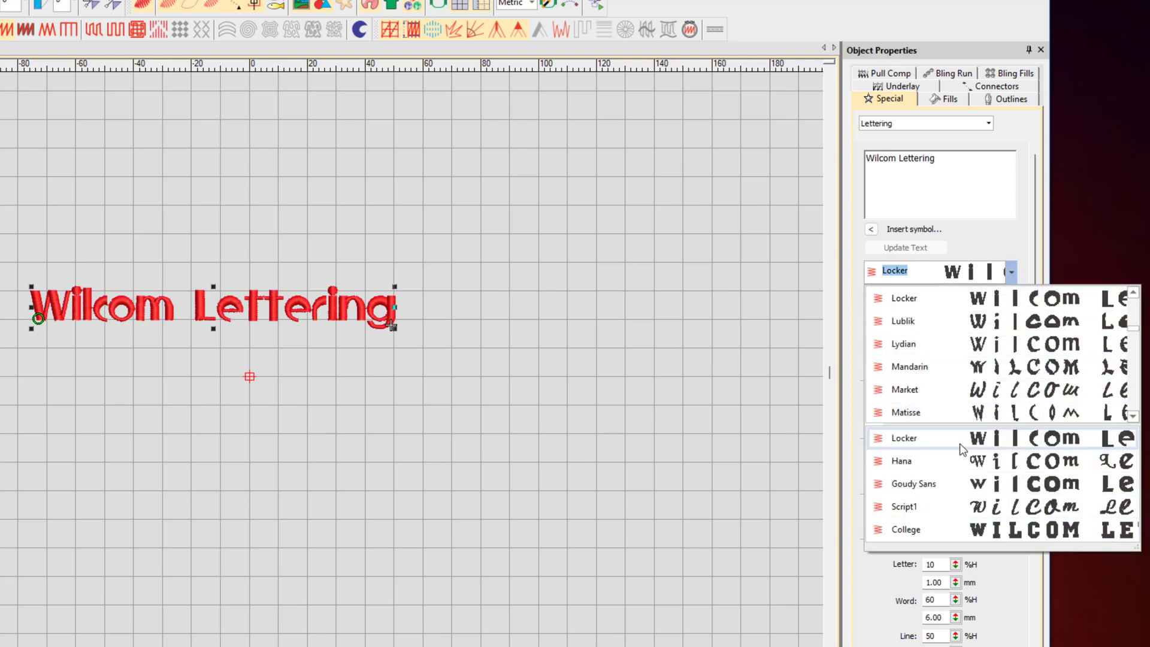
{"action": "left_click", "coordinate": [901, 461]}
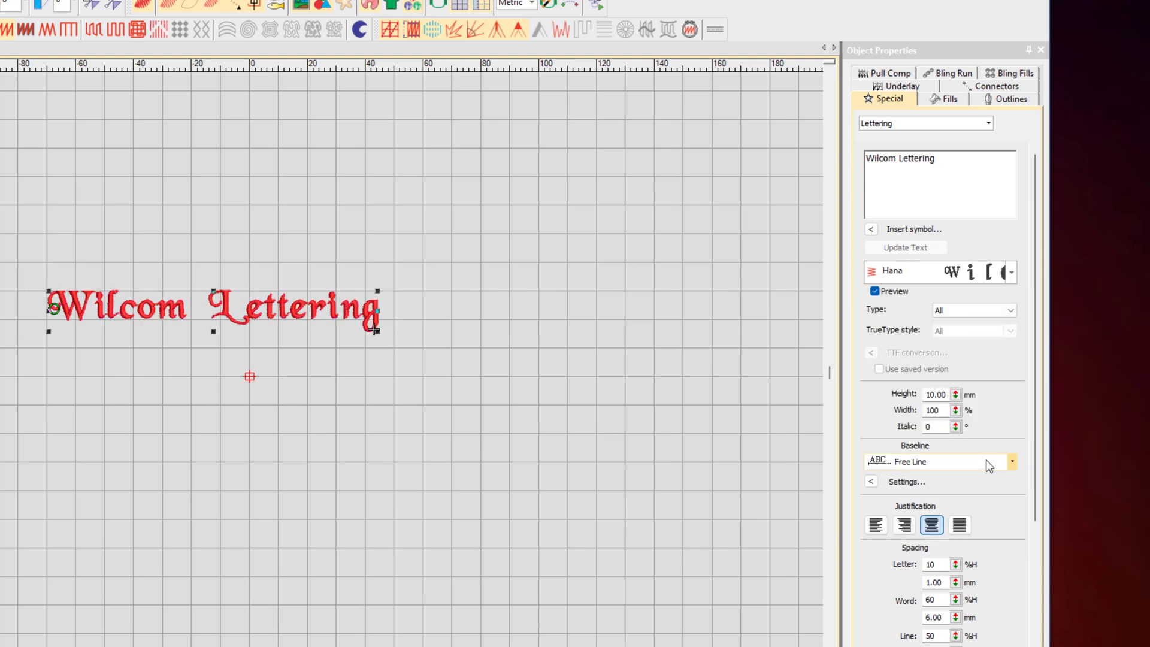
{"action": "mouse_move", "coordinate": [690, 399]}
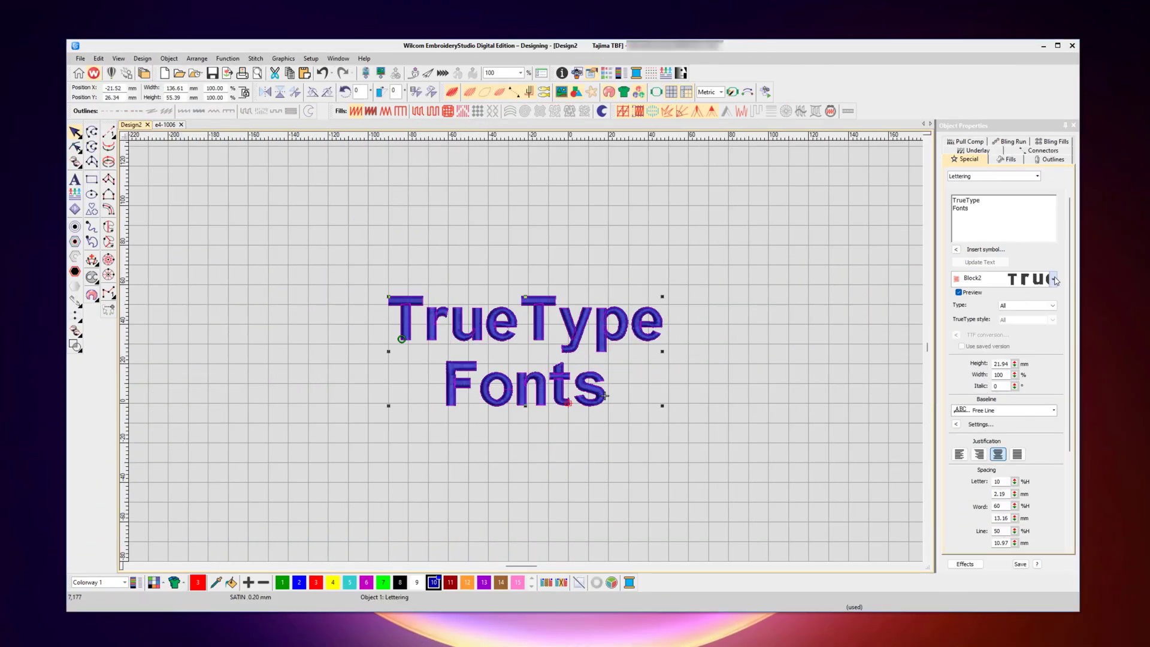
- Browse the installed TrueType fonts for the 'TrueType Fonts' lettering and pick one
{"action": "left_click", "coordinate": [1053, 279]}
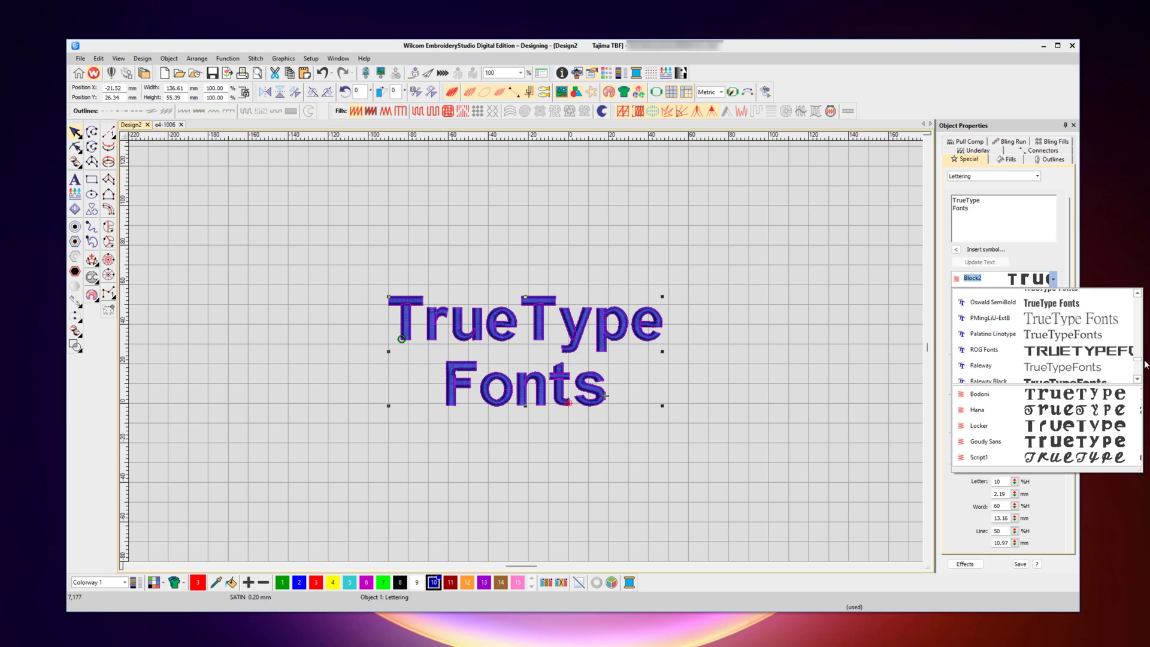
{"action": "scroll", "scroll_direction": "down", "scroll_amount": 3}
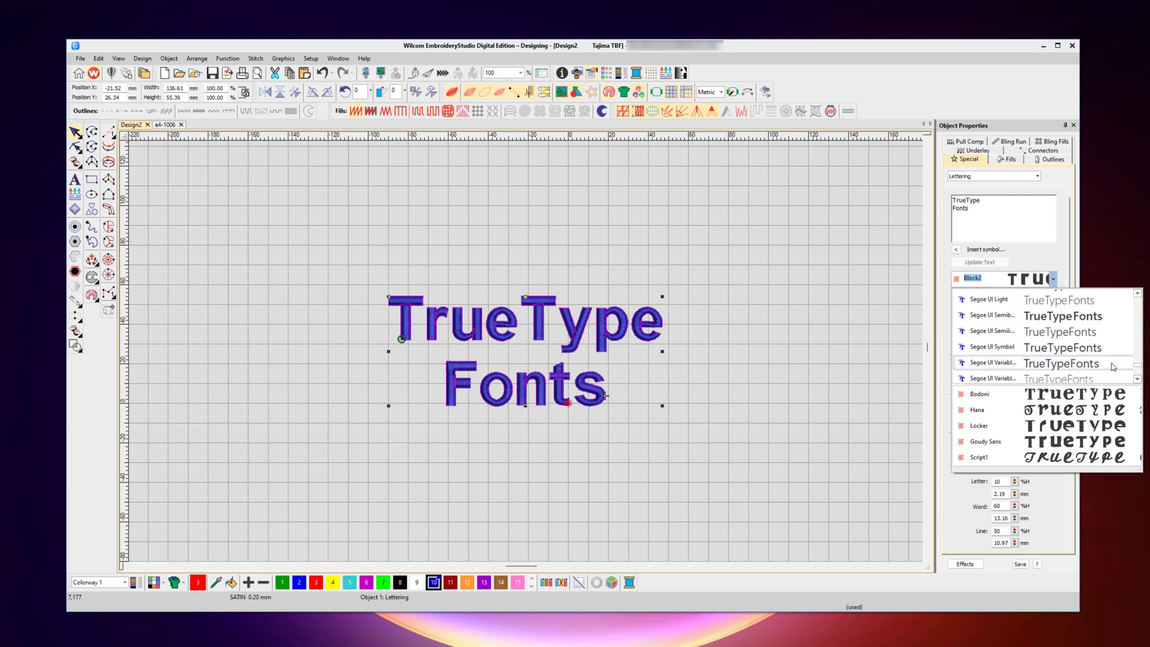
{"action": "left_click", "coordinate": [990, 316]}
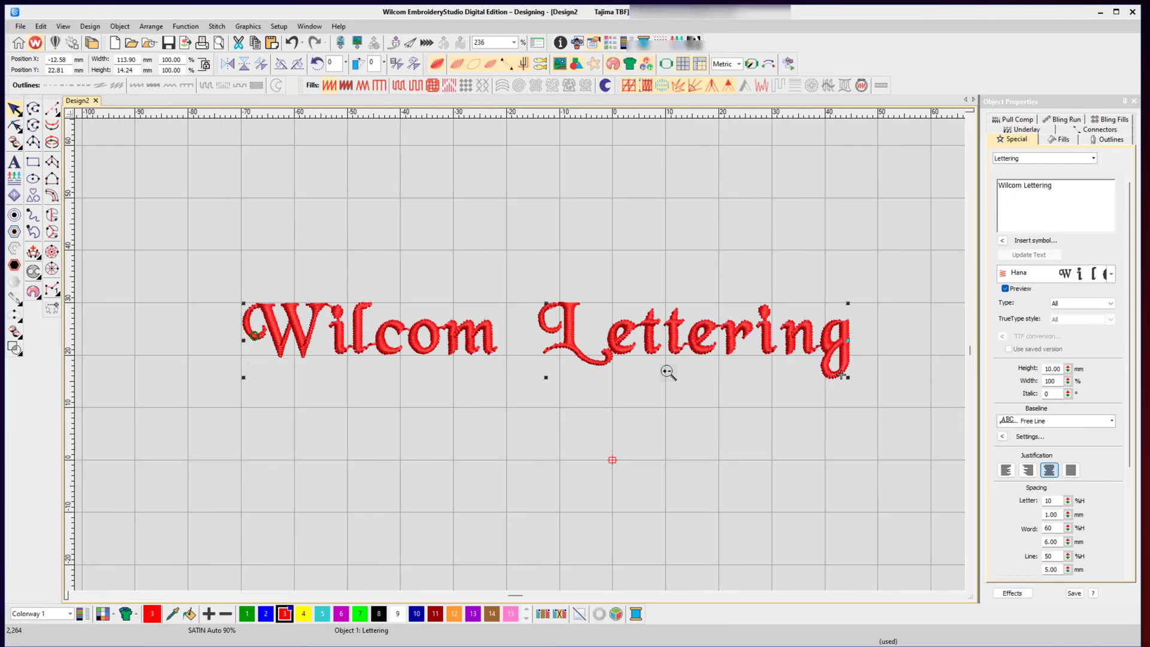
{"action": "mouse_move", "coordinate": [658, 372]}
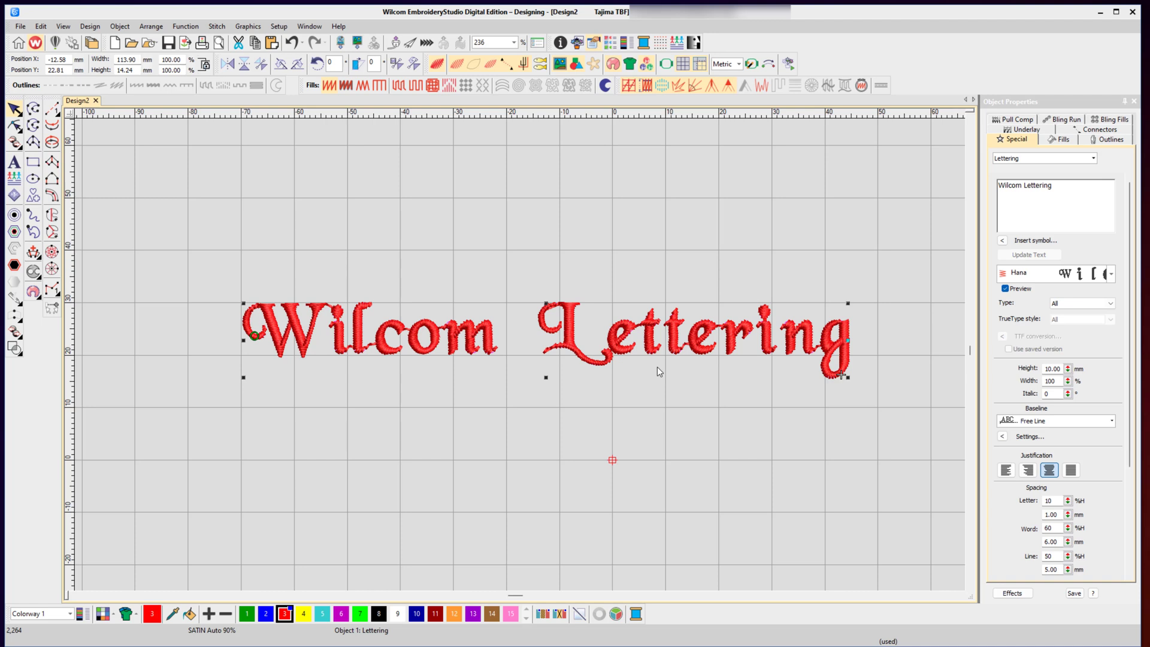
{"action": "mouse_move", "coordinate": [1062, 376]}
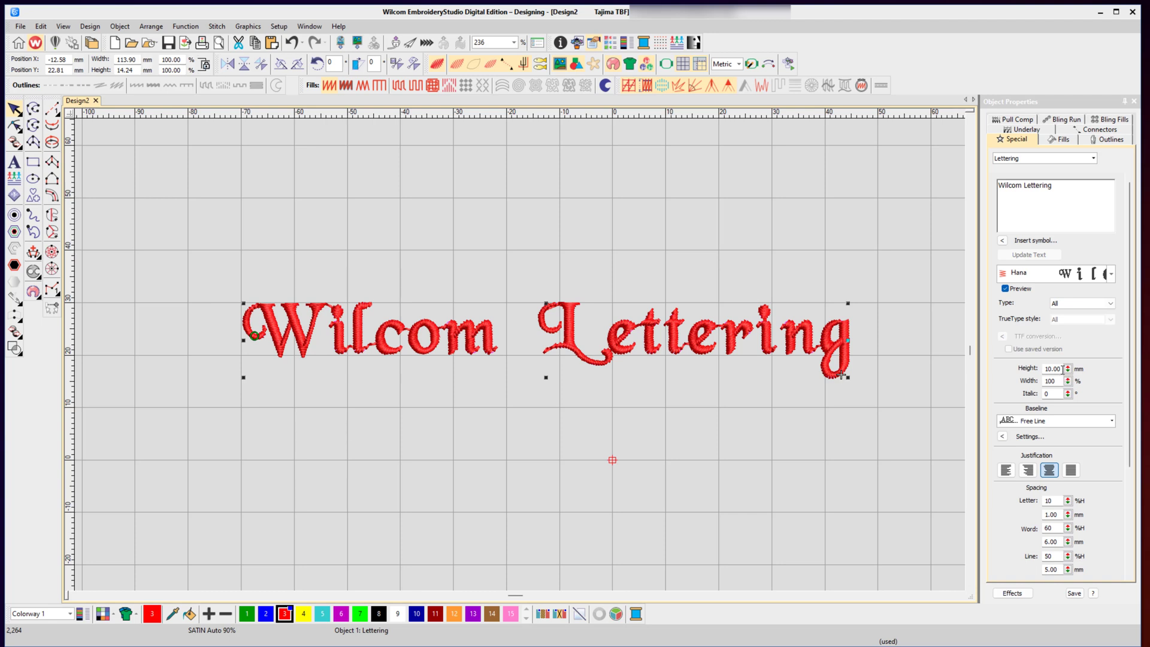
- Reduce the Hana lettering height from 10 mm to 8.00 mm
{"action": "triple_click", "coordinate": [1053, 368]}
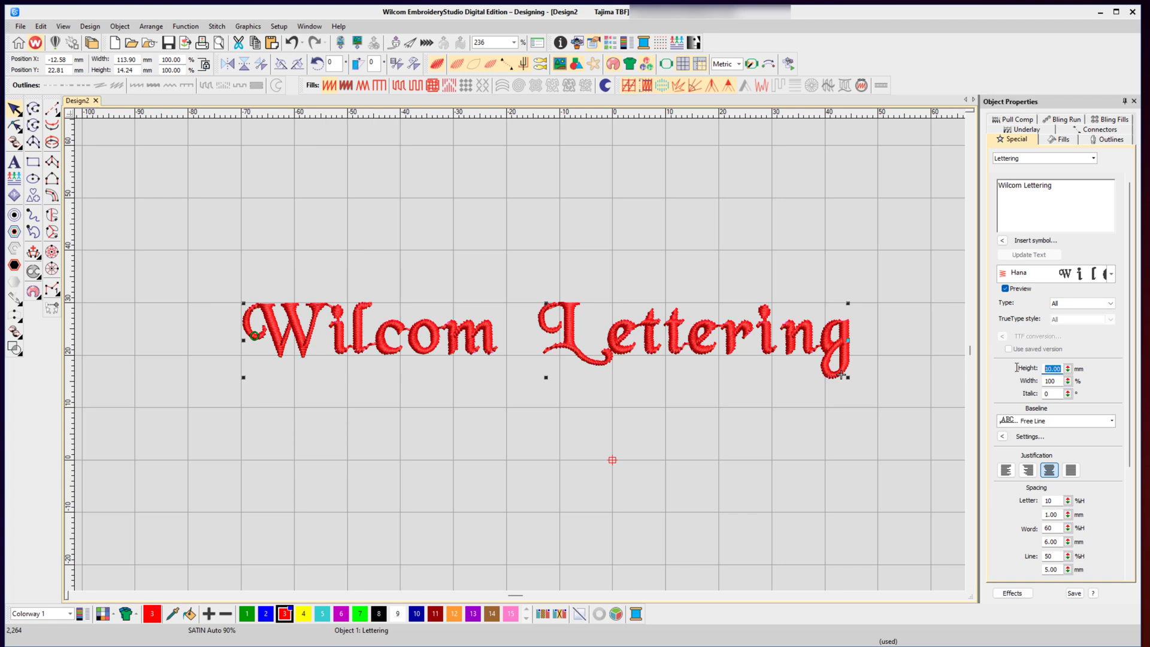
{"action": "type", "text": "8.00"}
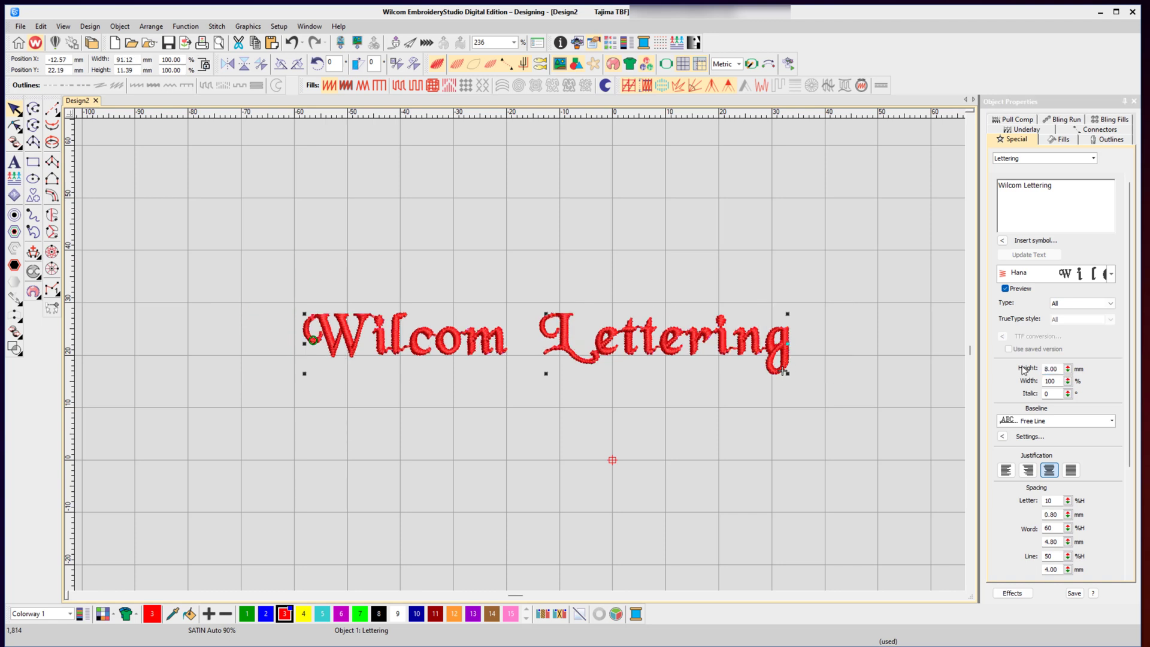
{"action": "mouse_move", "coordinate": [787, 316]}
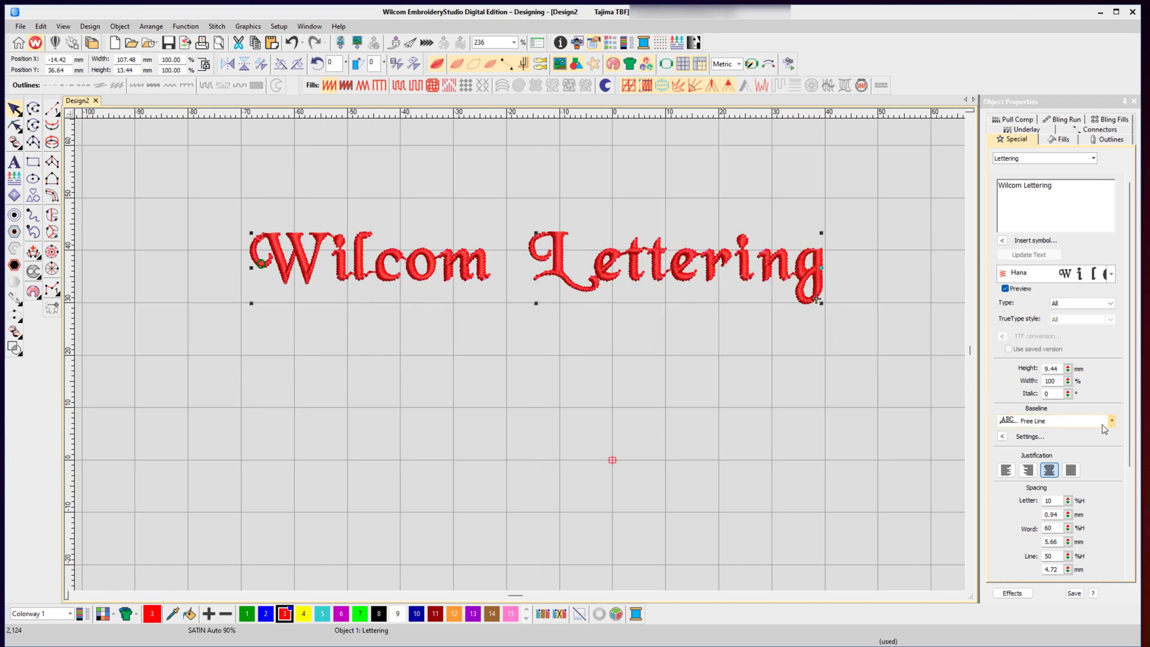
- Put the lettering on an Arc CCW baseline, then try another arc baseline
{"action": "left_click", "coordinate": [1110, 420]}
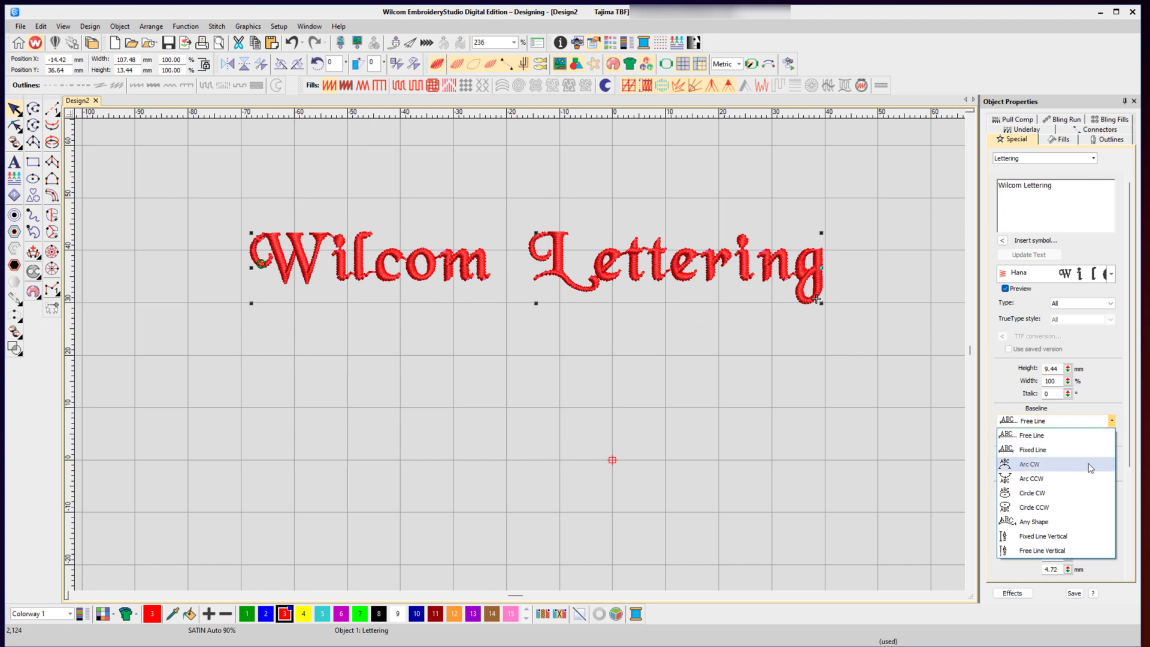
{"action": "mouse_move", "coordinate": [1053, 470]}
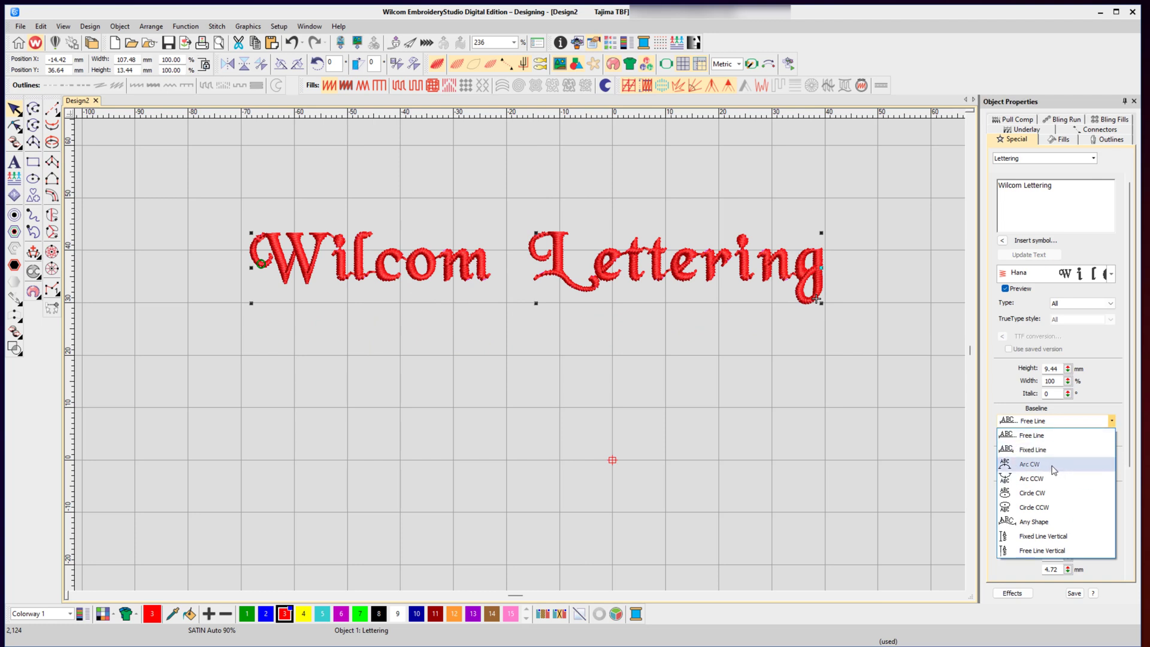
{"action": "left_click", "coordinate": [1029, 464]}
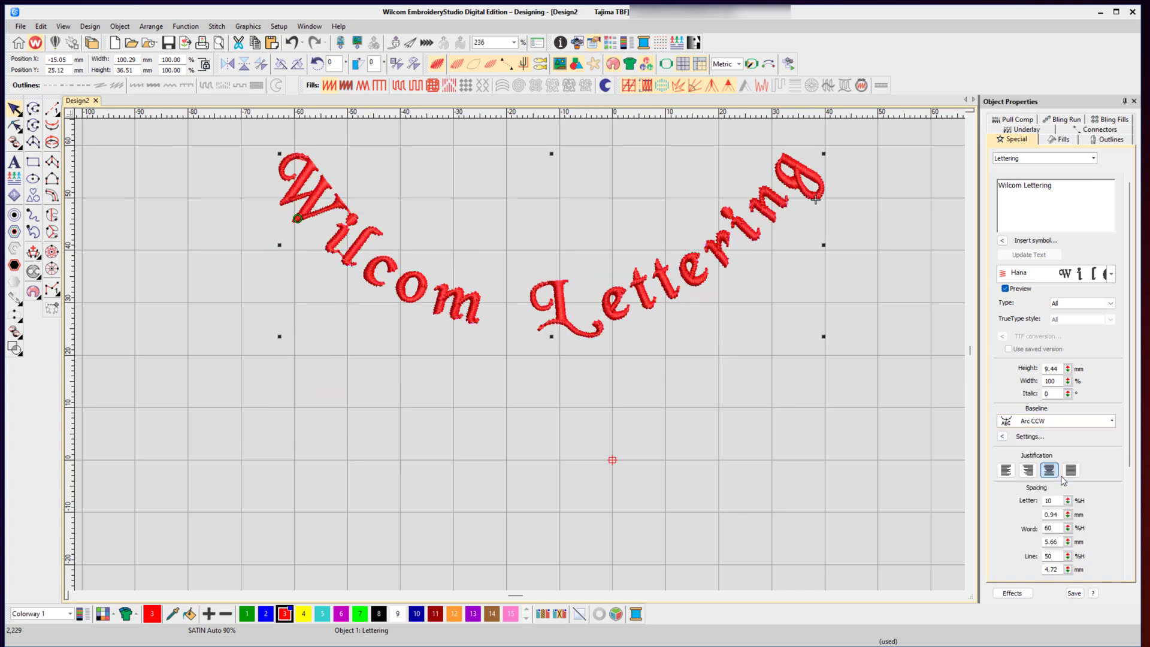
{"action": "left_click", "coordinate": [1109, 420]}
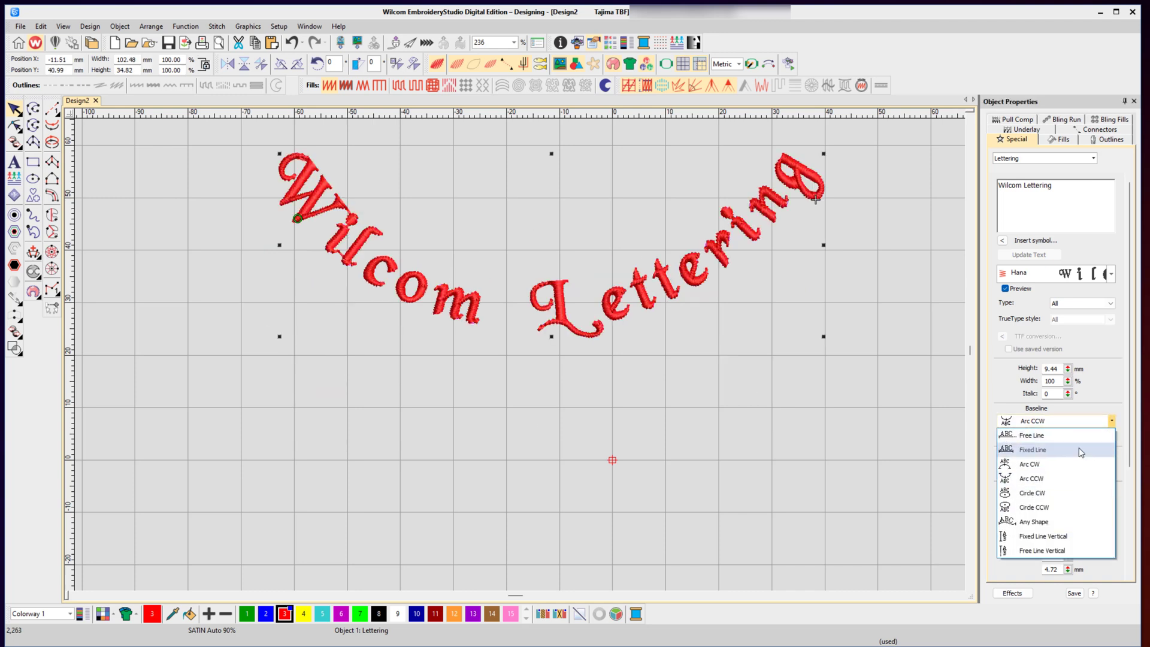
{"action": "left_click", "coordinate": [1035, 507]}
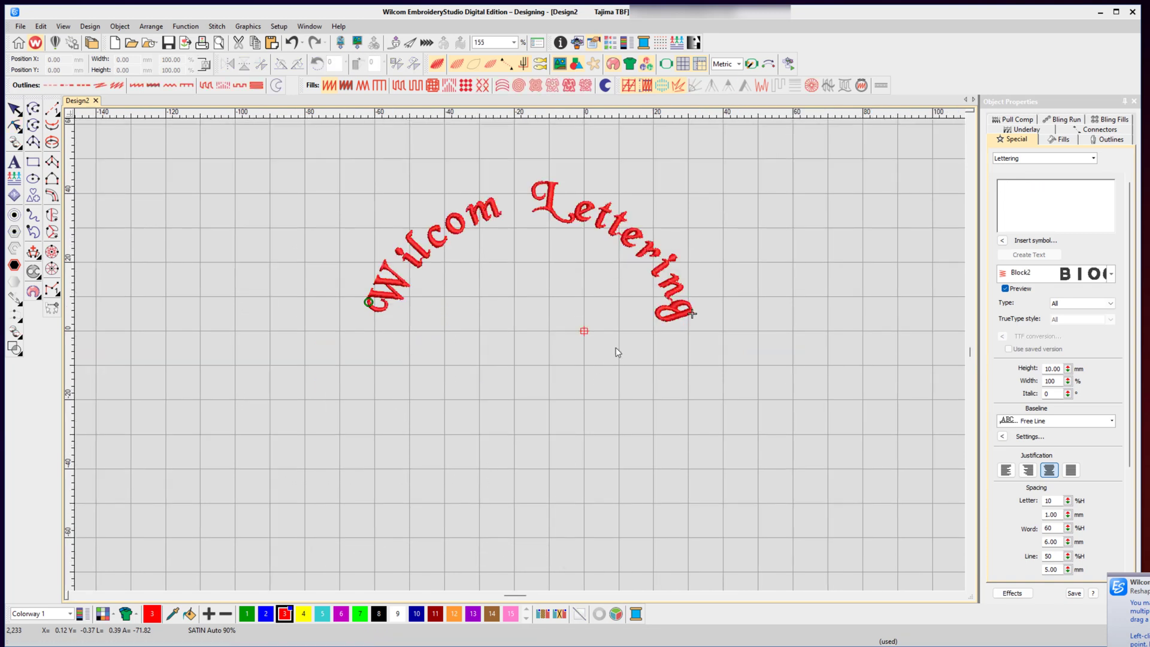
- Try another baseline shape, return to a straight Free Line, and change justification
{"action": "left_click", "coordinate": [1110, 420]}
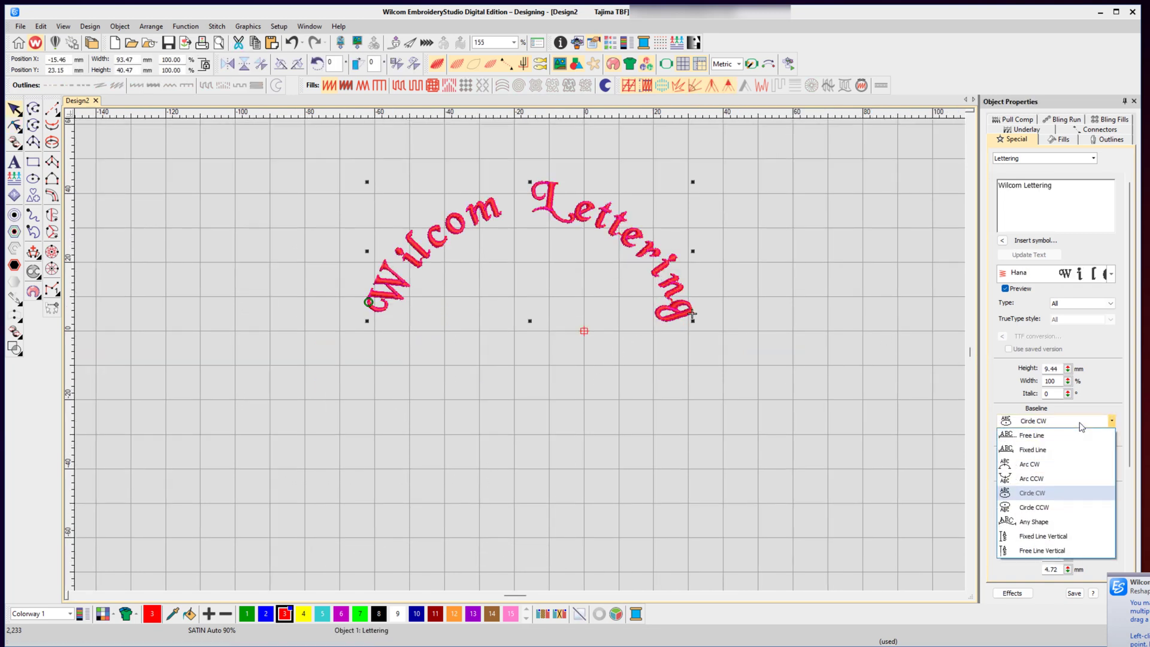
{"action": "mouse_move", "coordinate": [1034, 507]}
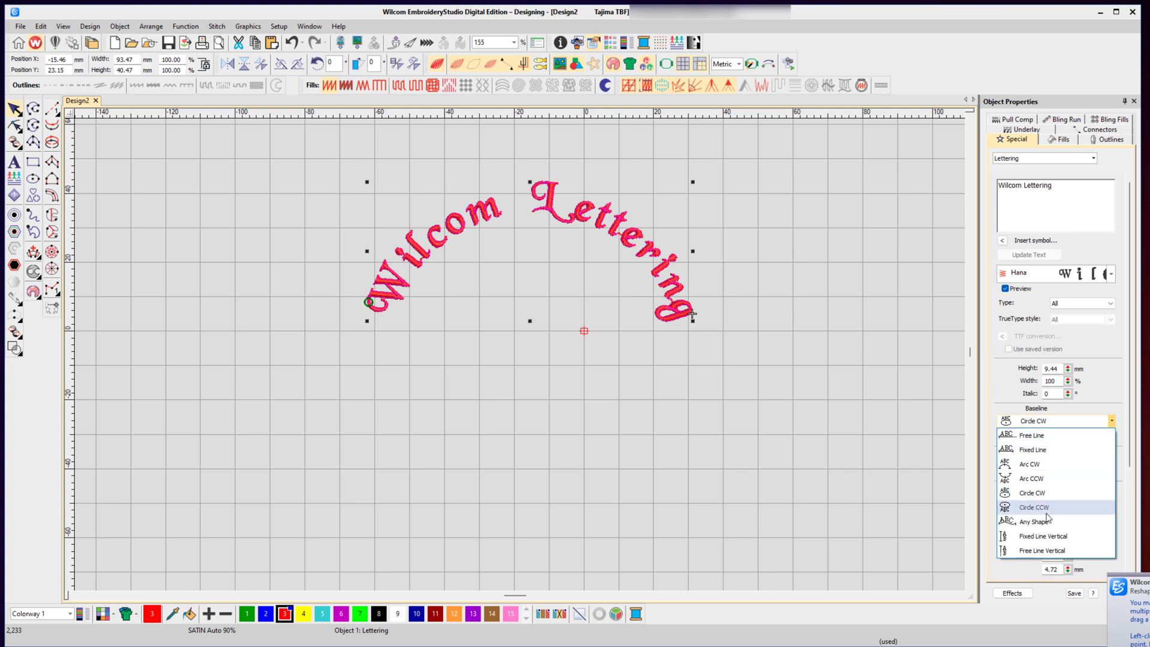
{"action": "left_click", "coordinate": [1039, 522]}
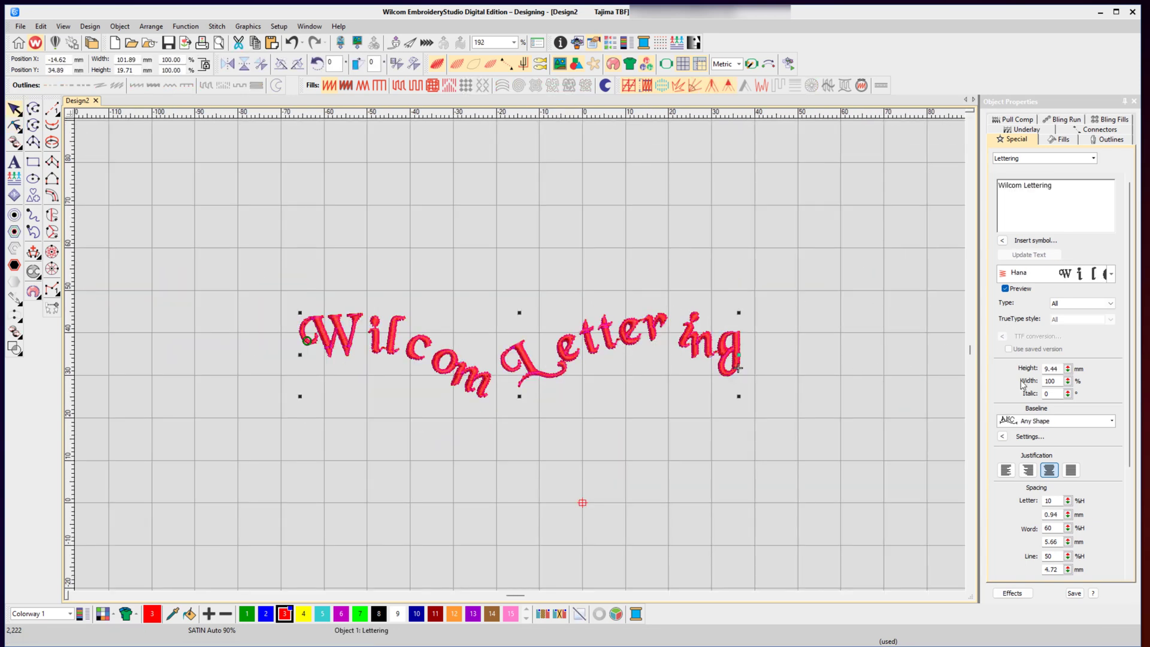
{"action": "left_click", "coordinate": [1111, 421]}
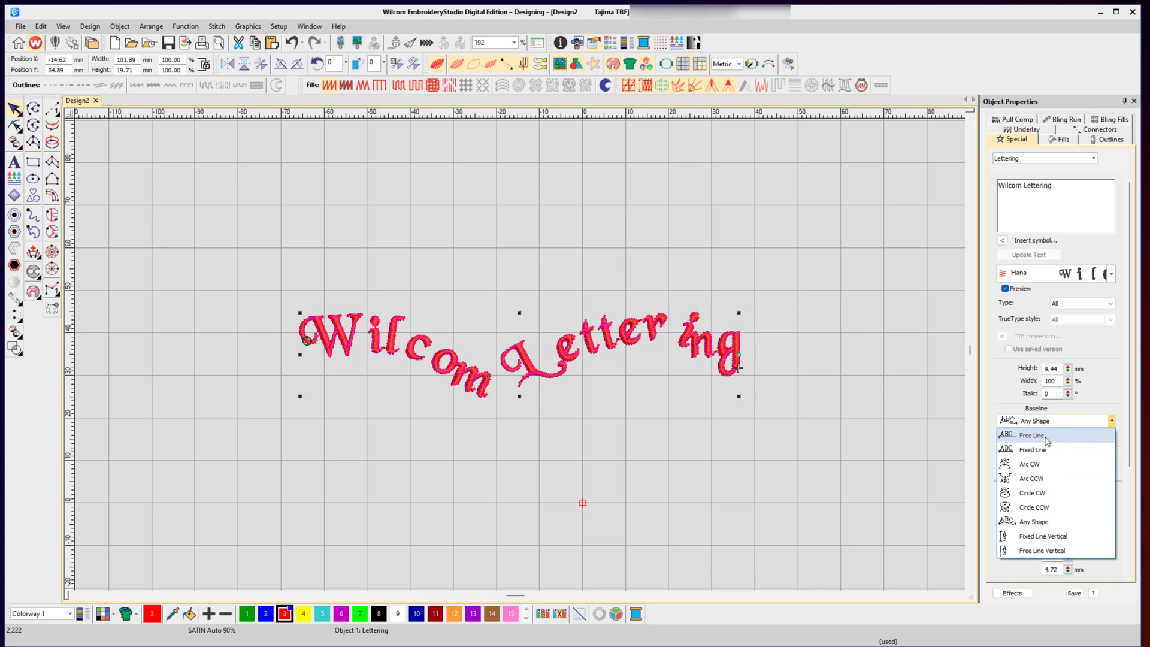
{"action": "left_click", "coordinate": [1032, 435]}
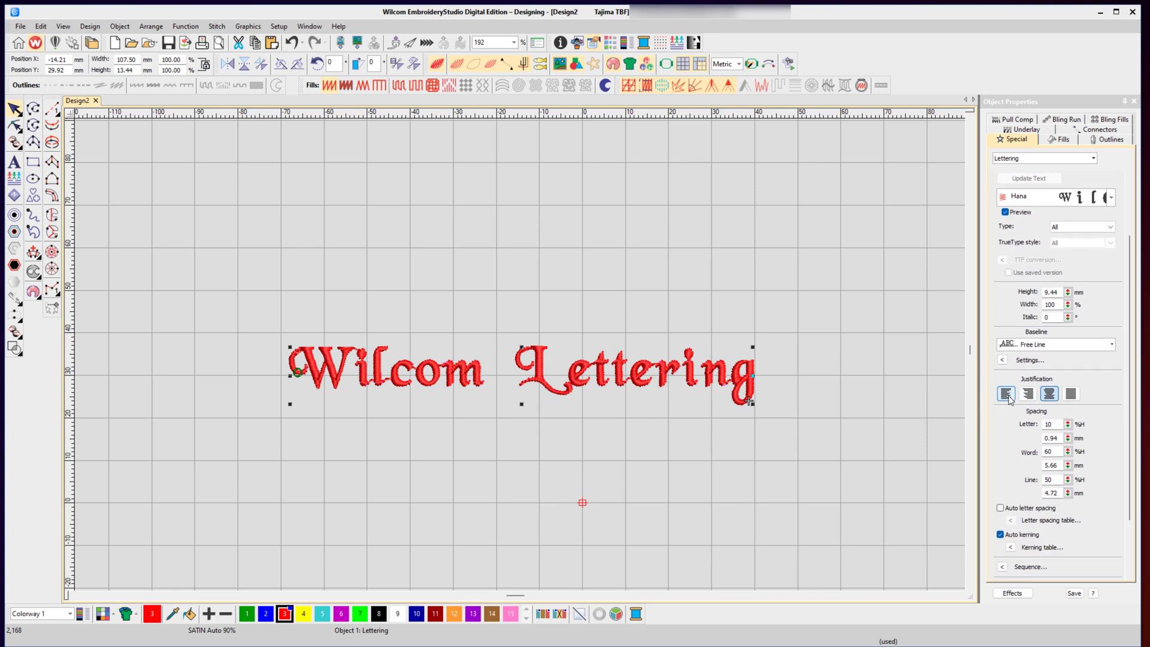
{"action": "left_click", "coordinate": [1049, 394]}
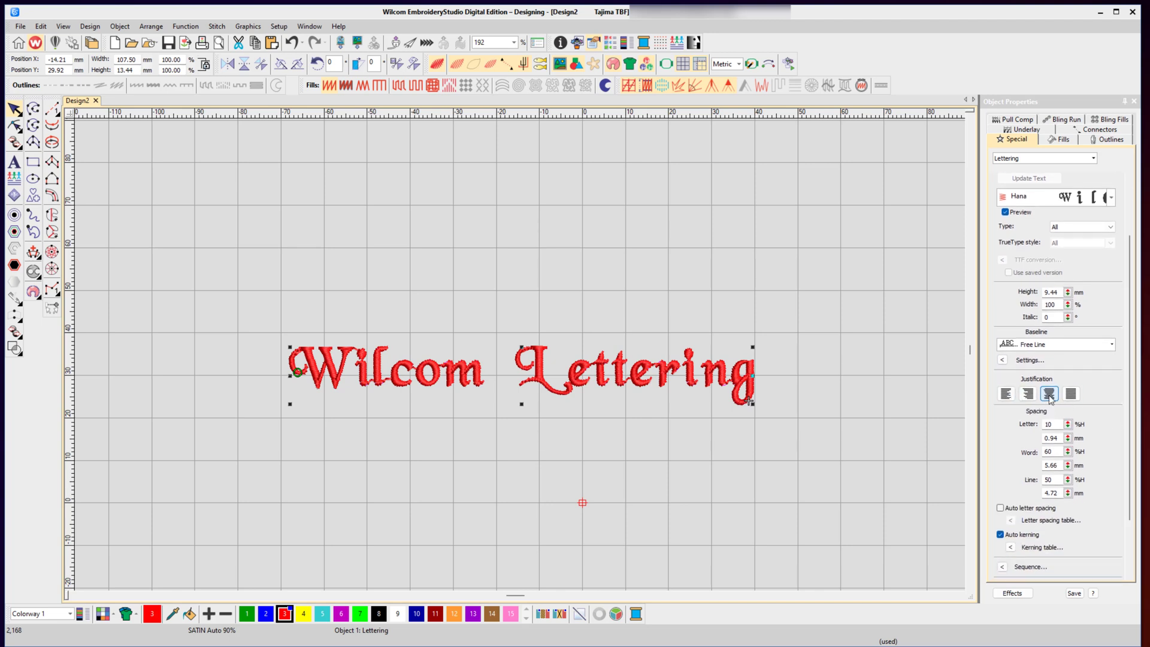
{"action": "mouse_move", "coordinate": [1072, 394]}
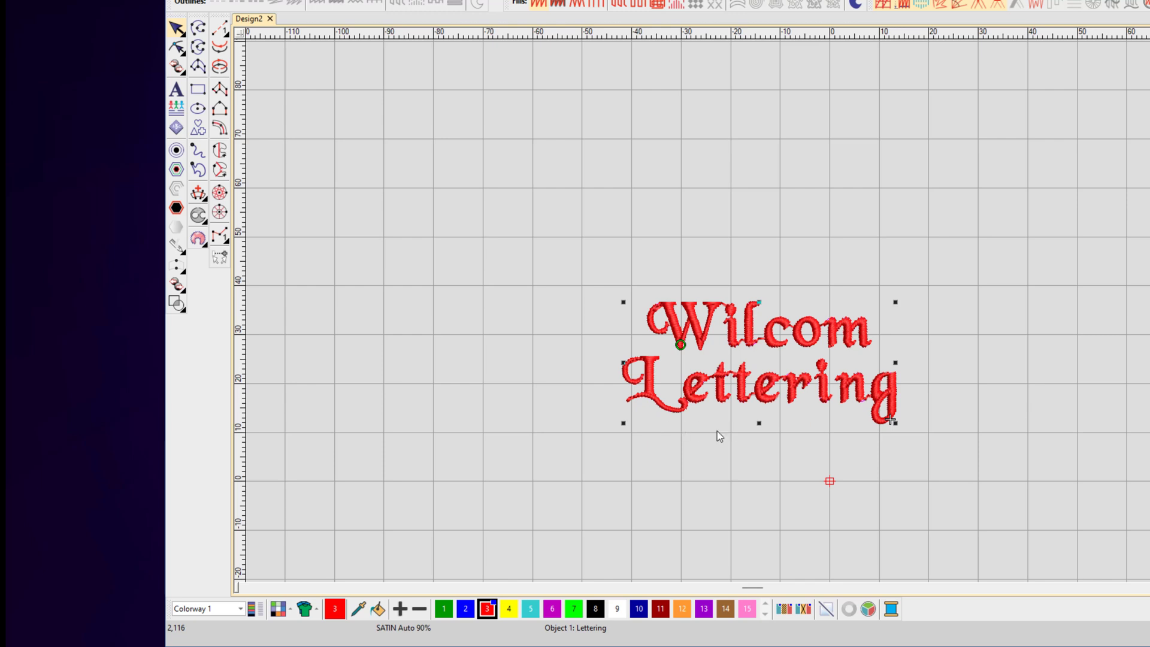
- Edit the lettering back to one line with 100 %H word spacing
{"action": "double_click", "coordinate": [748, 360]}
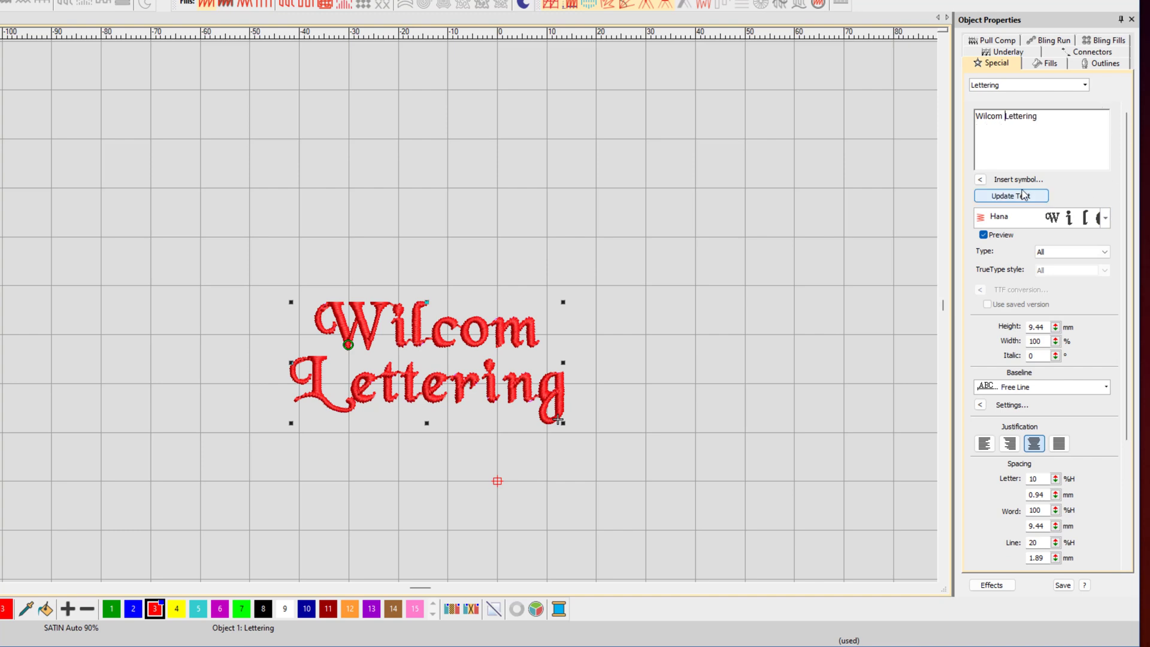
{"action": "left_click", "coordinate": [1011, 195]}
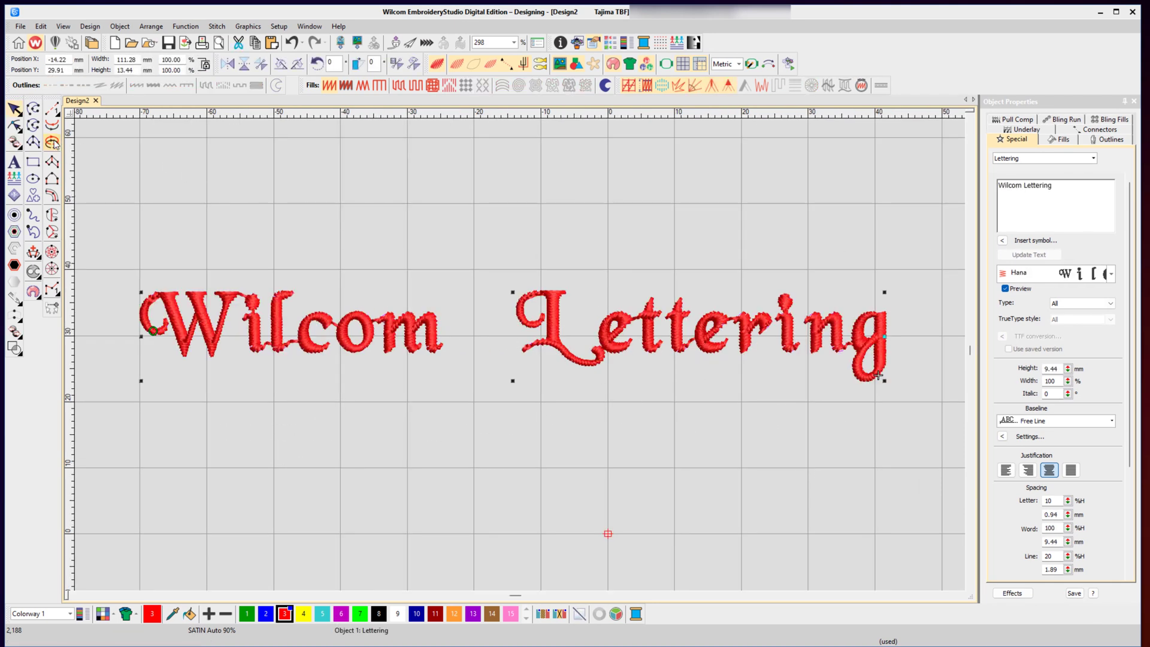
{"action": "left_click", "coordinate": [14, 109]}
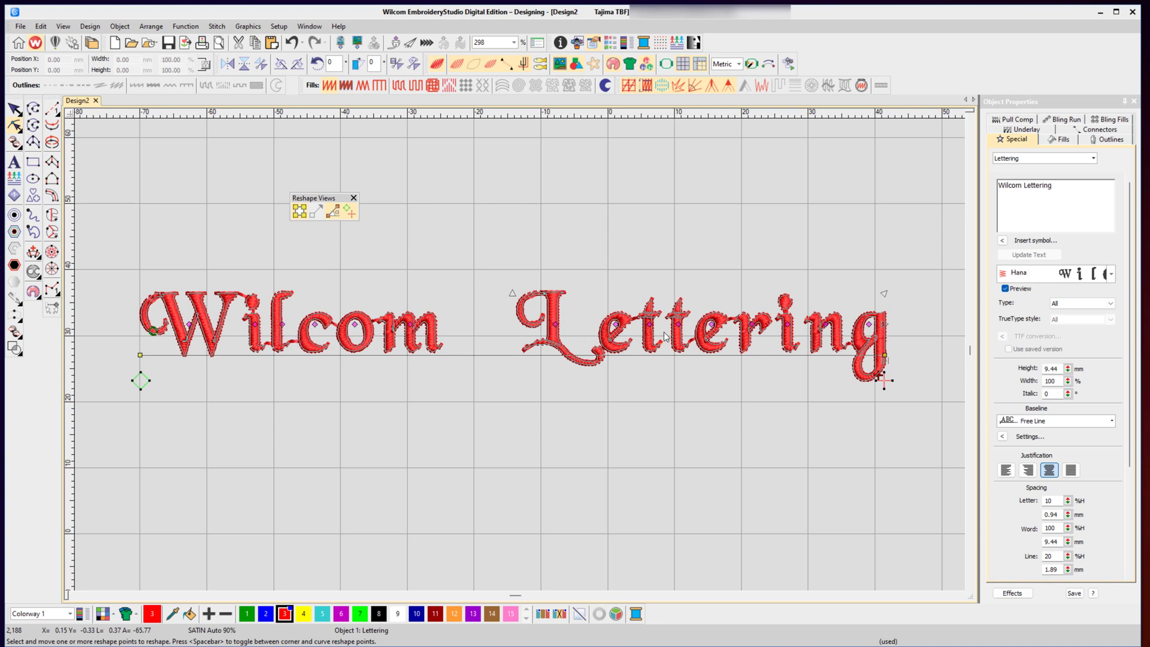
{"action": "mouse_move", "coordinate": [835, 372]}
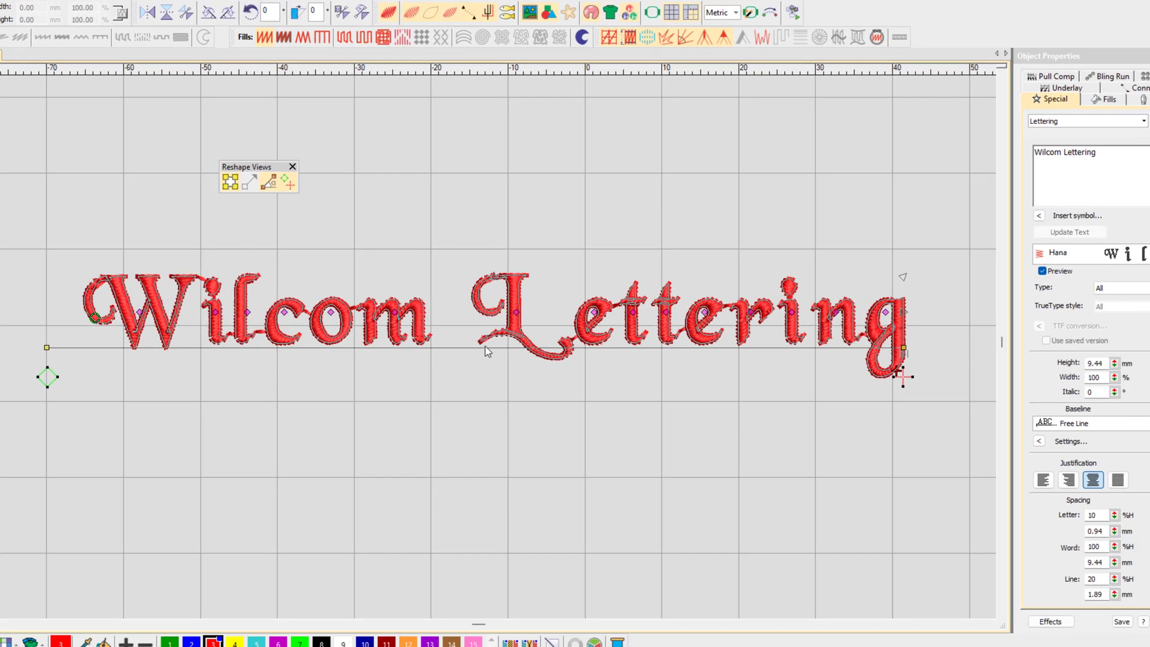
- Set the lettering baseline to Any Shape so it bends into an arch
{"action": "left_click", "coordinate": [1118, 416]}
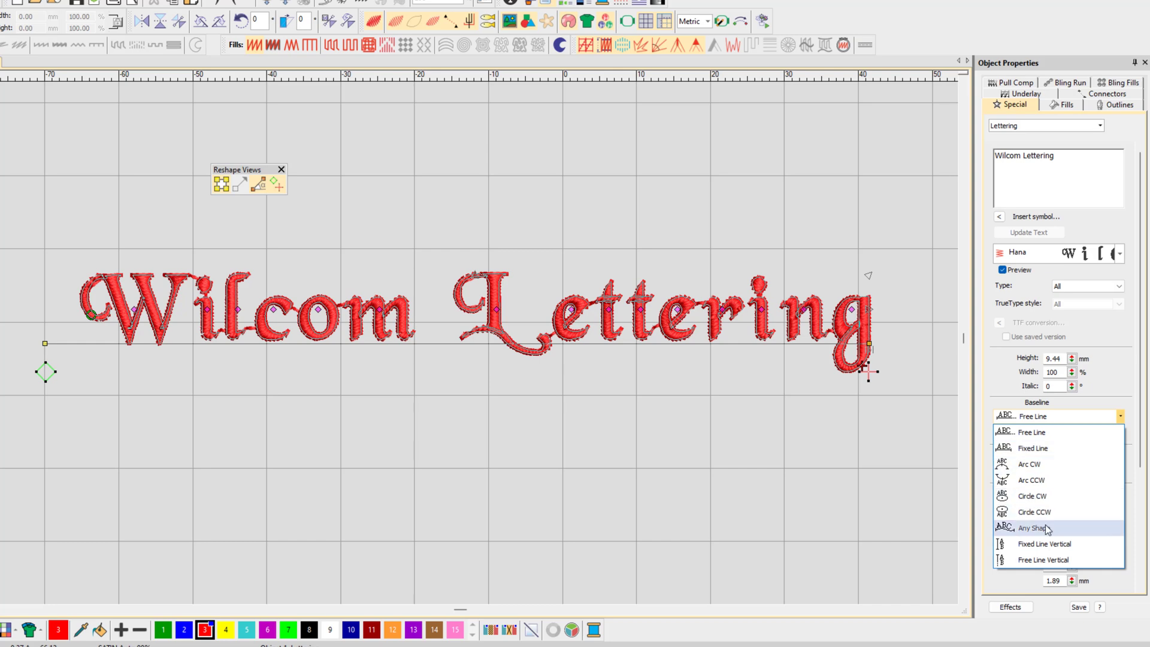
{"action": "left_click", "coordinate": [1036, 528]}
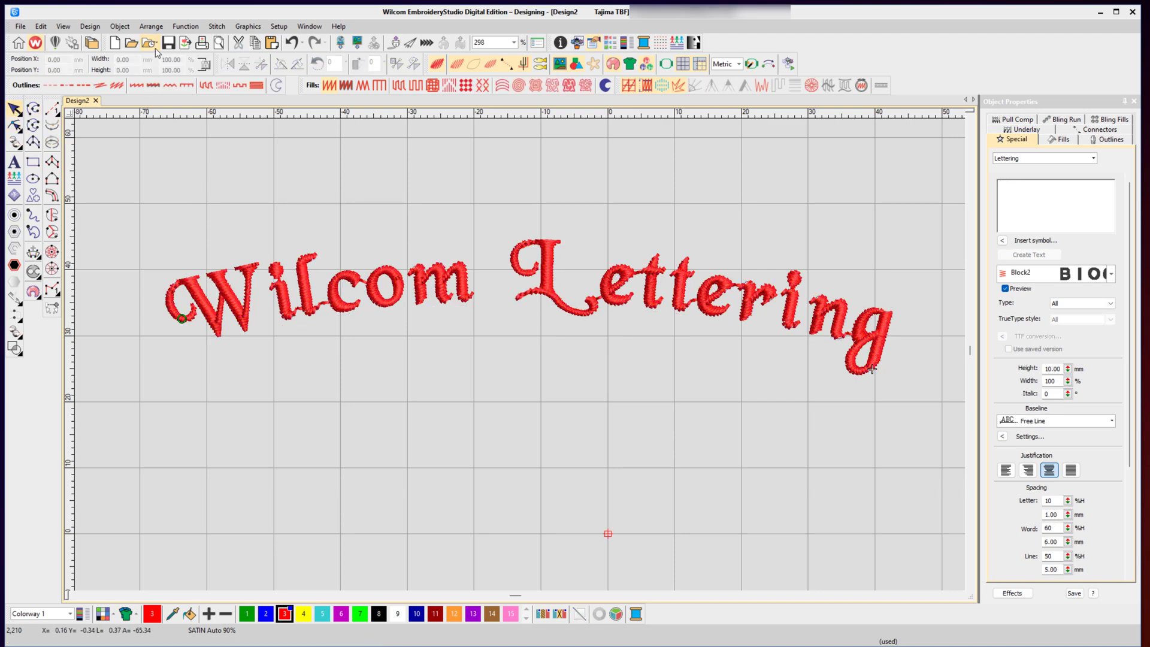
- Open the e4-1006 coffee badge design and add 'SYDNEY, AUSTRALIA' lettering beneath it
{"action": "left_click", "coordinate": [148, 42]}
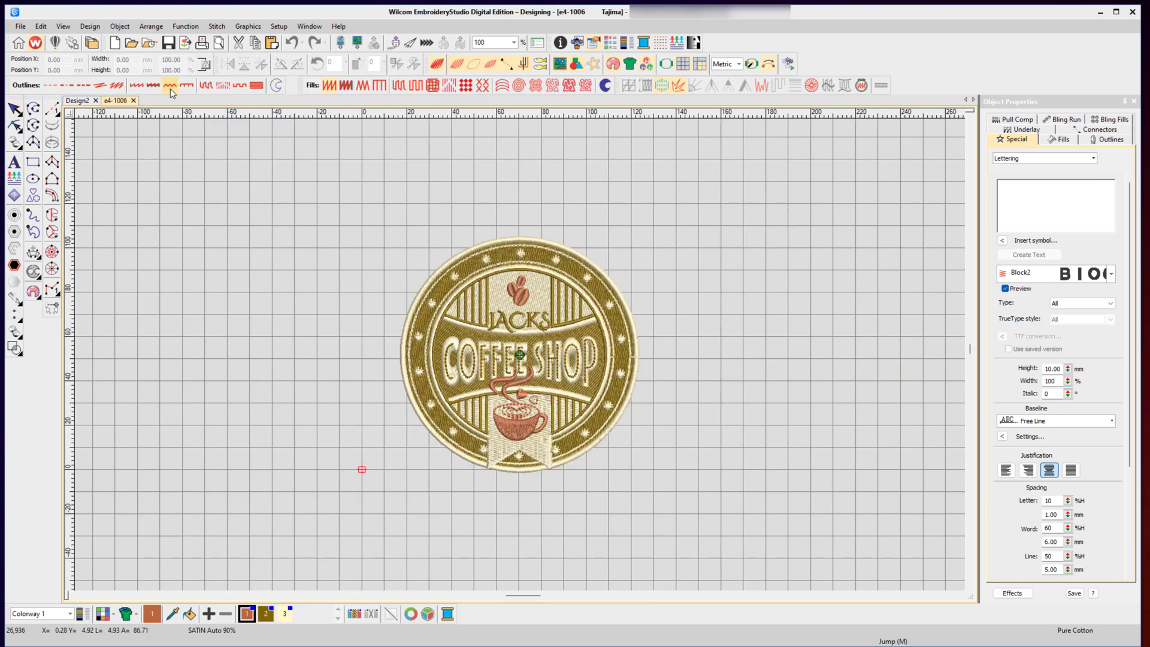
{"action": "mouse_move", "coordinate": [178, 183]}
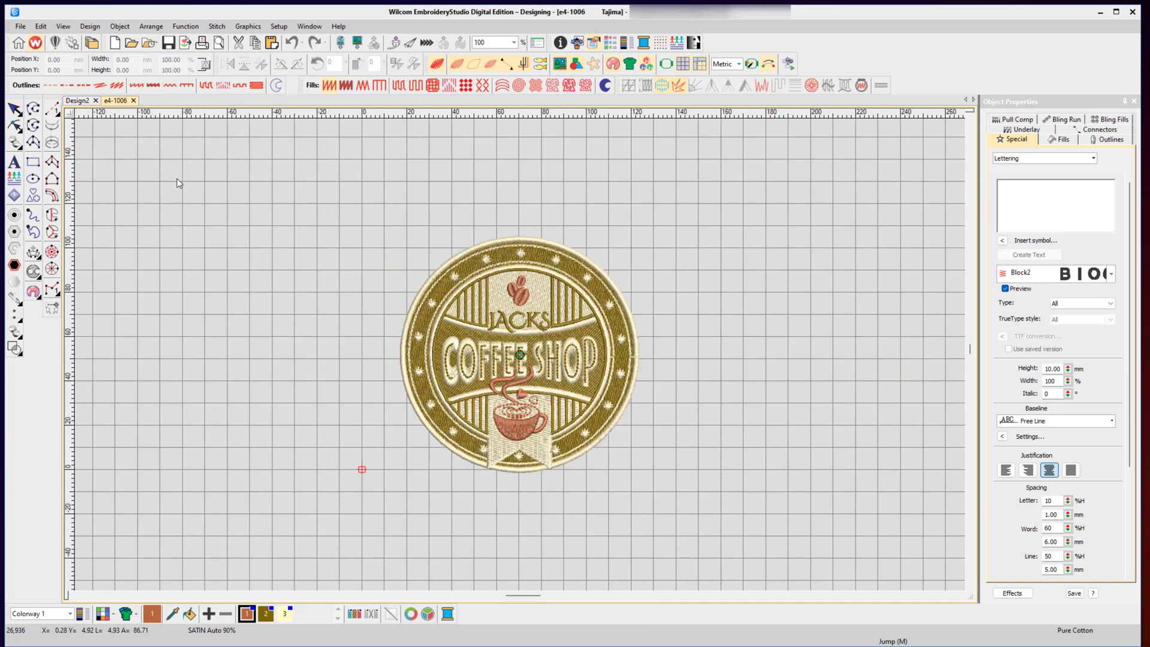
{"action": "left_click", "coordinate": [13, 162]}
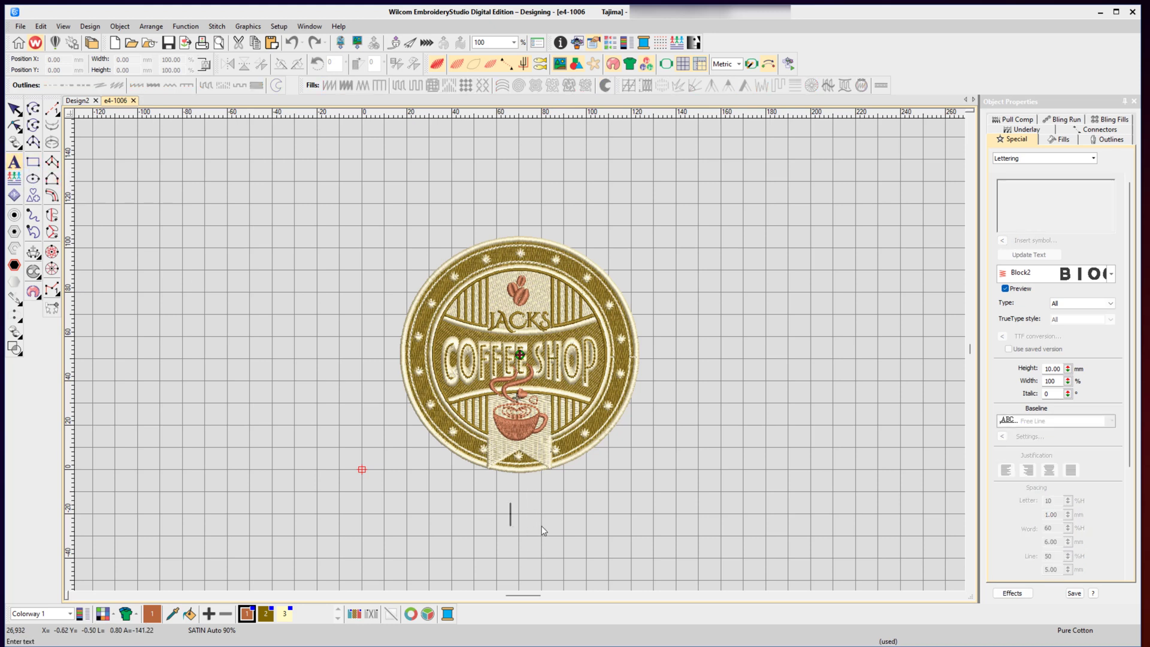
{"action": "type", "text": "SYDNEY"}
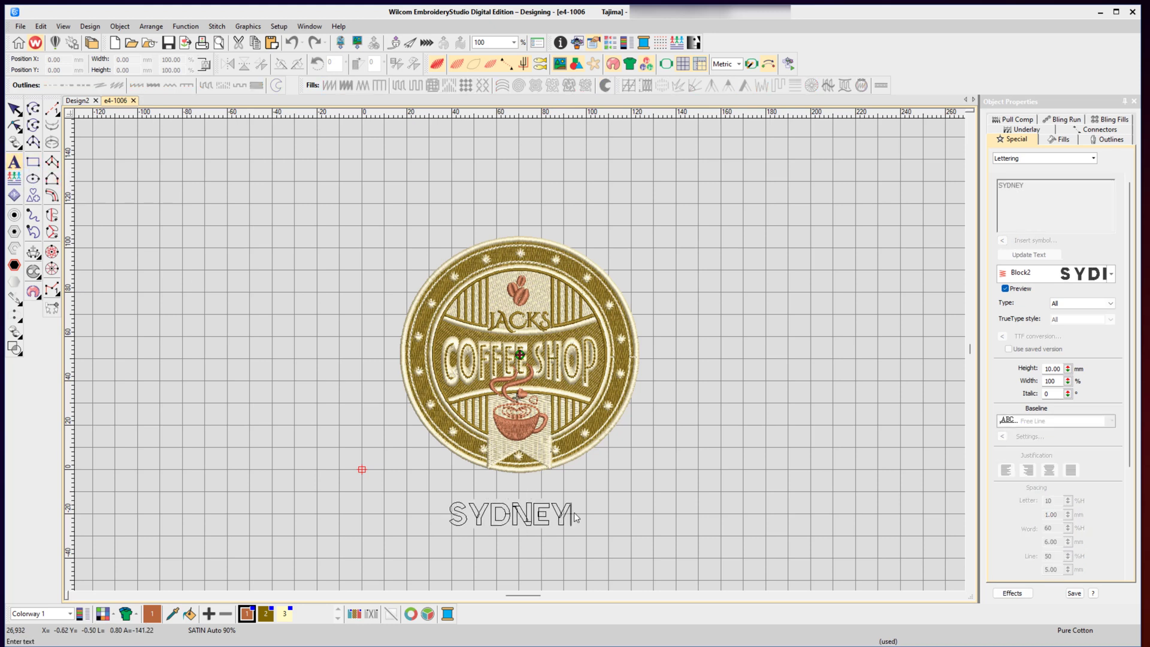
{"action": "type", "text": ", AUSTRALIOA"}
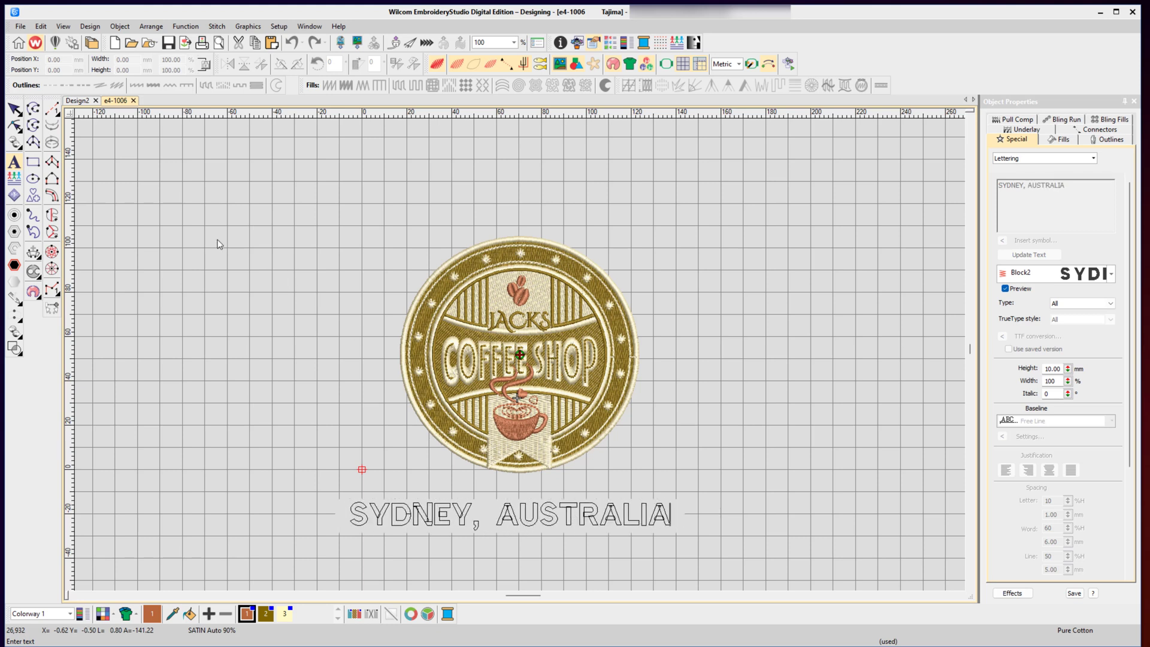
{"action": "left_click", "coordinate": [509, 513]}
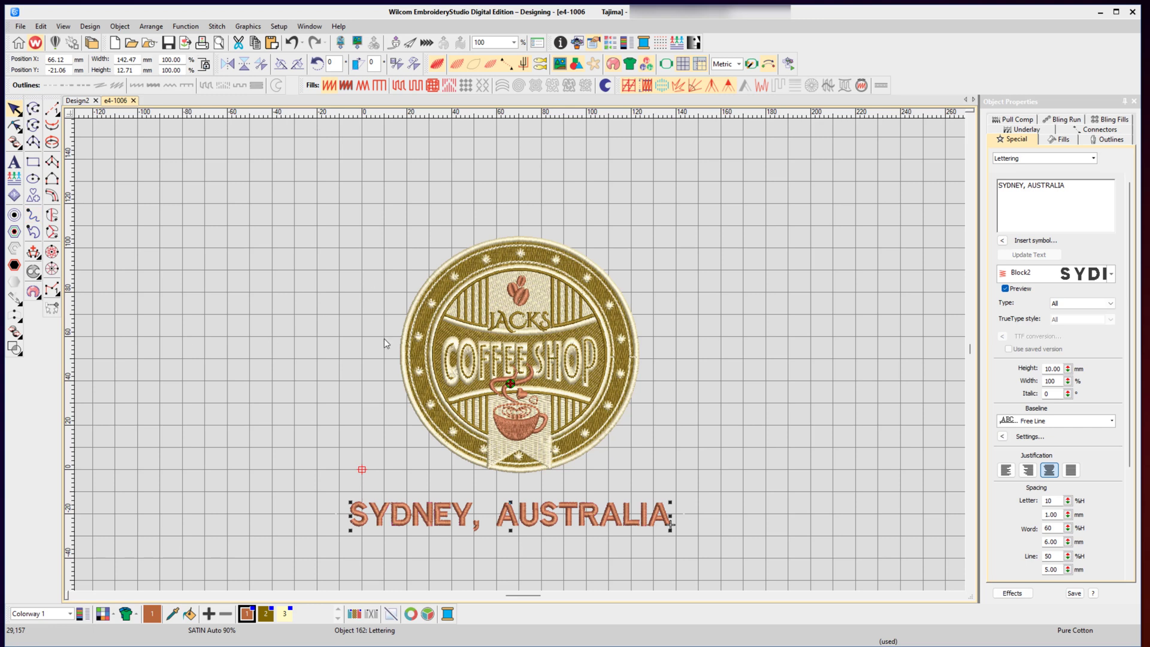
{"action": "mouse_move", "coordinate": [673, 360]}
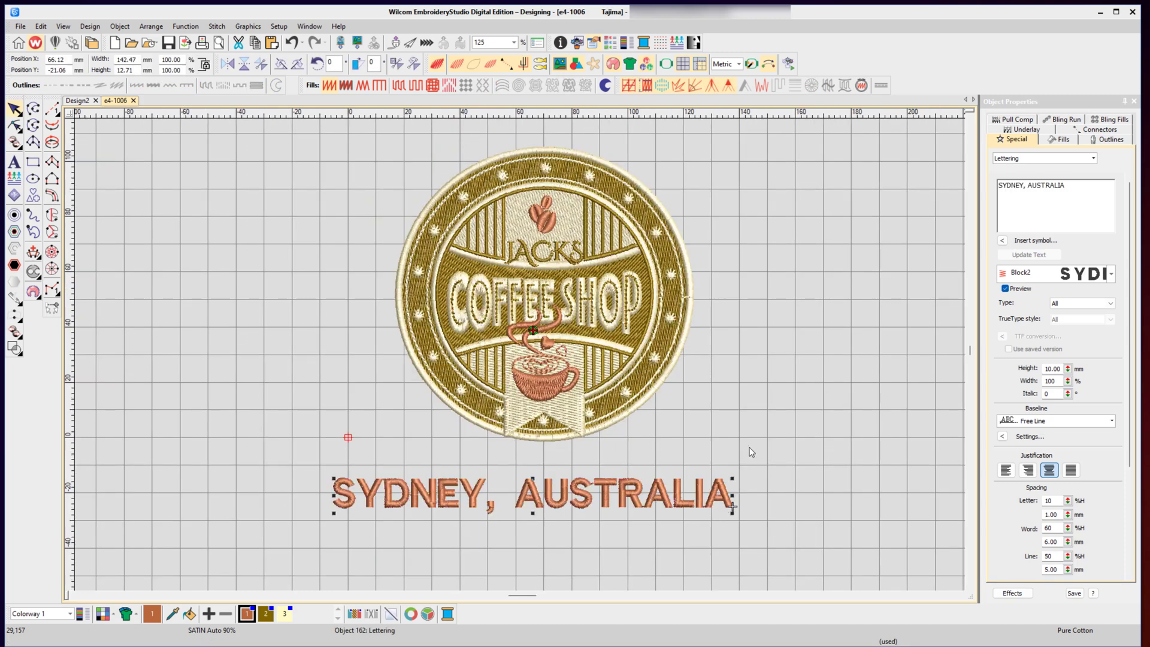
{"action": "mouse_move", "coordinate": [697, 507]}
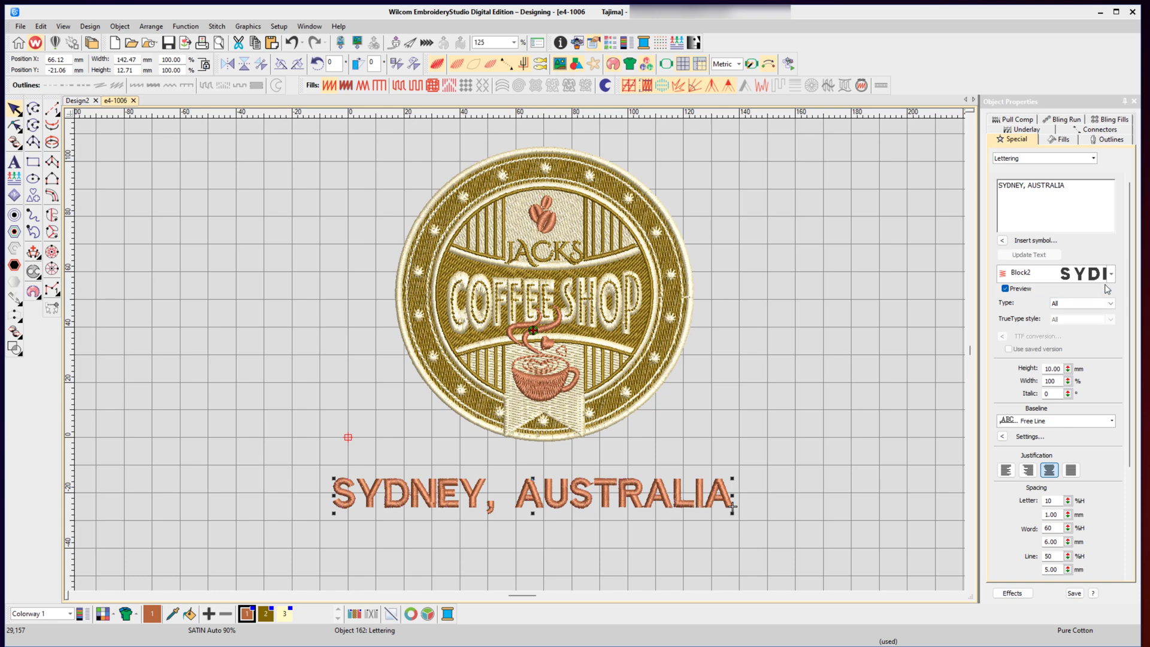
- Change the 'SYDNEY, AUSTRALIA' lettering font from Block2 to Bodoni
{"action": "left_click", "coordinate": [1108, 274]}
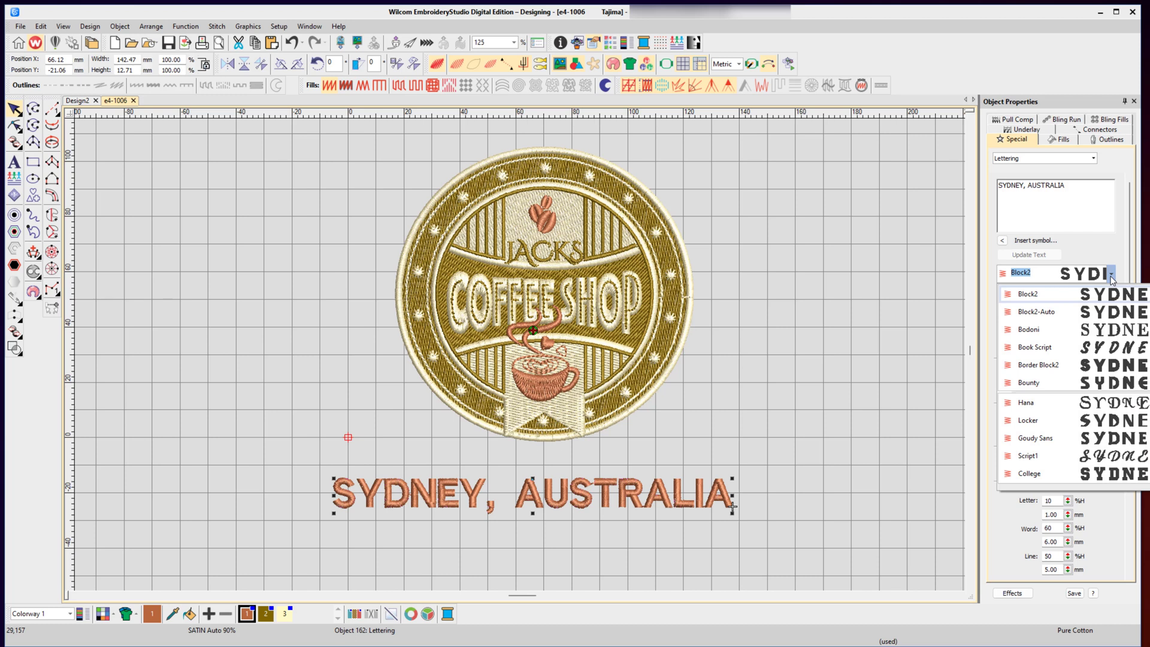
{"action": "mouse_move", "coordinate": [1032, 334]}
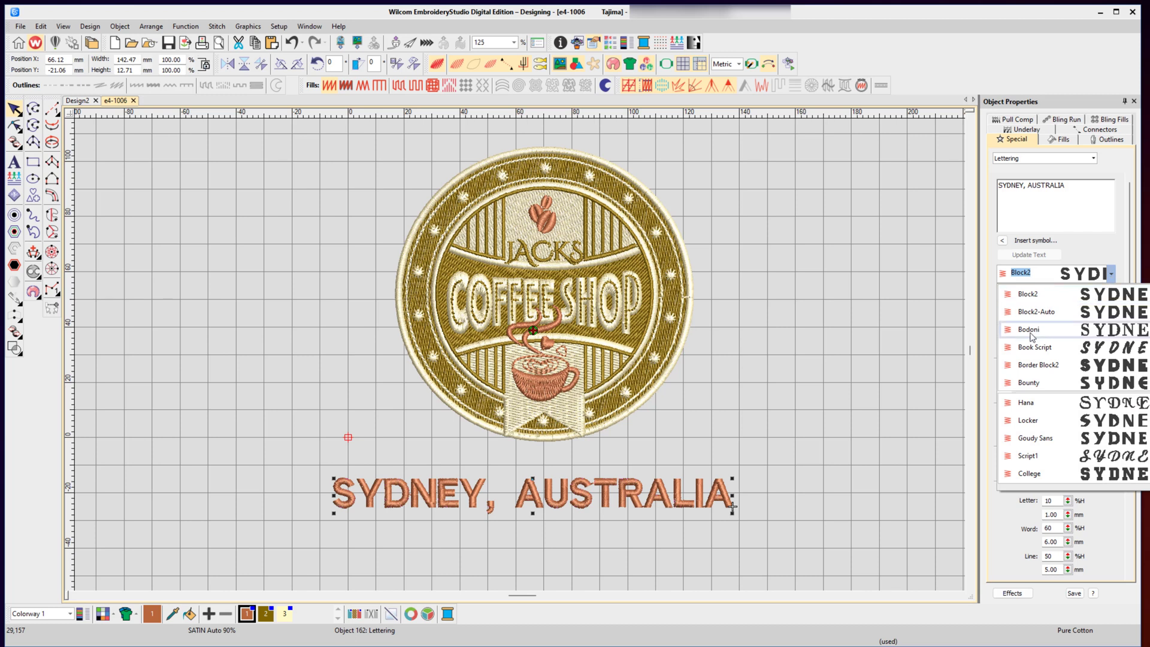
{"action": "left_click", "coordinate": [1029, 329]}
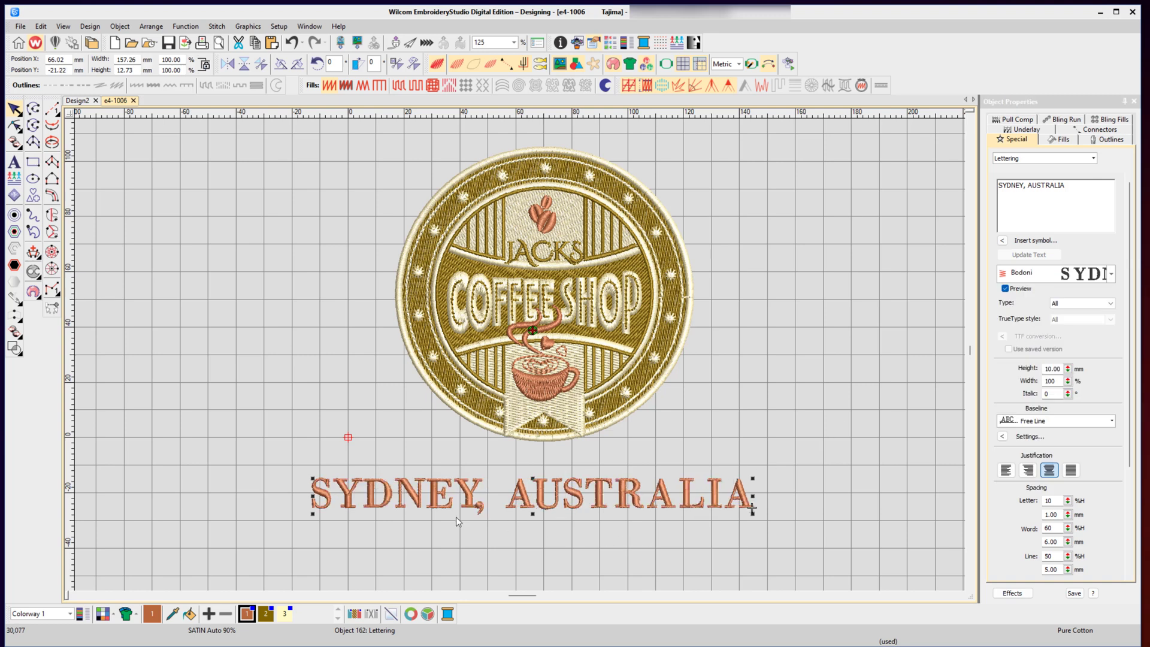
{"action": "mouse_move", "coordinate": [704, 496]}
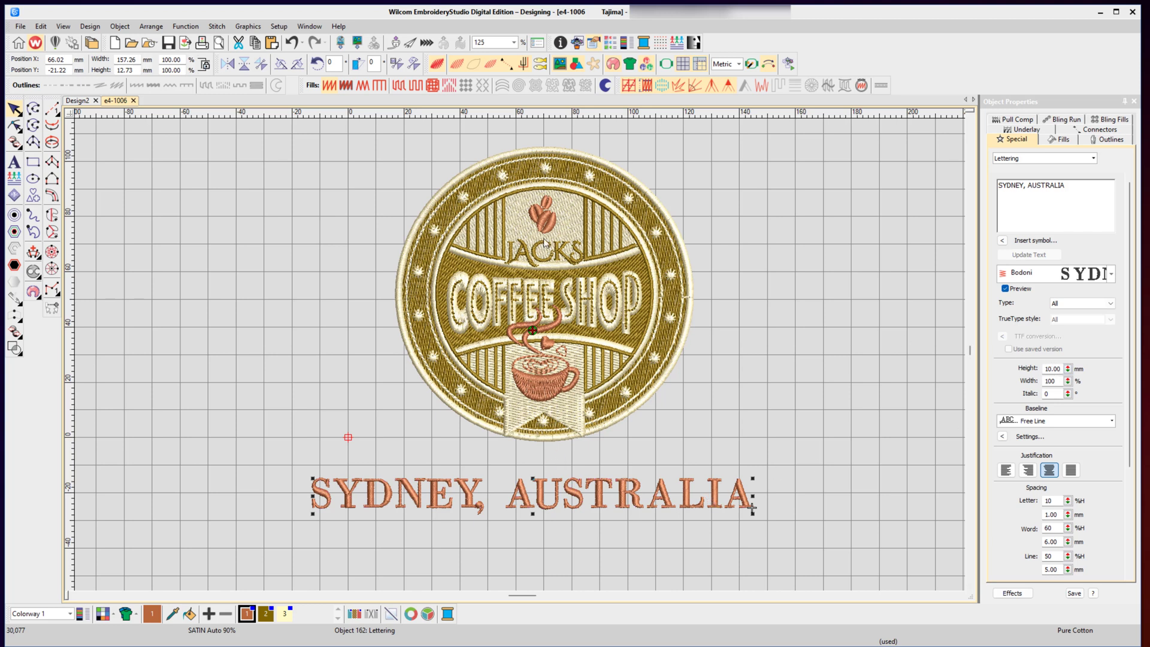
{"action": "mouse_move", "coordinate": [883, 316]}
{"action": "type", "text": "8"}
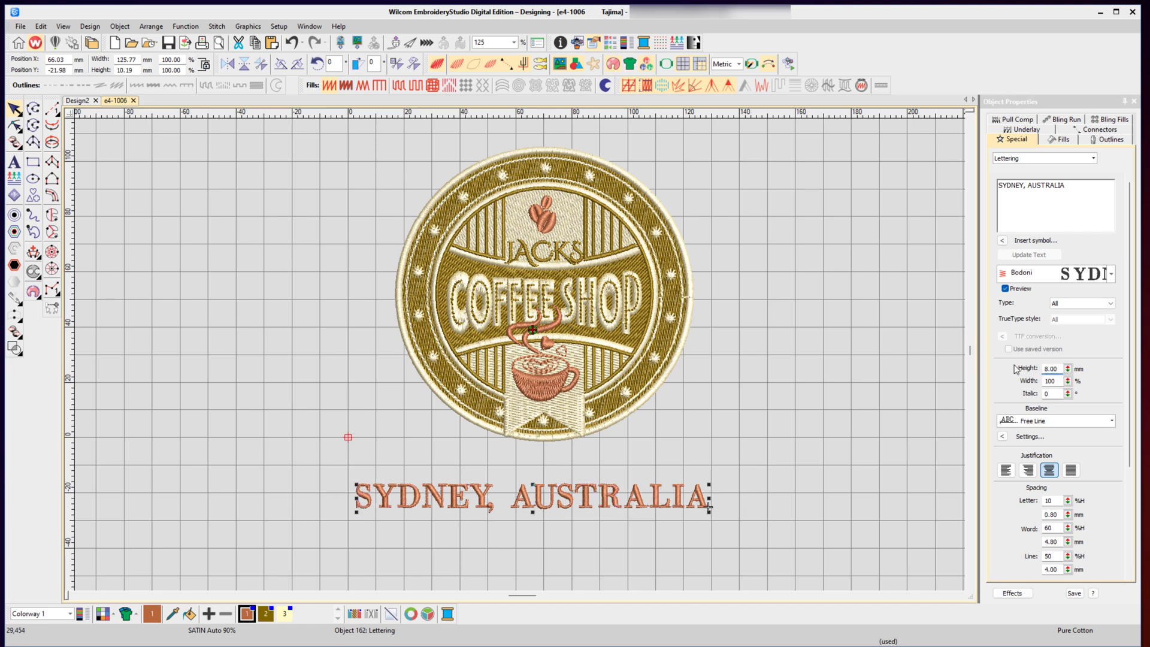
{"action": "mouse_move", "coordinate": [990, 441]}
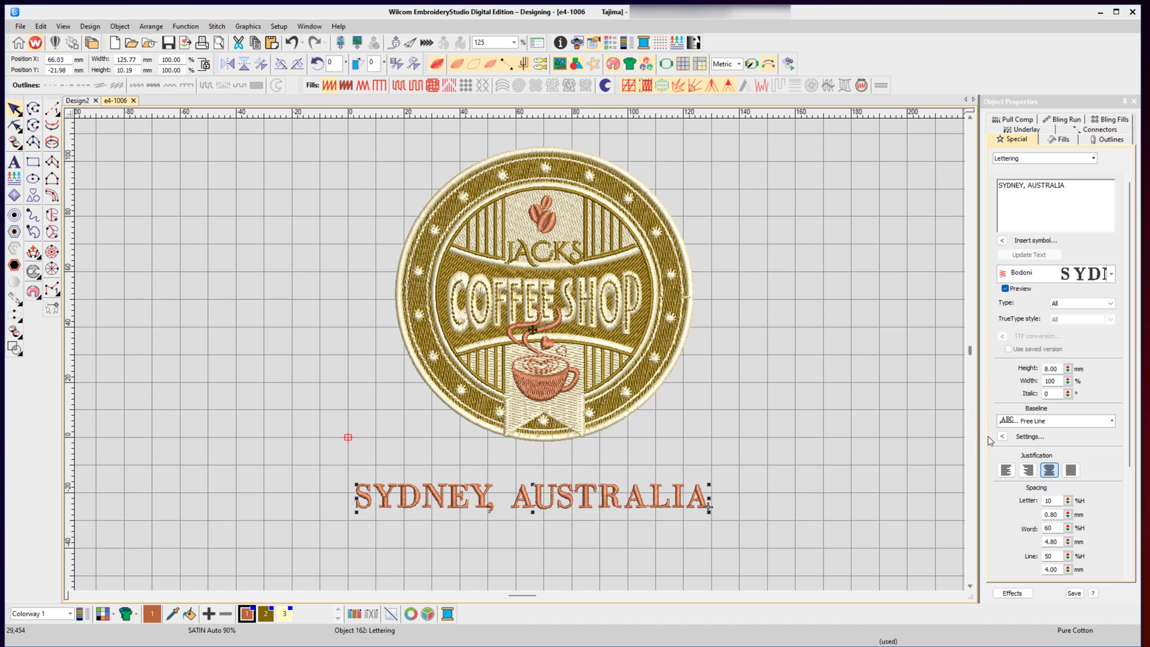
- Set the SYDNEY, AUSTRALIA lettering baseline to Arc CCW
{"action": "left_click", "coordinate": [1110, 421]}
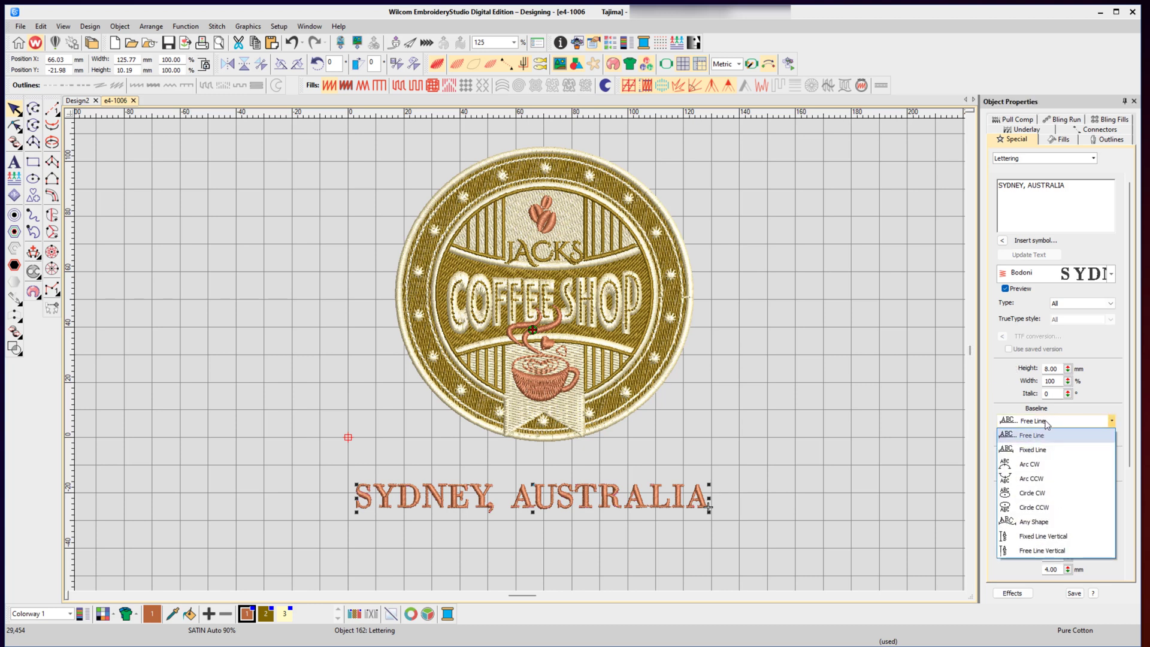
{"action": "mouse_move", "coordinate": [1033, 448]}
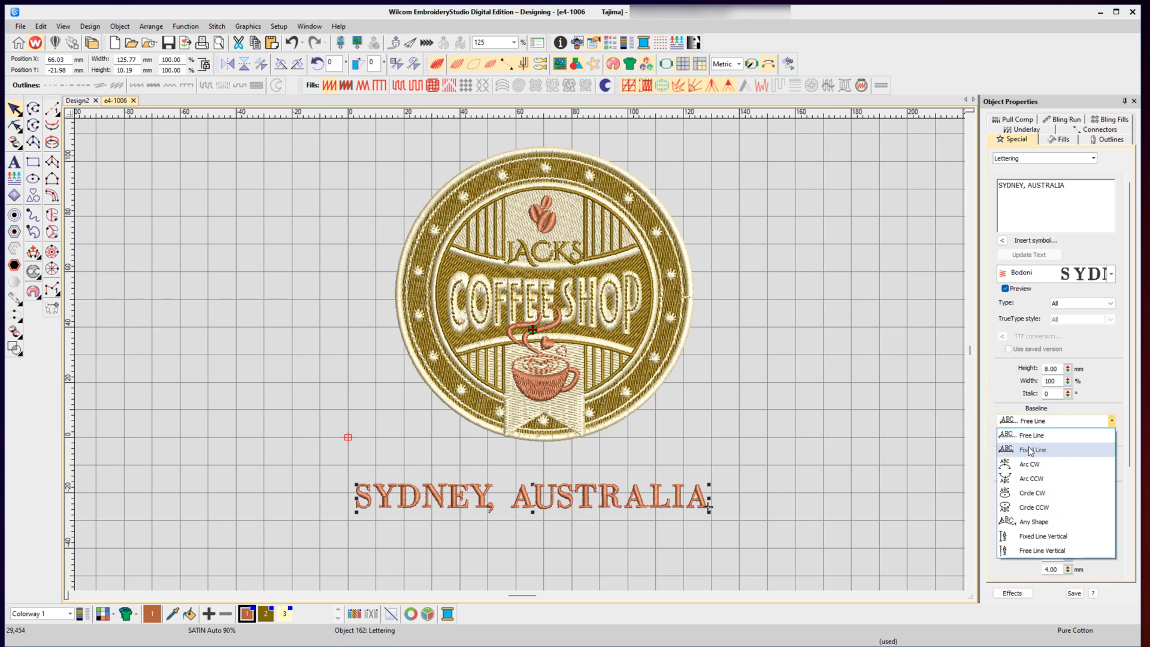
{"action": "mouse_move", "coordinate": [1041, 478]}
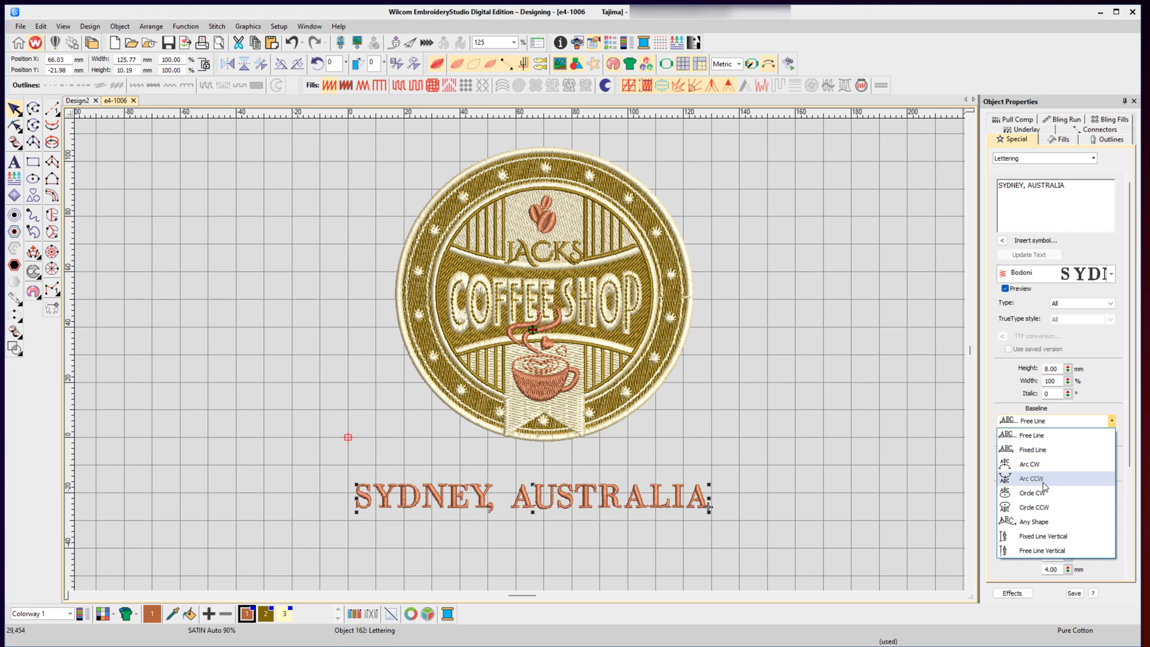
{"action": "mouse_move", "coordinate": [1042, 486]}
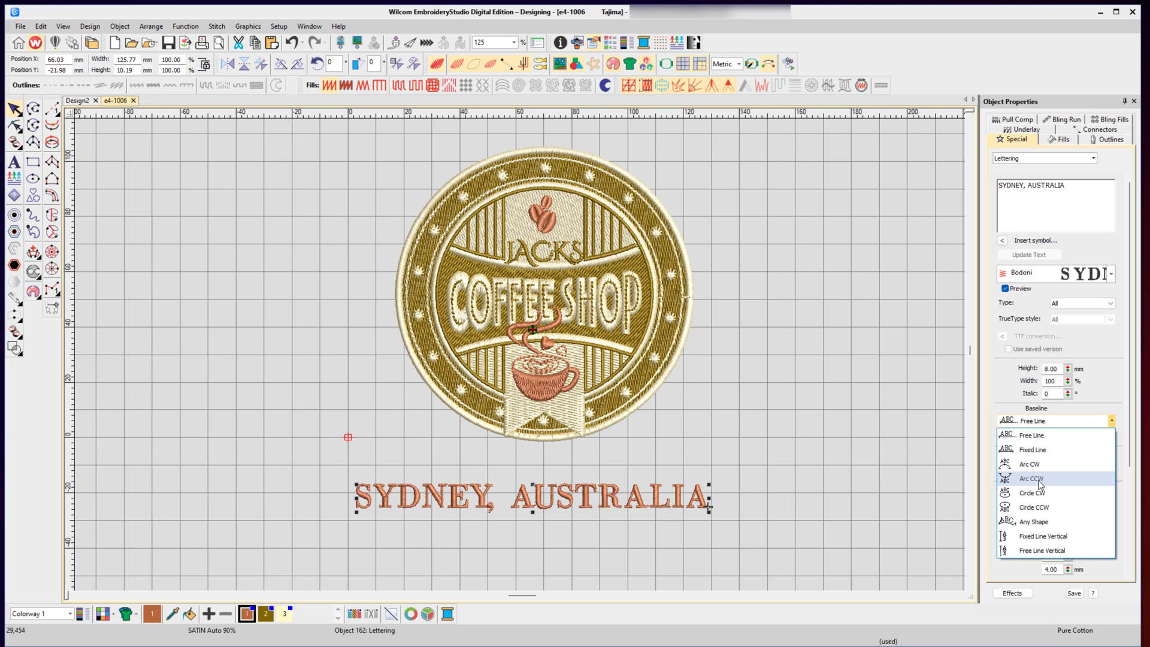
{"action": "left_click", "coordinate": [1030, 478]}
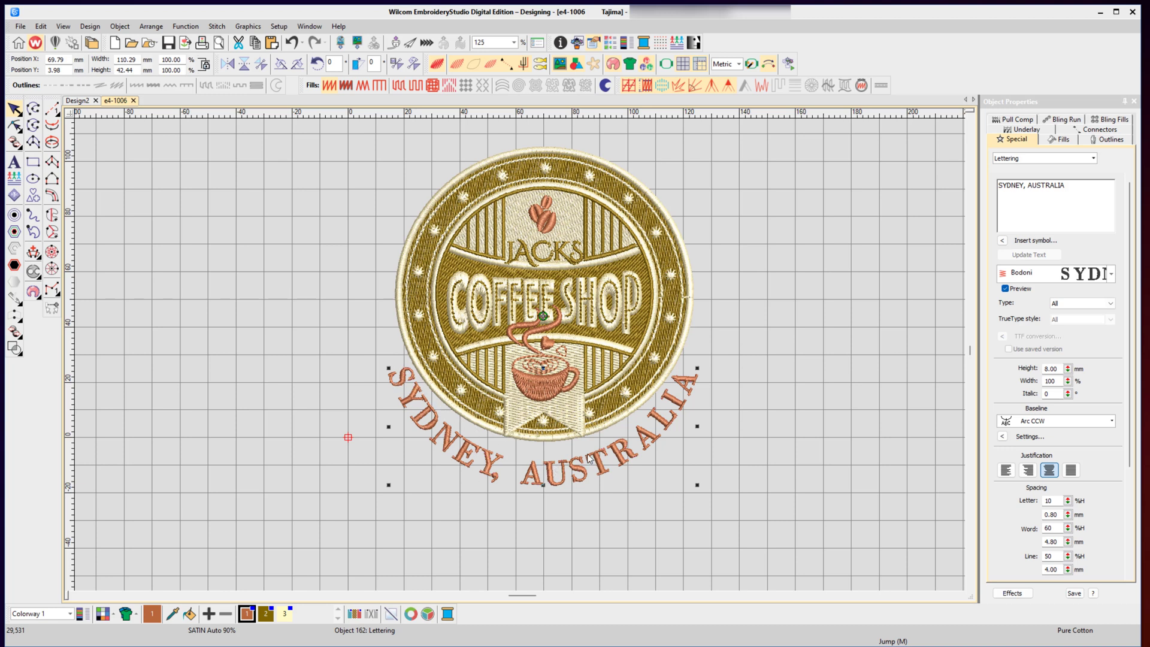
{"action": "mouse_move", "coordinate": [345, 249]}
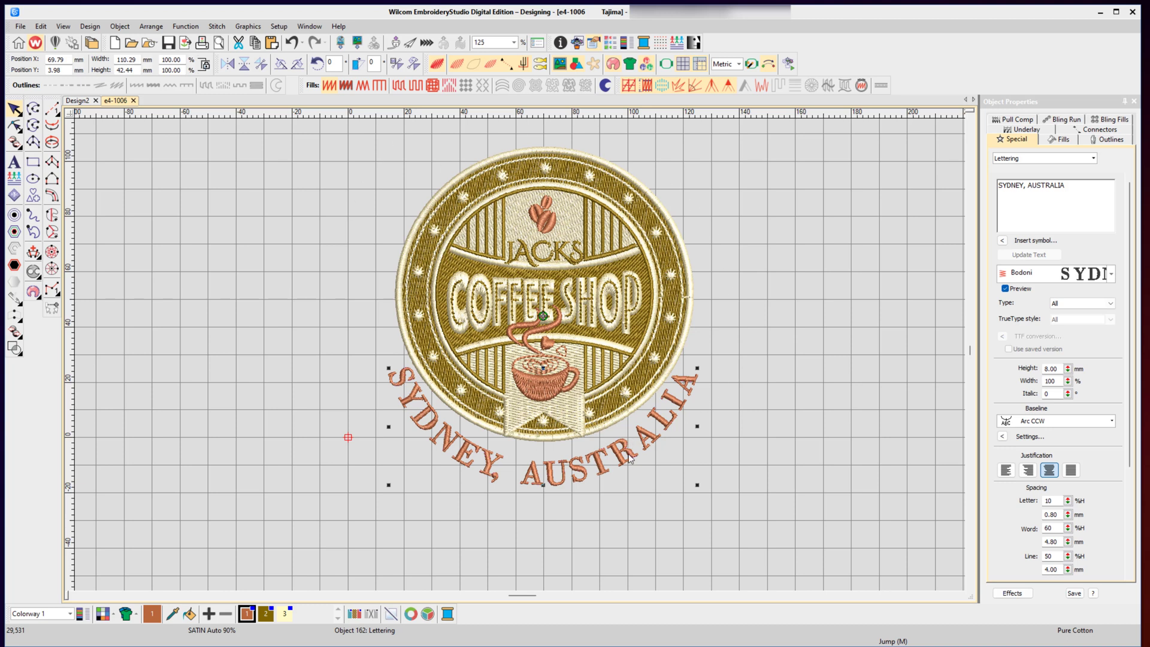
{"action": "mouse_move", "coordinate": [616, 426]}
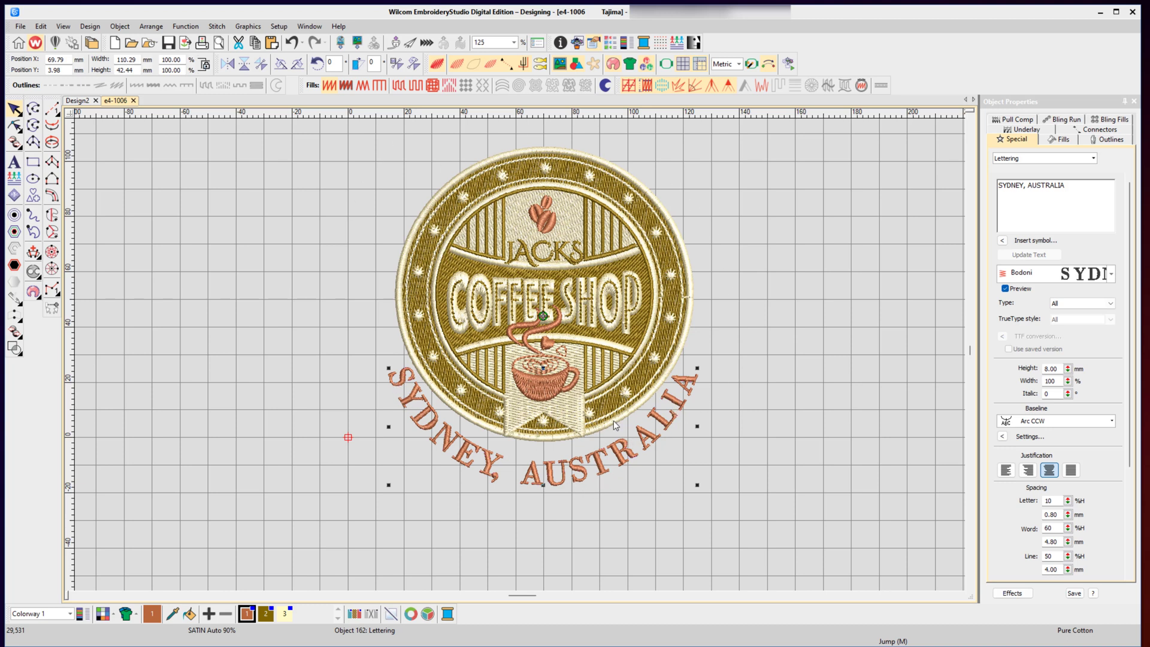
{"action": "mouse_move", "coordinate": [14, 123]}
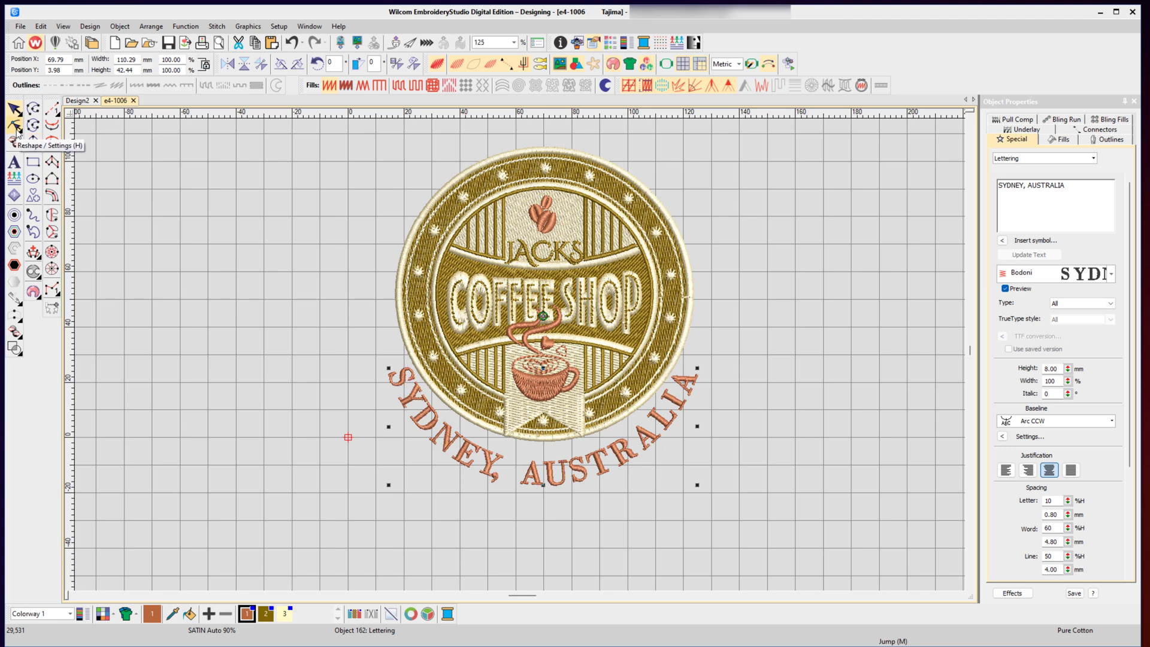
- Reshape the SYDNEY, AUSTRALIA arc to wrap more widely around the badge
{"action": "left_click", "coordinate": [14, 129]}
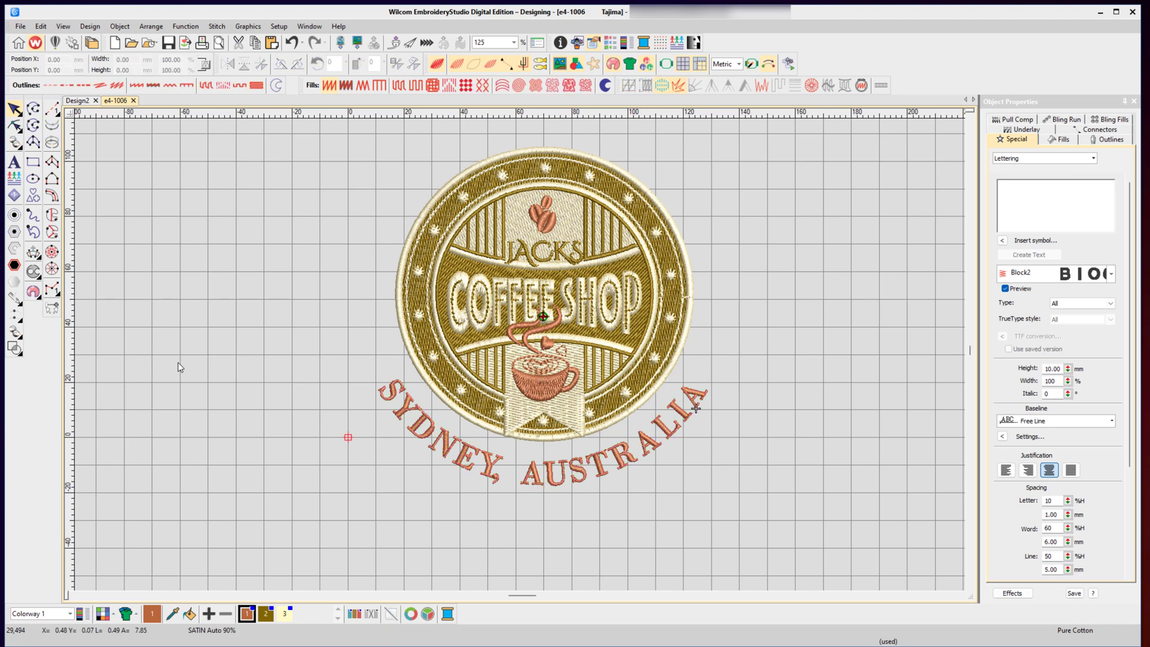
{"action": "mouse_move", "coordinate": [392, 421]}
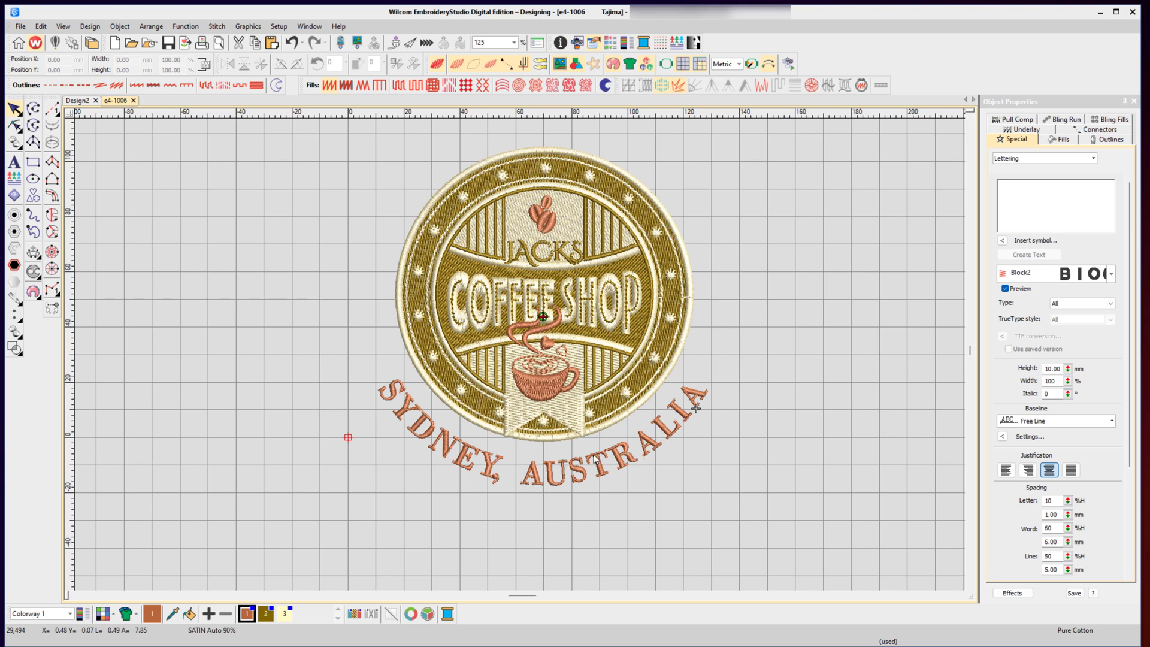
{"action": "mouse_move", "coordinate": [516, 477]}
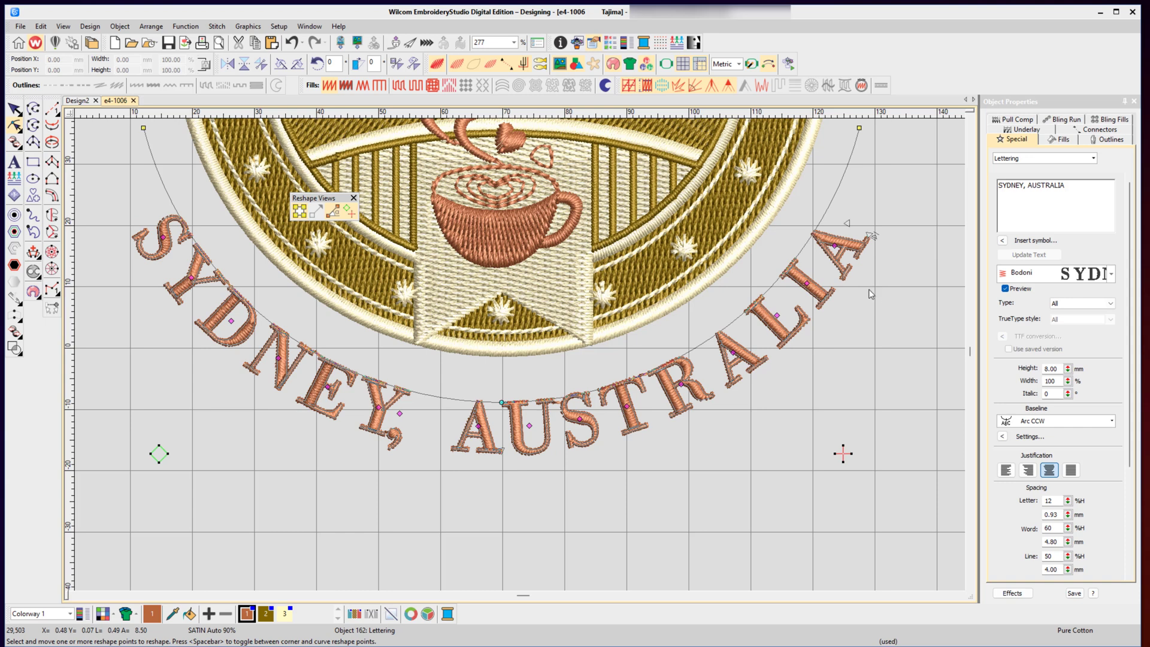
{"action": "mouse_move", "coordinate": [239, 345]}
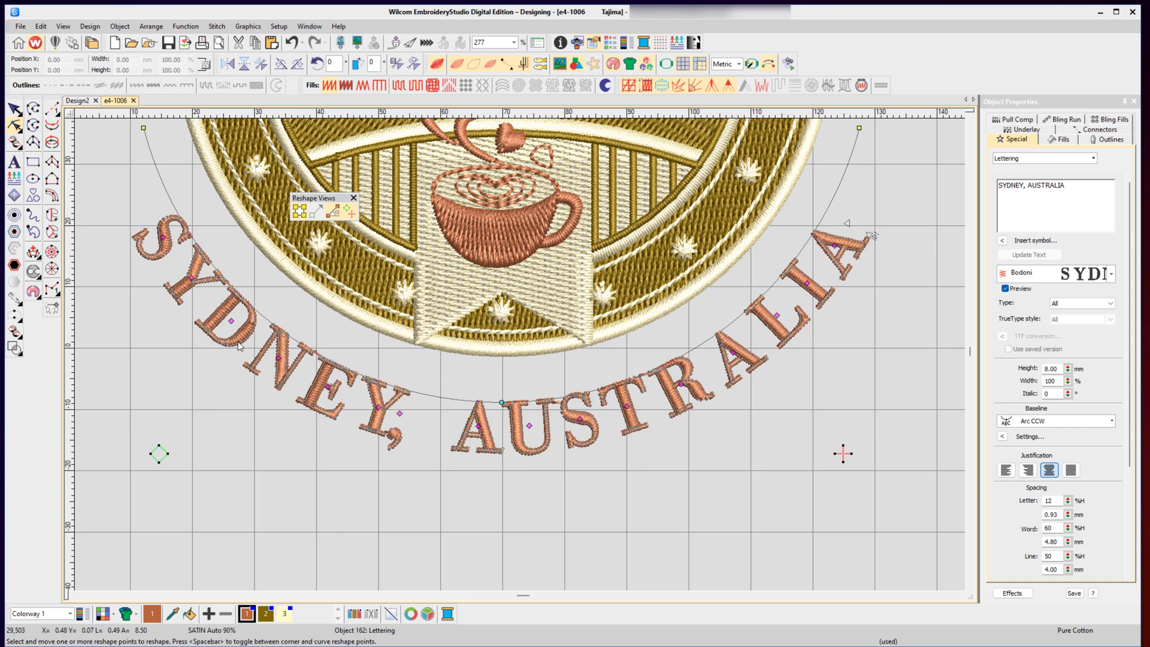
{"action": "mouse_move", "coordinate": [621, 483]}
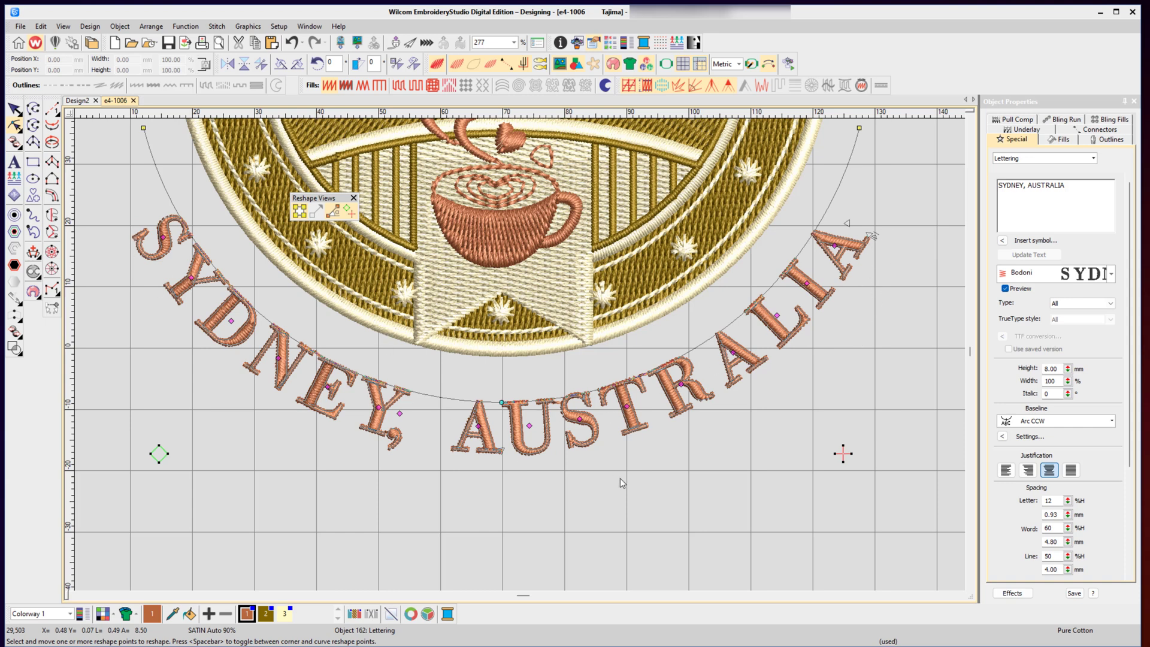
{"action": "mouse_move", "coordinate": [510, 434]}
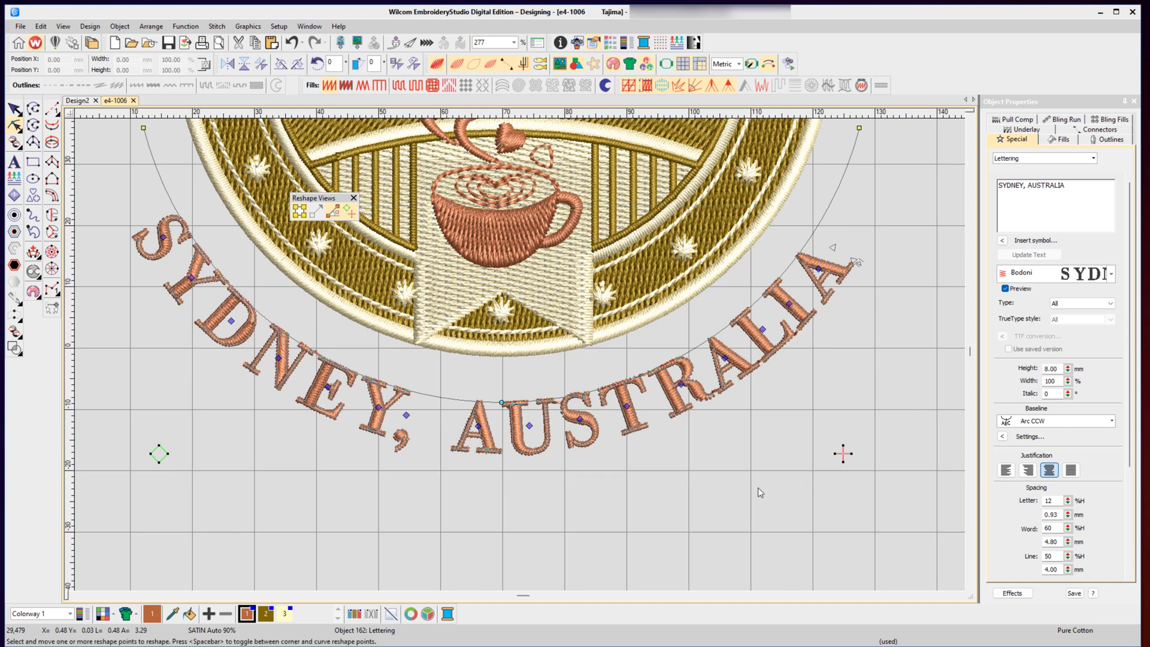
{"action": "mouse_move", "coordinate": [826, 260]}
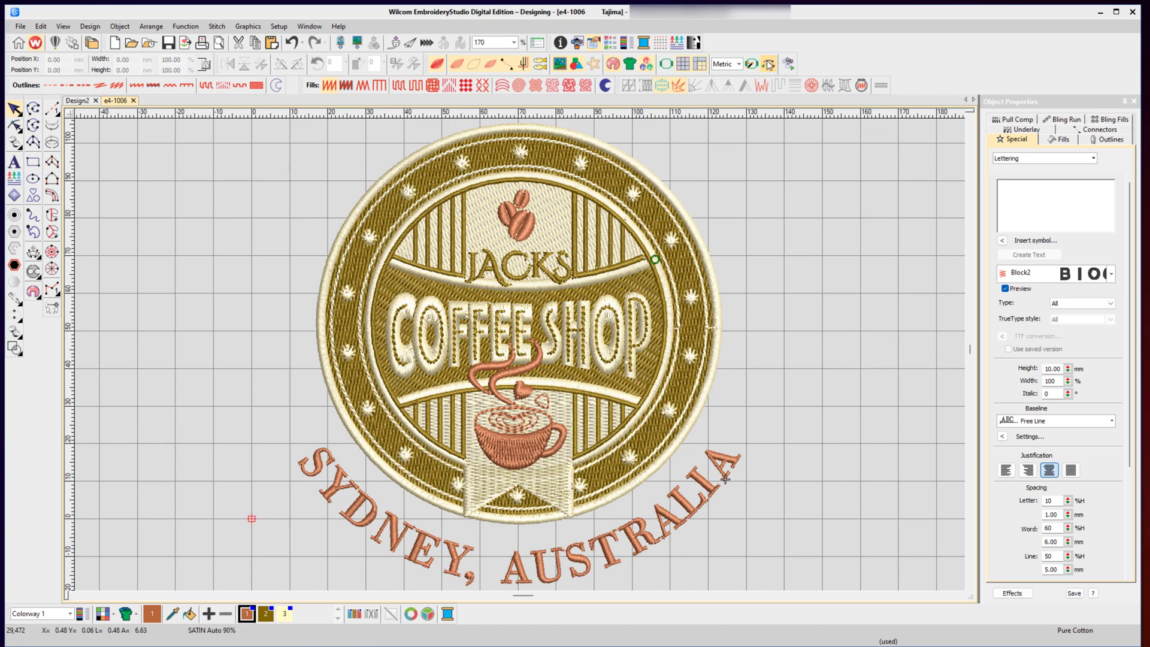
{"action": "left_click", "coordinate": [767, 64]}
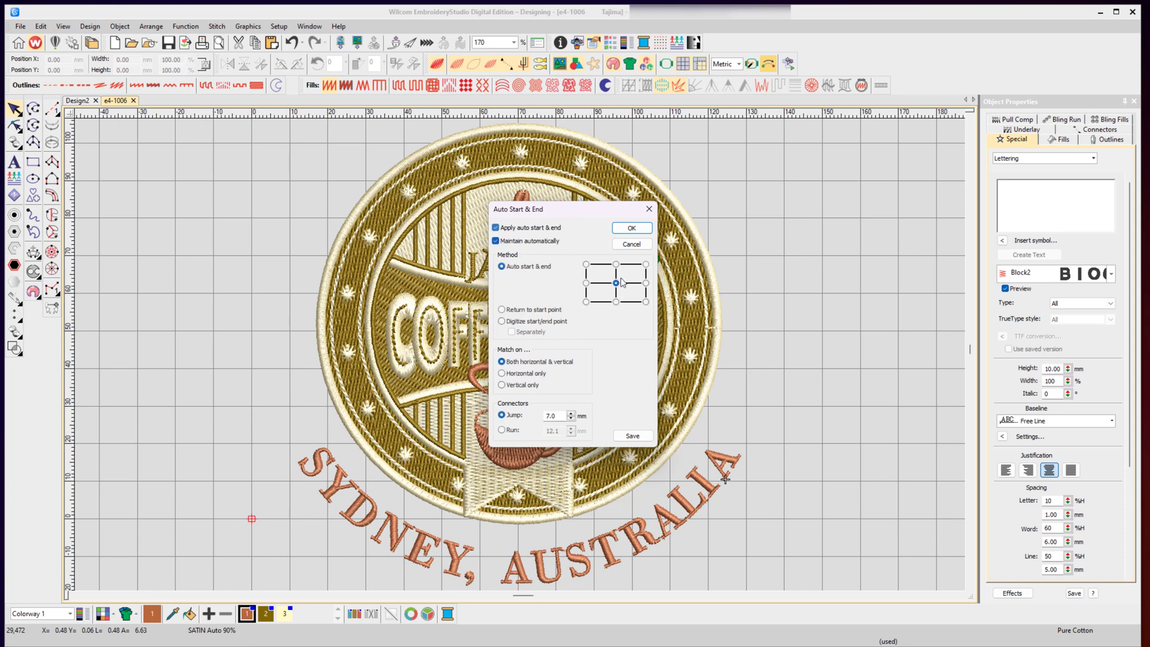
{"action": "left_click", "coordinate": [631, 227]}
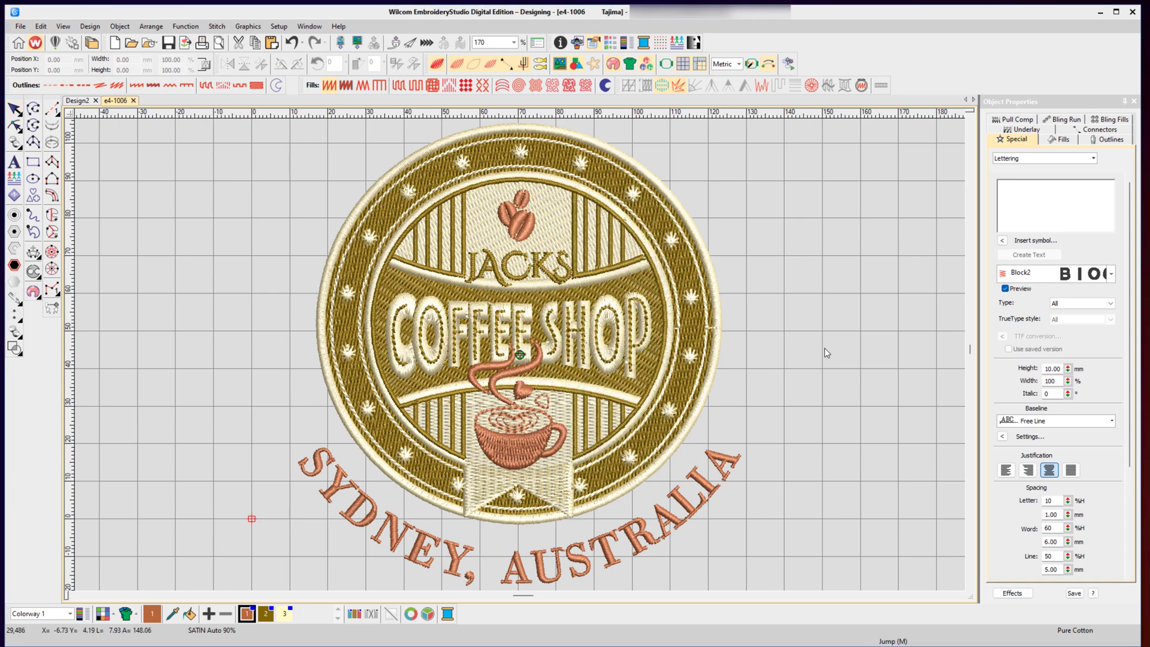
{"action": "mouse_move", "coordinate": [833, 352]}
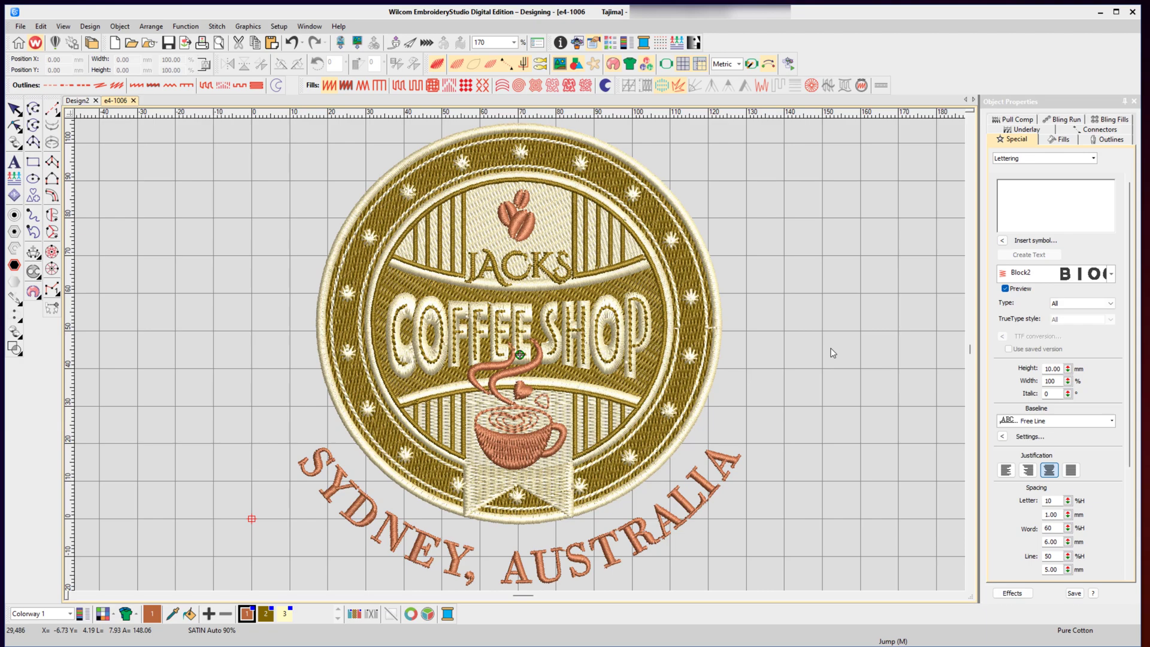
{"action": "left_click", "coordinate": [79, 101]}
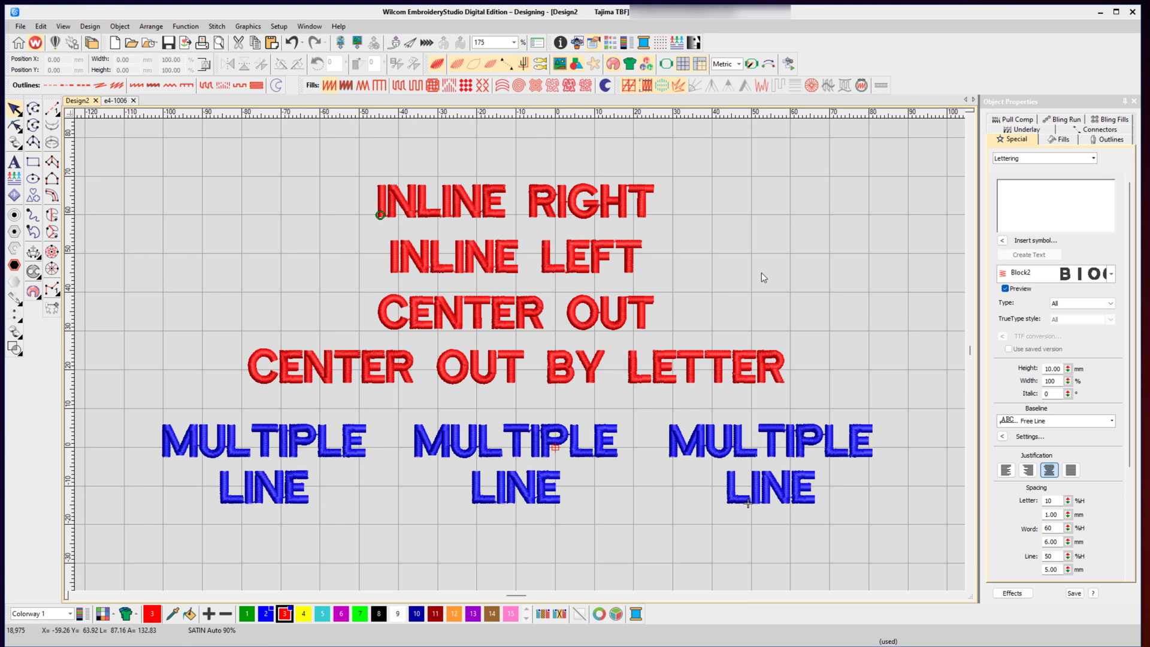
- Sequence INLINE RIGHT letters right-to-left and lines bottom-to-top, trying centre-out options
{"action": "left_click", "coordinate": [513, 200]}
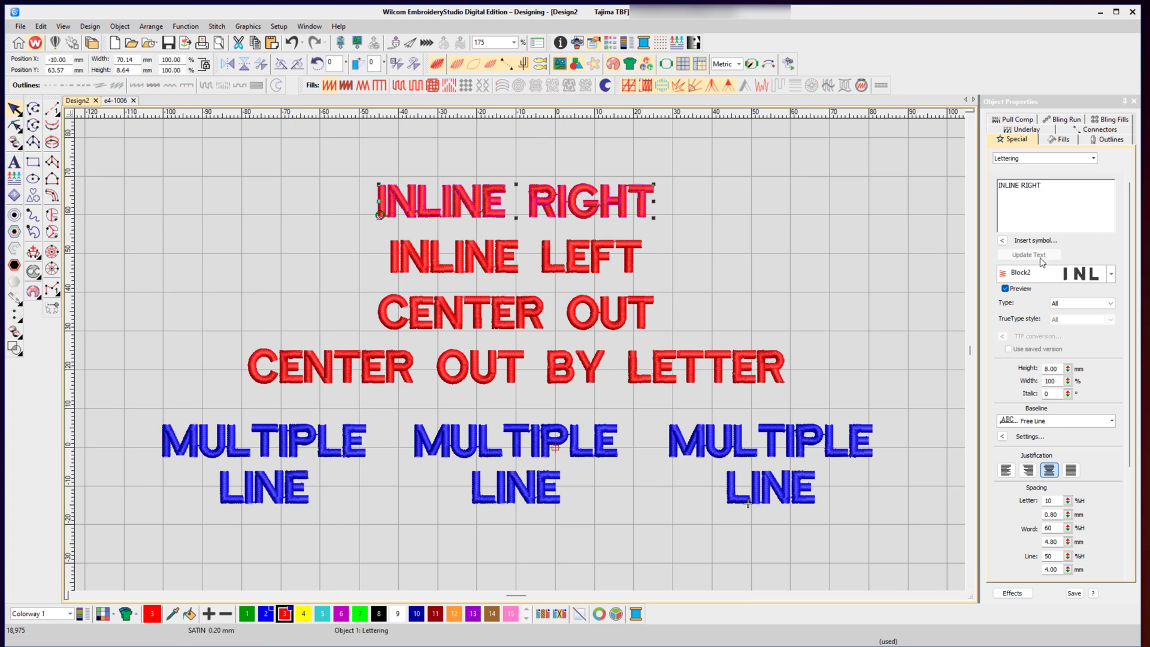
{"action": "scroll", "scroll_direction": "down", "scroll_amount": 3}
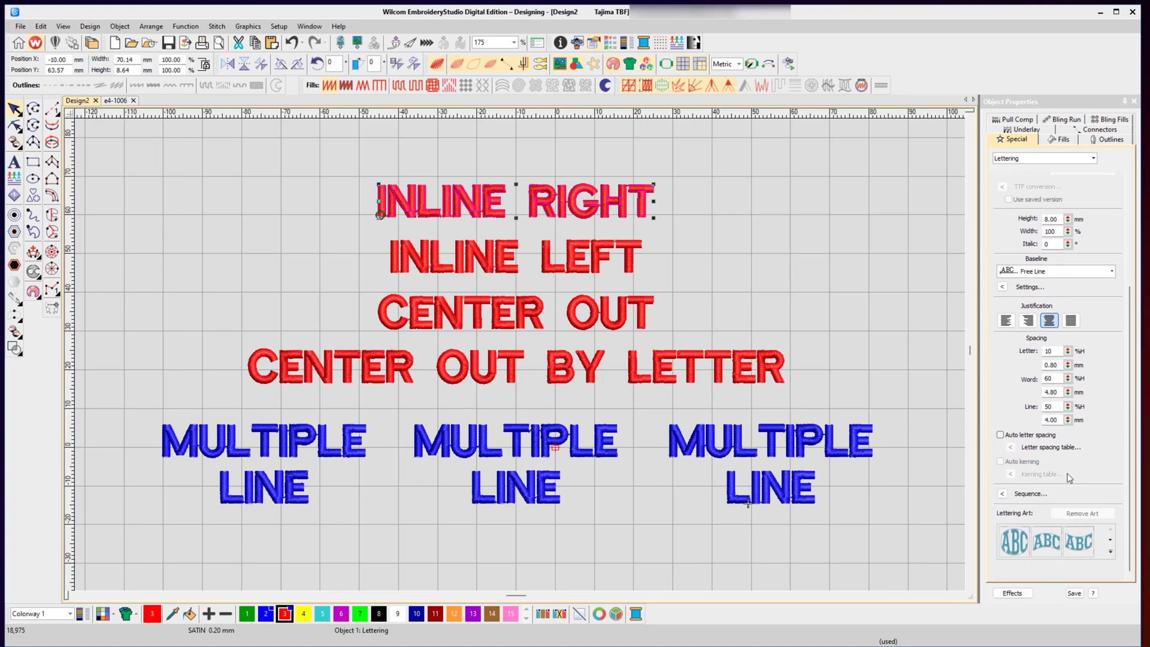
{"action": "left_click", "coordinate": [1029, 493]}
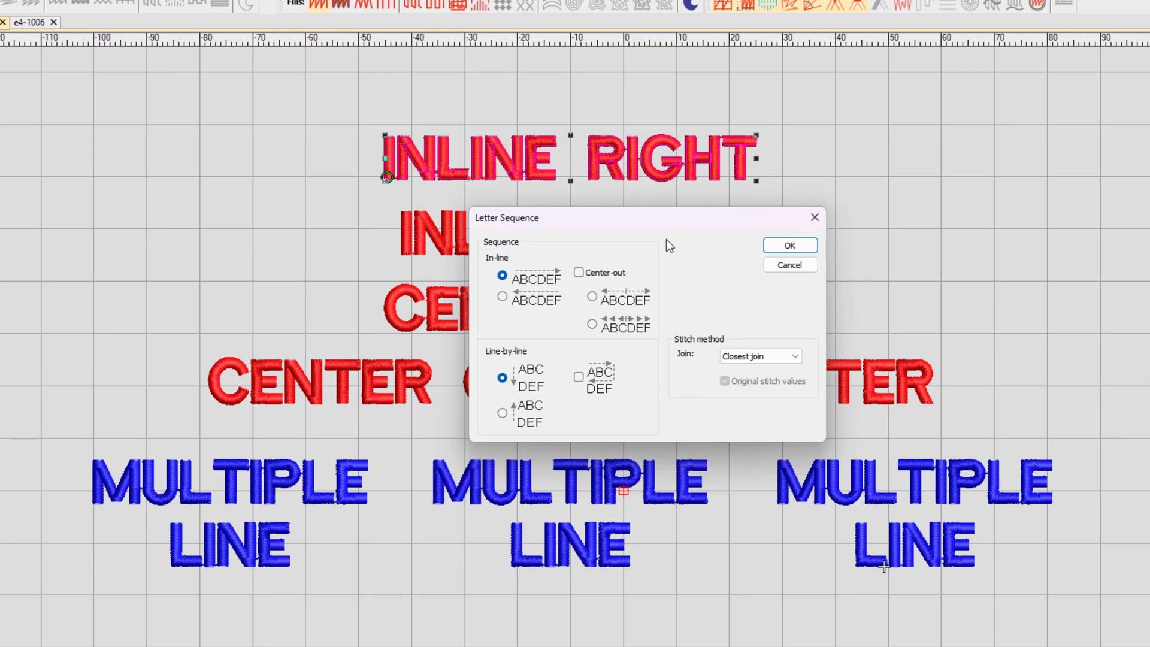
{"action": "mouse_move", "coordinate": [598, 259]}
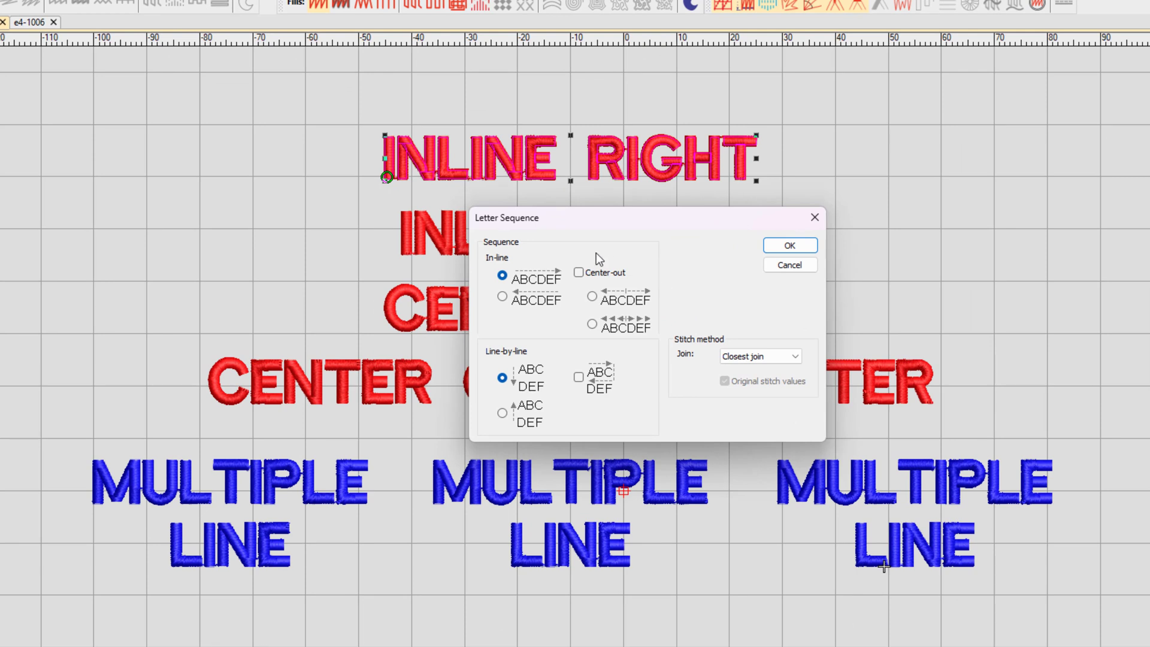
{"action": "mouse_move", "coordinate": [562, 281]}
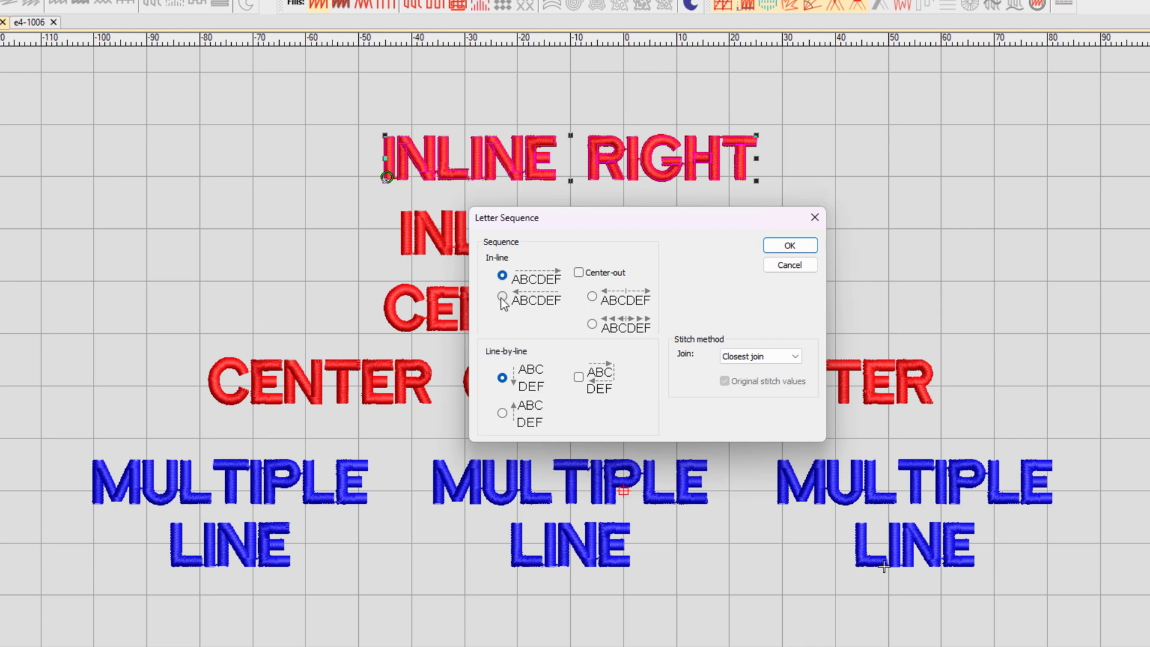
{"action": "left_click", "coordinate": [503, 297]}
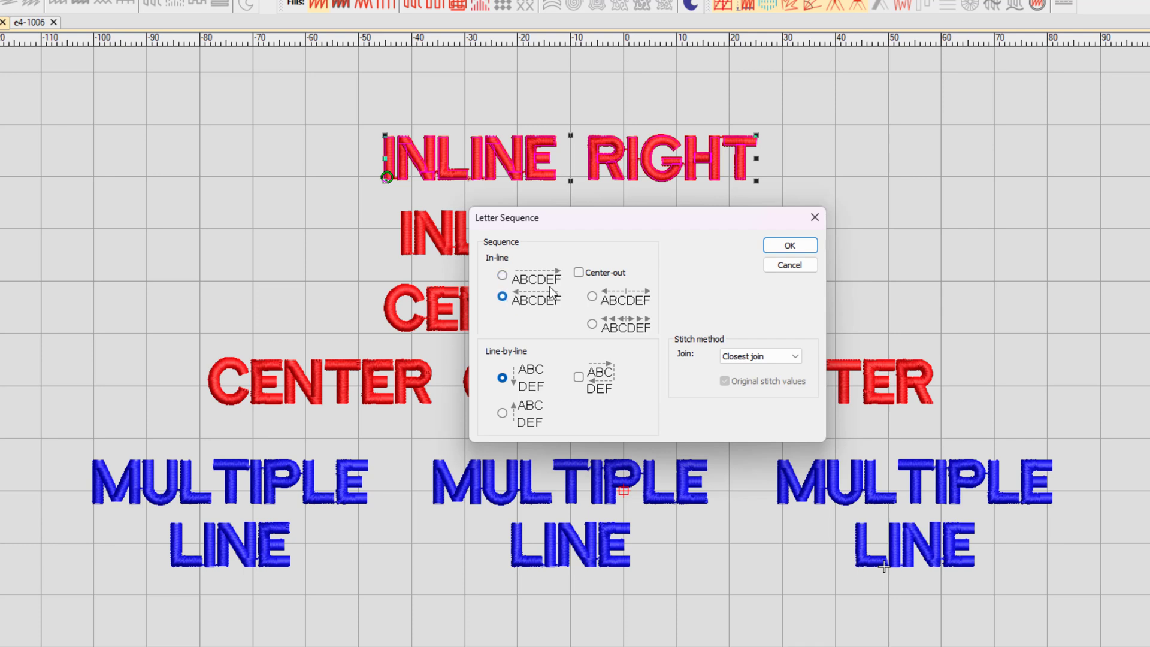
{"action": "left_click", "coordinate": [578, 272]}
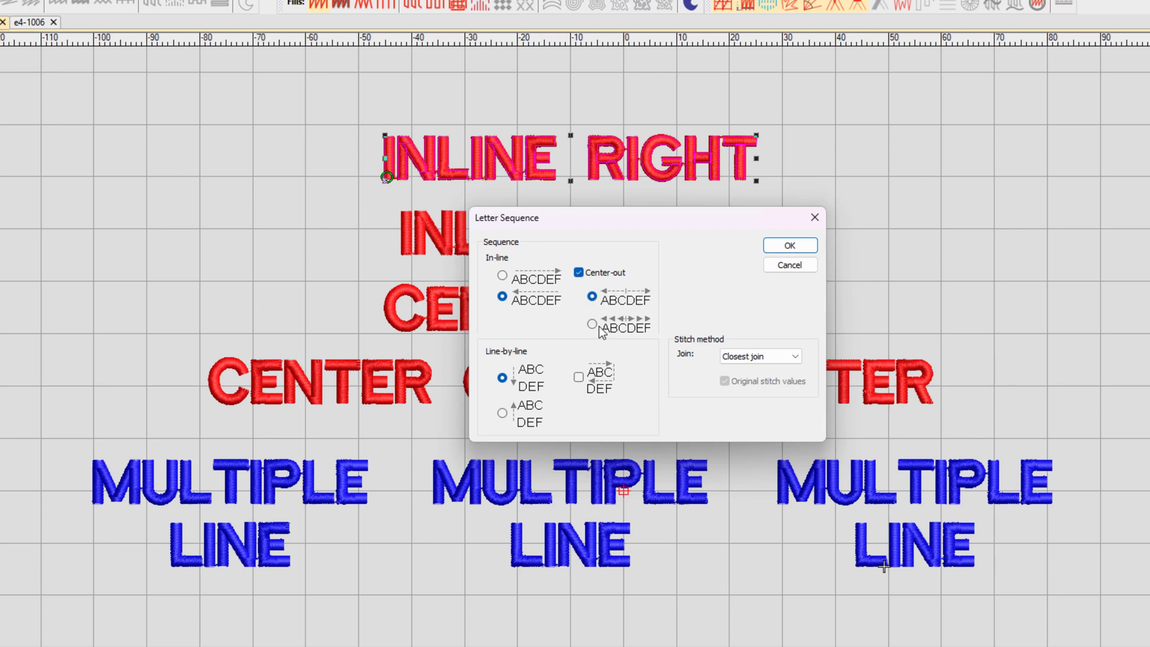
{"action": "left_click", "coordinate": [591, 324]}
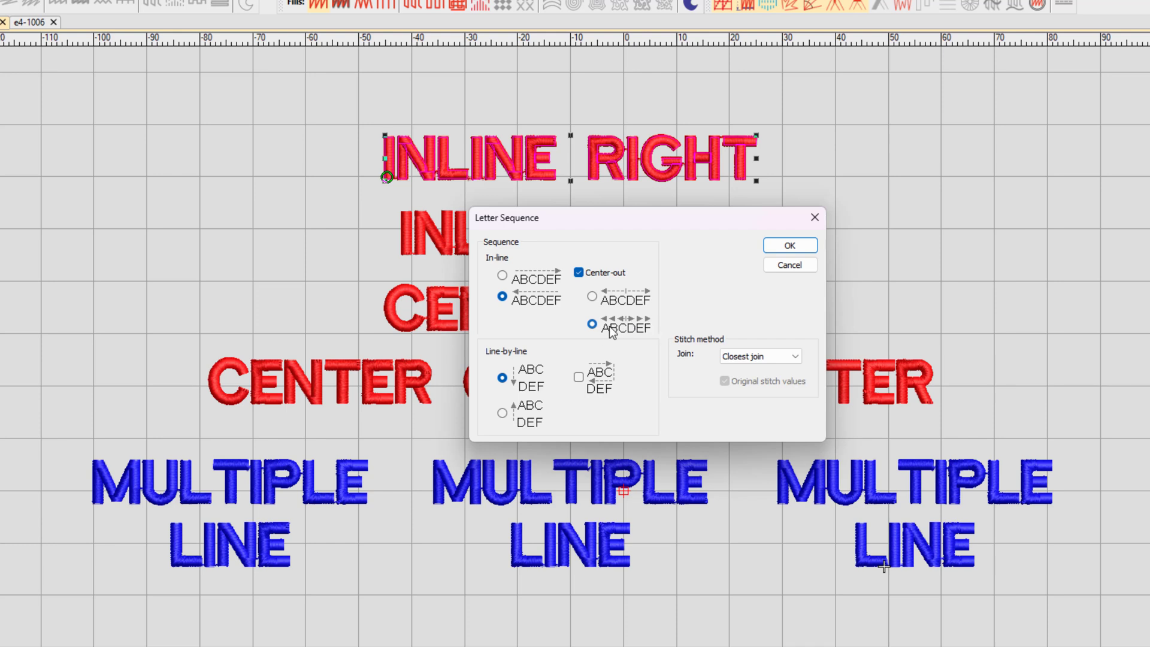
{"action": "mouse_move", "coordinate": [624, 345]}
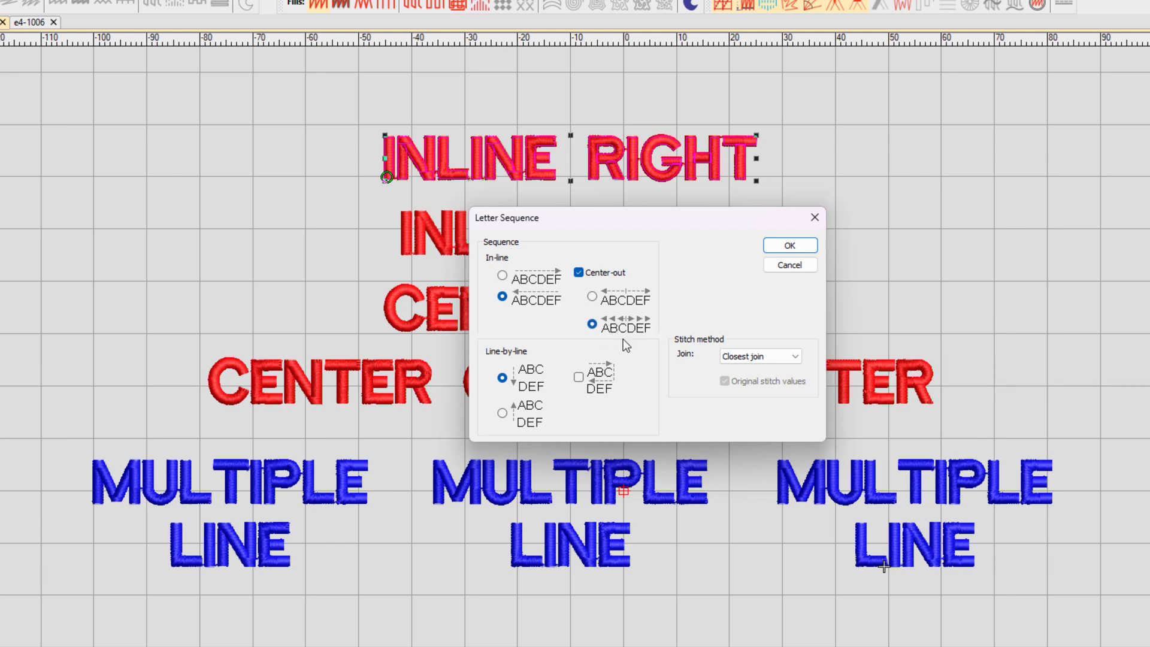
{"action": "mouse_move", "coordinate": [583, 379]}
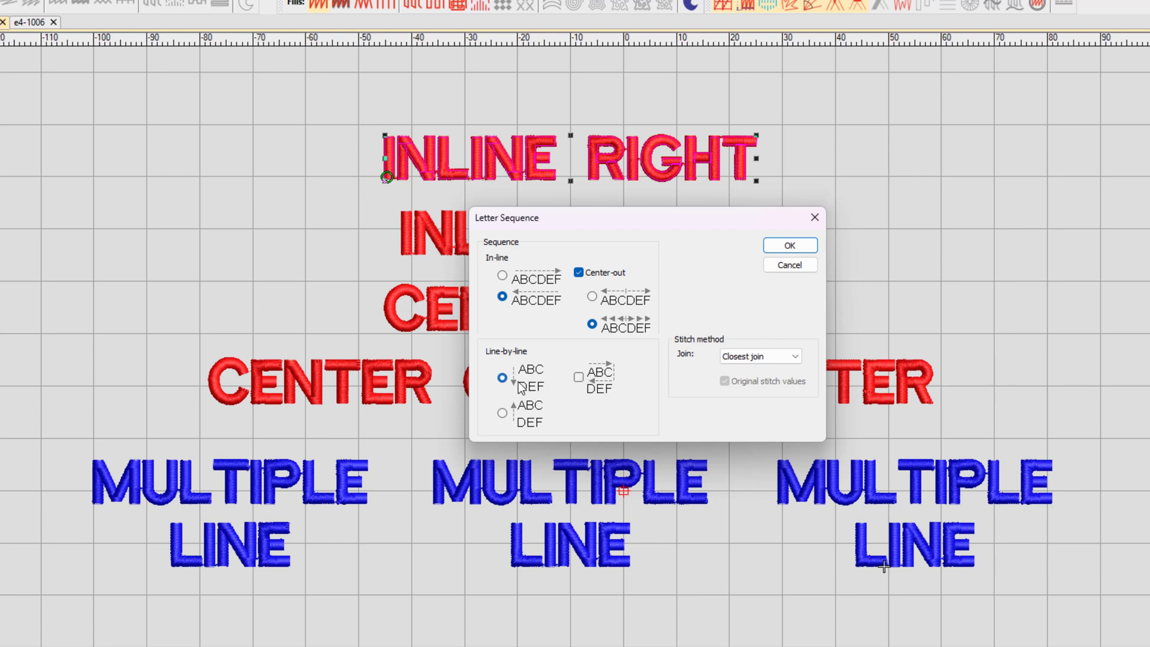
{"action": "left_click", "coordinate": [502, 412]}
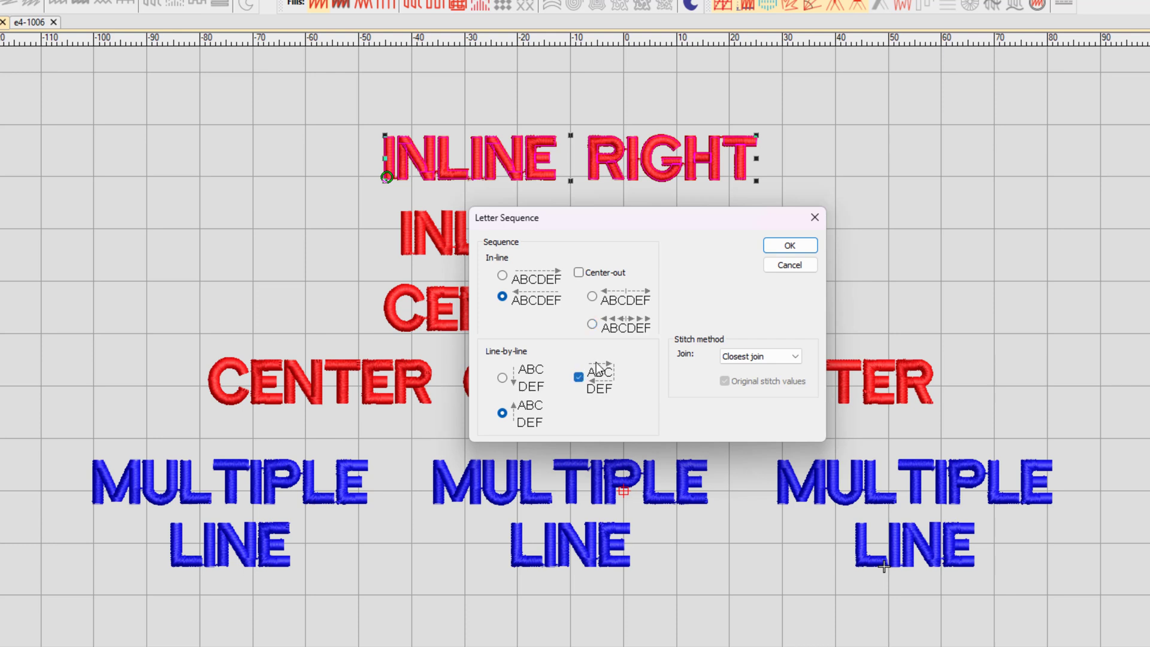
{"action": "mouse_move", "coordinate": [595, 391]}
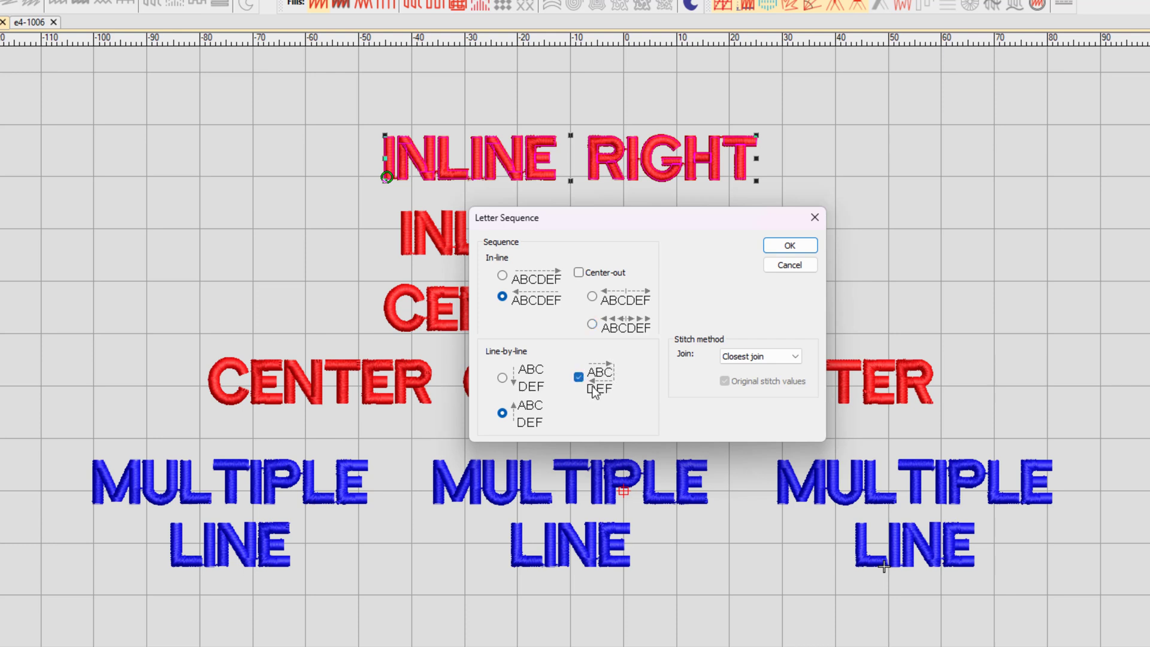
{"action": "mouse_move", "coordinate": [611, 419]}
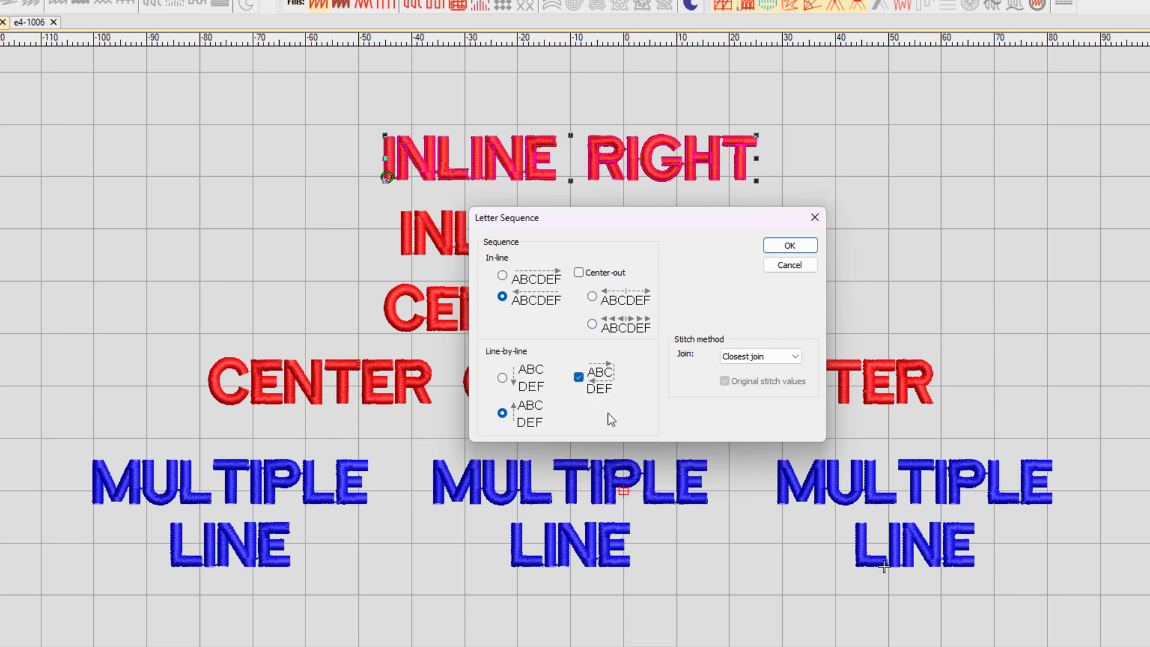
{"action": "mouse_move", "coordinate": [597, 491]}
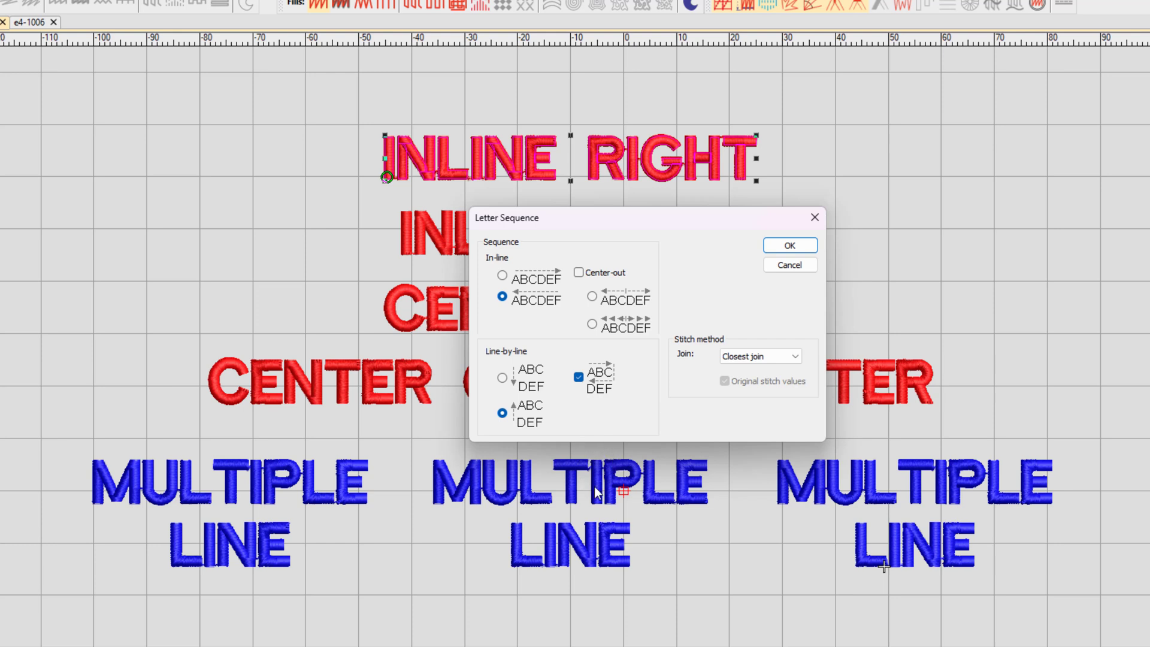
{"action": "mouse_move", "coordinate": [600, 534]}
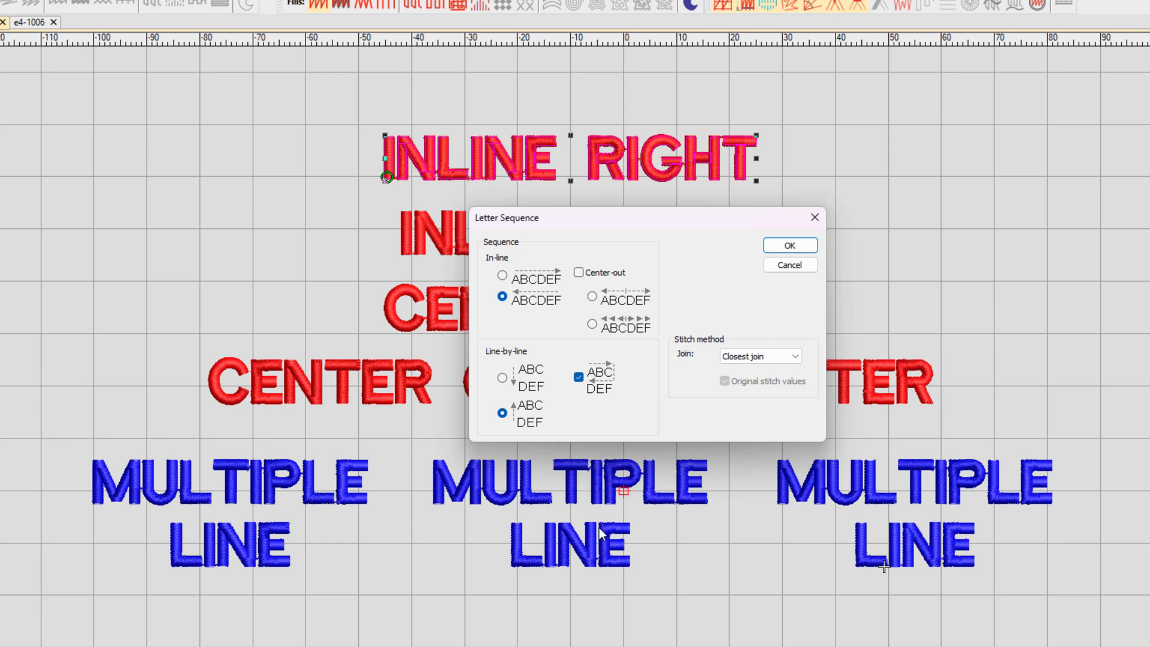
{"action": "mouse_move", "coordinate": [798, 284]}
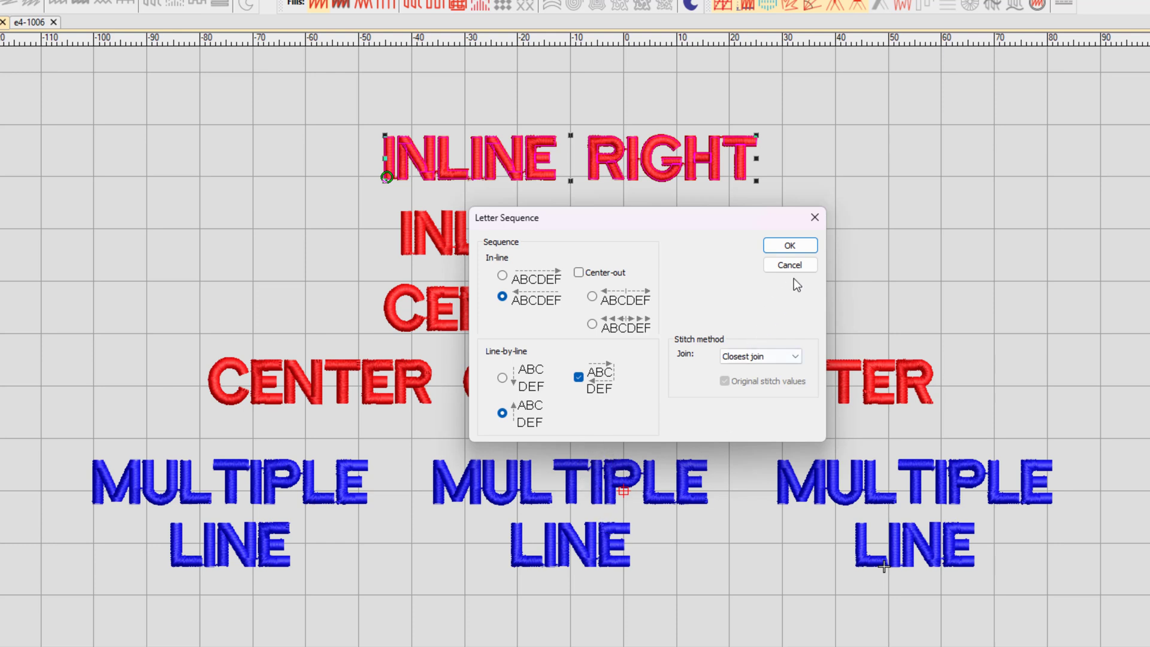
{"action": "left_click", "coordinate": [790, 246]}
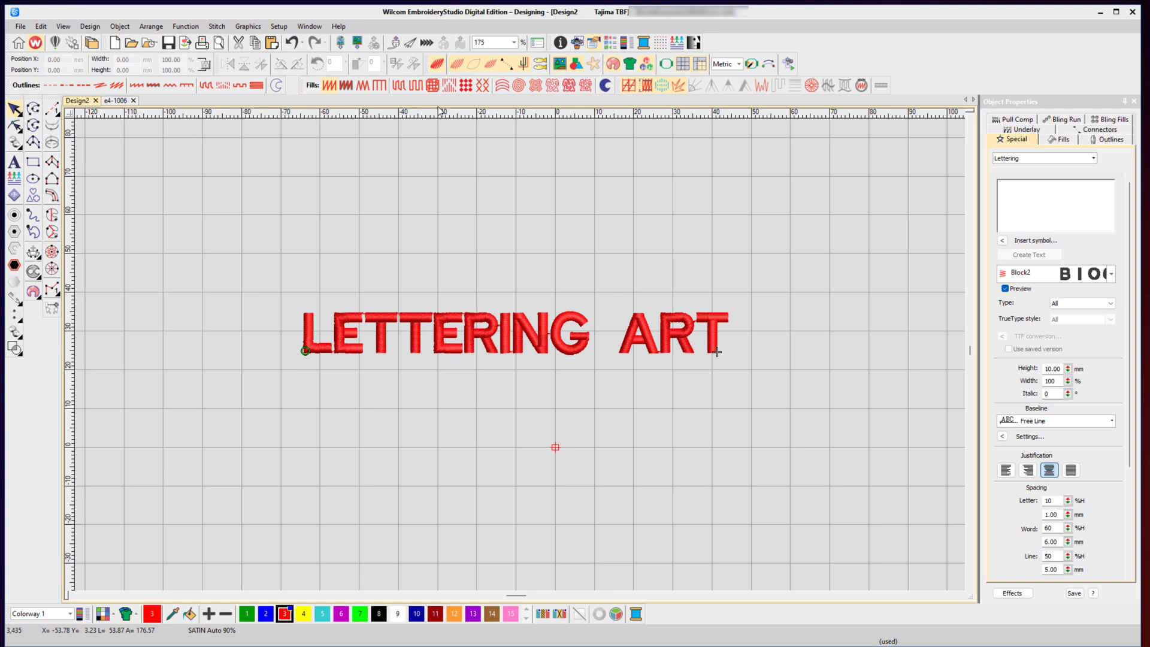
{"action": "mouse_move", "coordinate": [456, 29]}
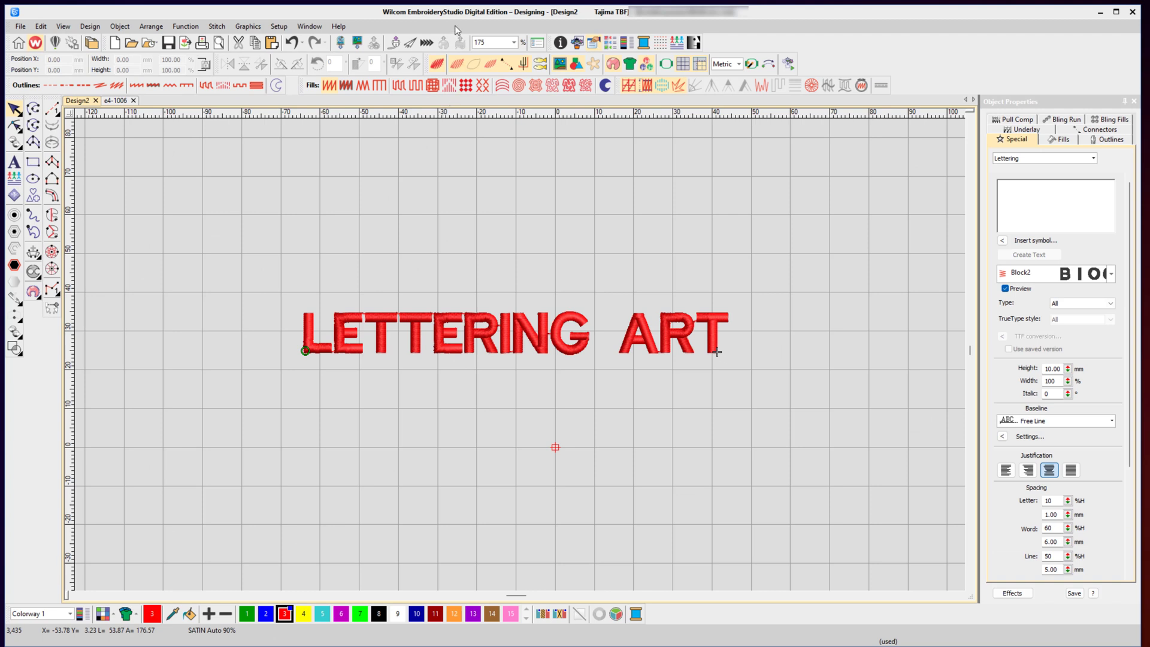
- Apply the oval bulge Lettering Art envelope to the LETTERING ART text
{"action": "left_click", "coordinate": [441, 333]}
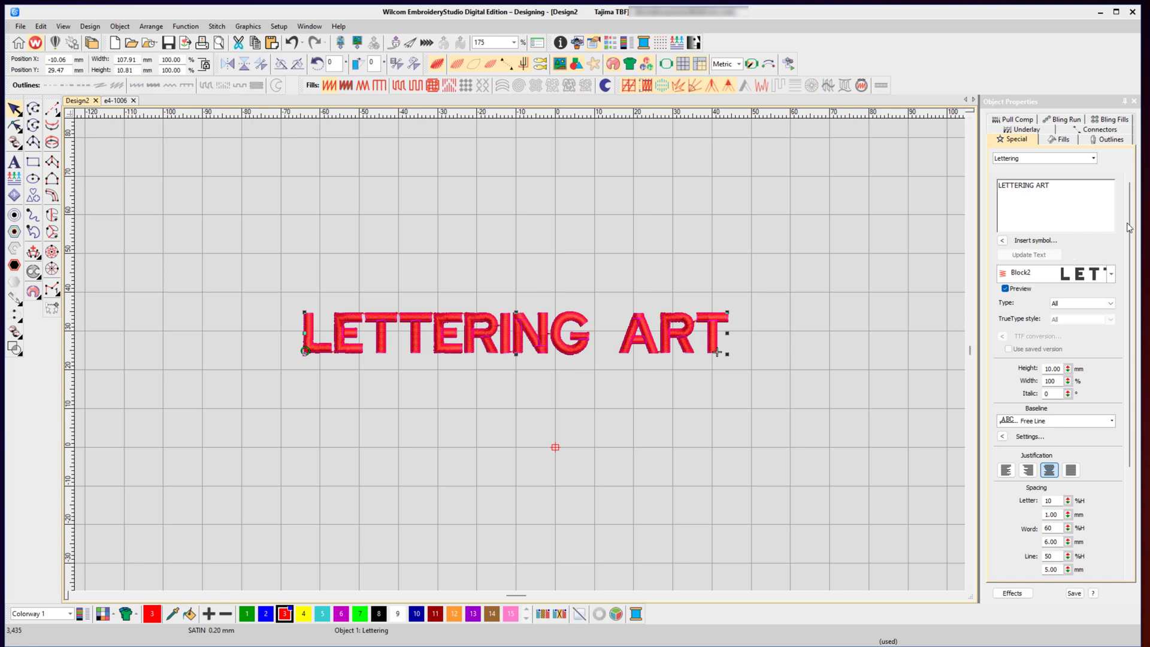
{"action": "scroll", "scroll_direction": "down", "scroll_amount": 3}
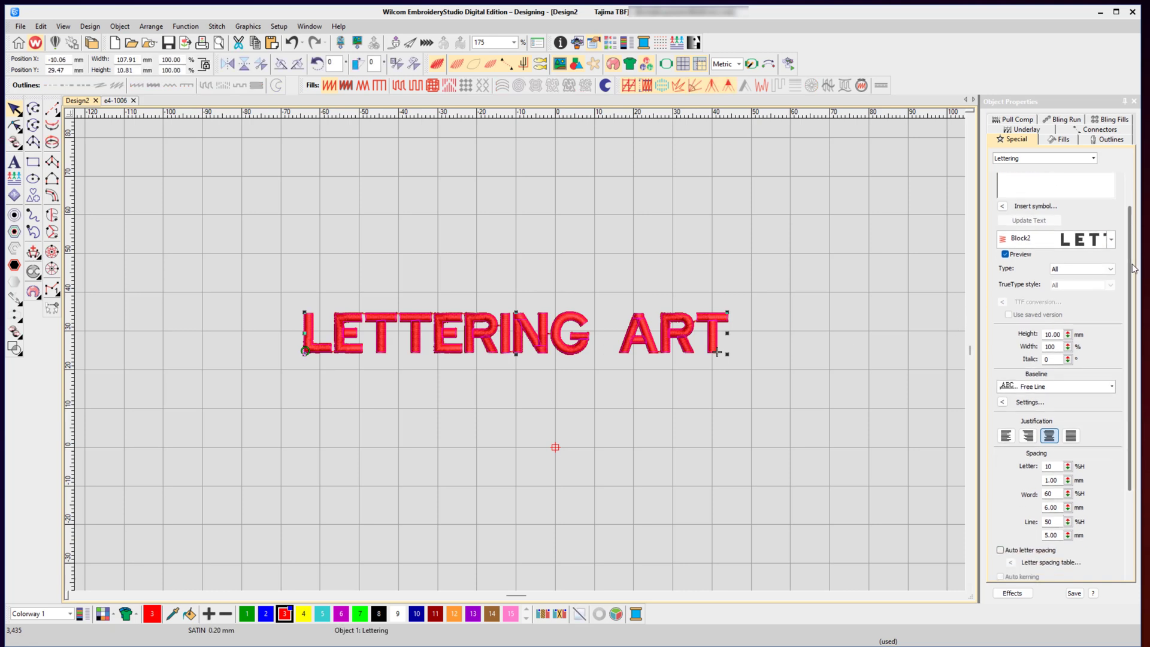
{"action": "scroll", "scroll_direction": "down", "scroll_amount": 3}
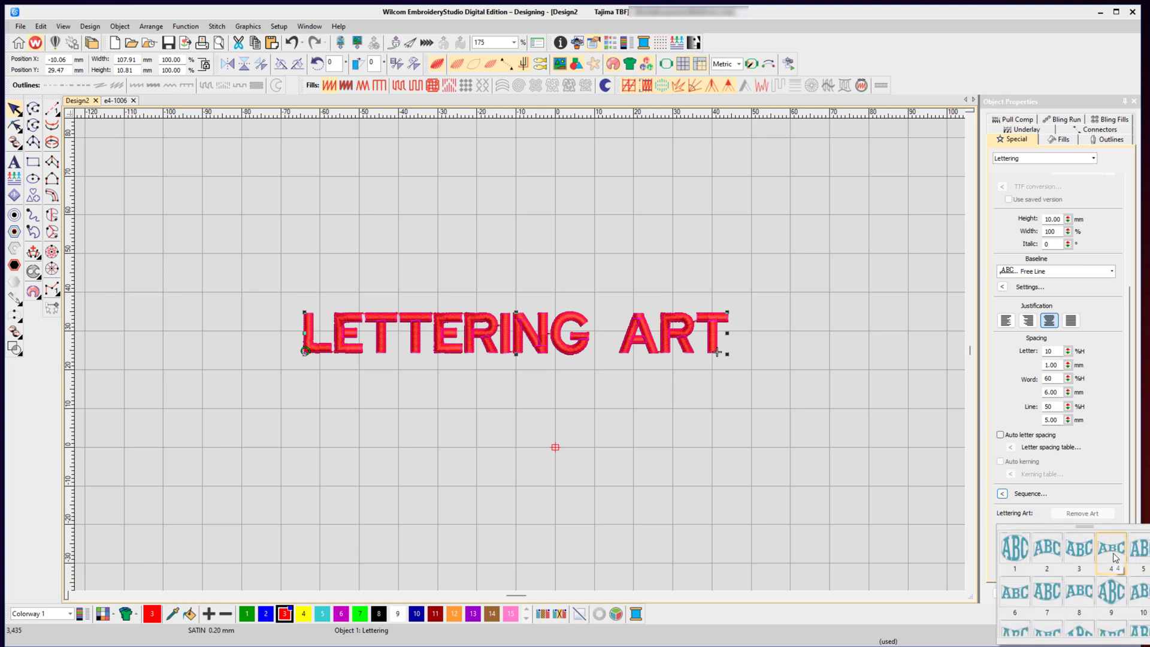
{"action": "scroll", "scroll_direction": "down", "scroll_amount": 3}
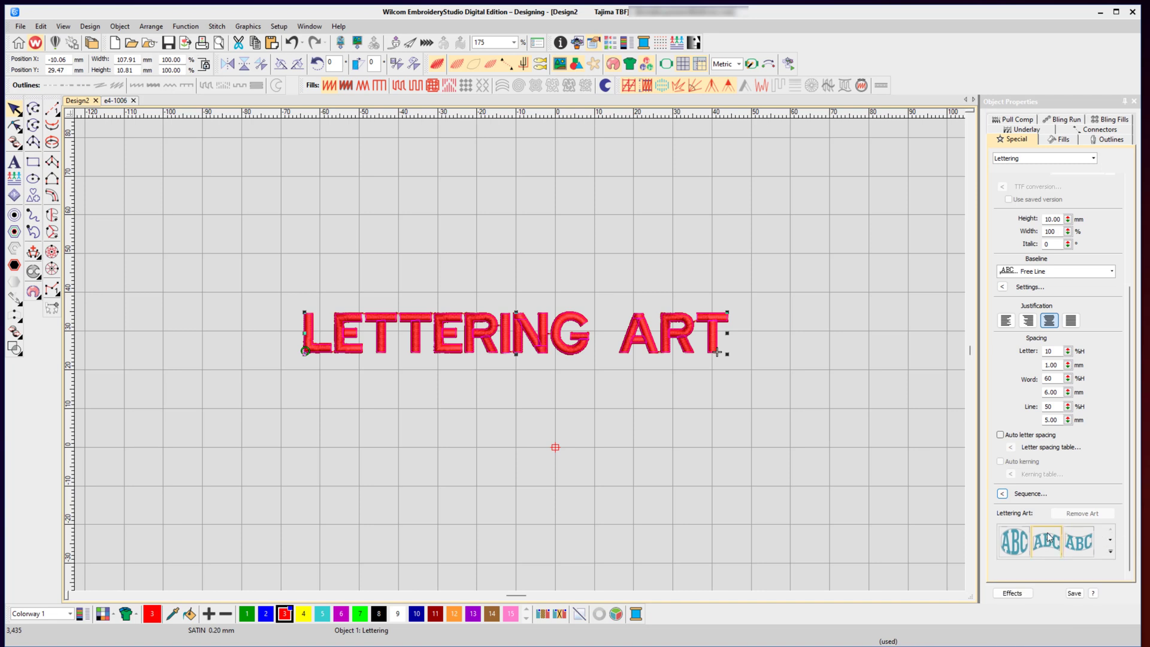
{"action": "left_click", "coordinate": [1014, 540]}
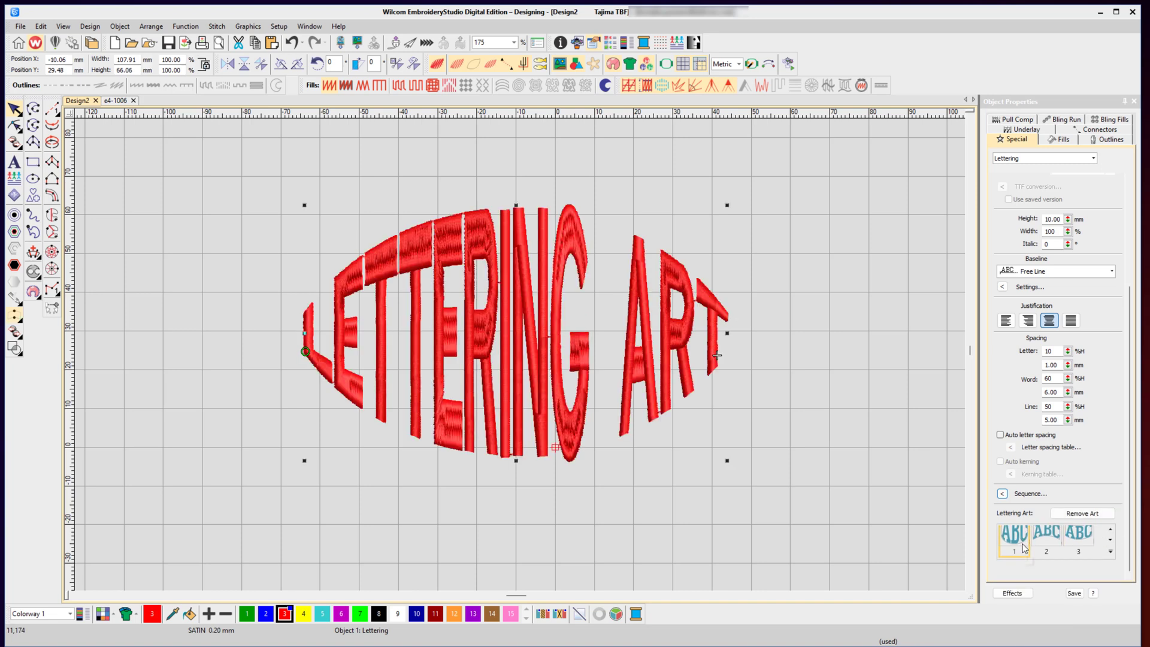